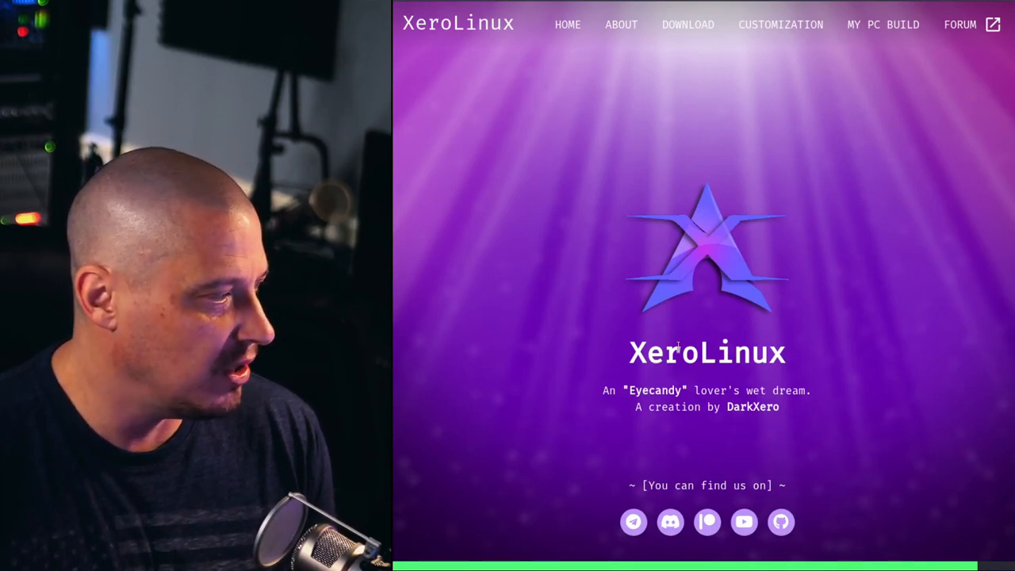
mouse_move(959, 393)
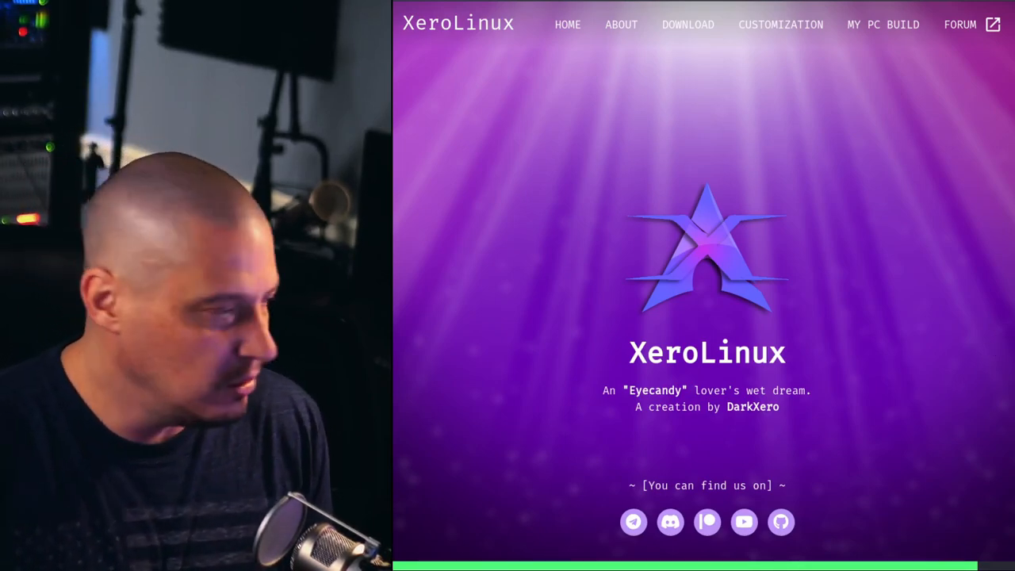
Step: Scroll past 'Choose Your Edition' to the Rices/Themes and Grub Themes sections
scroll(down, 3)
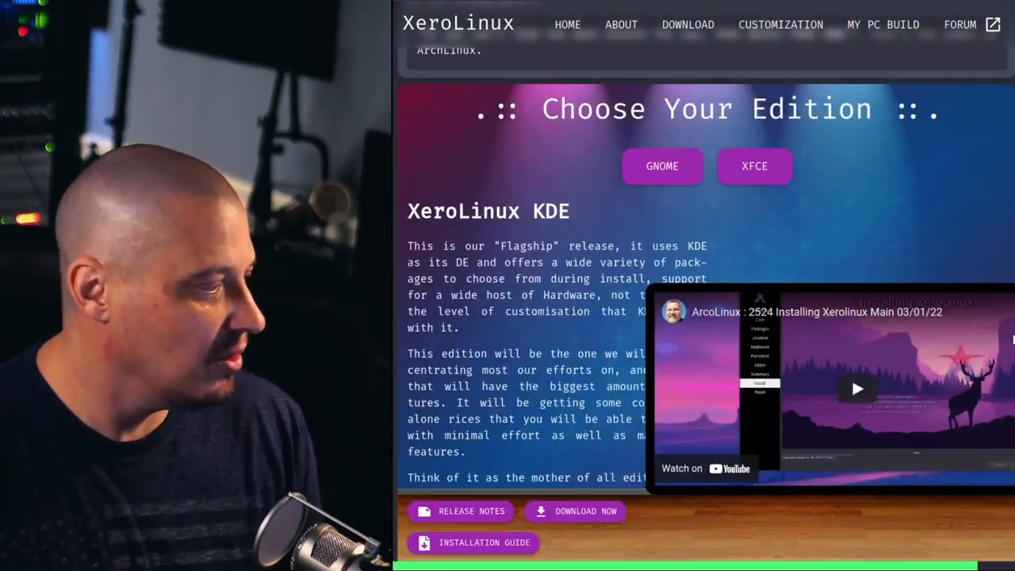
scroll(down, 3)
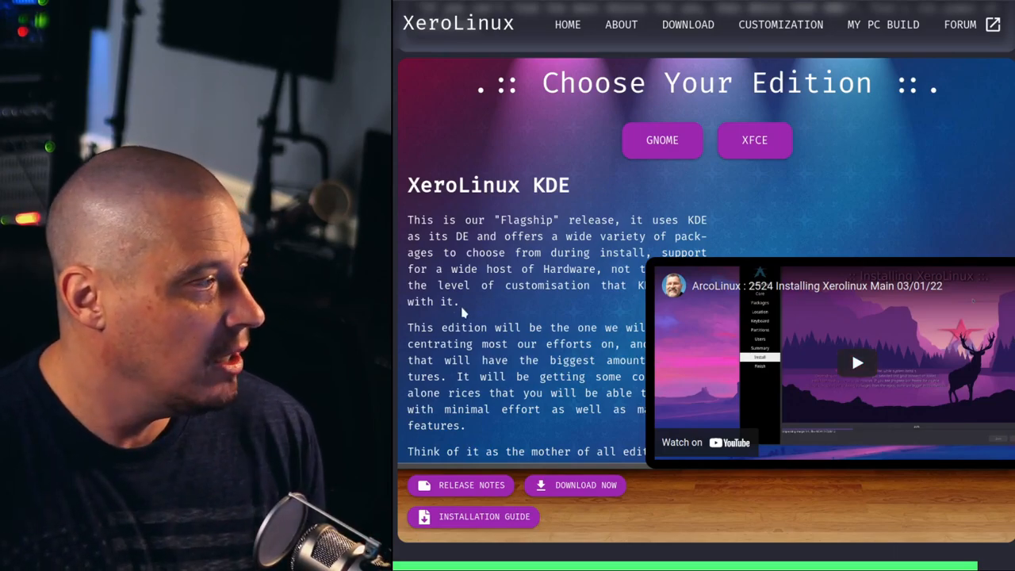
double_click(526, 220)
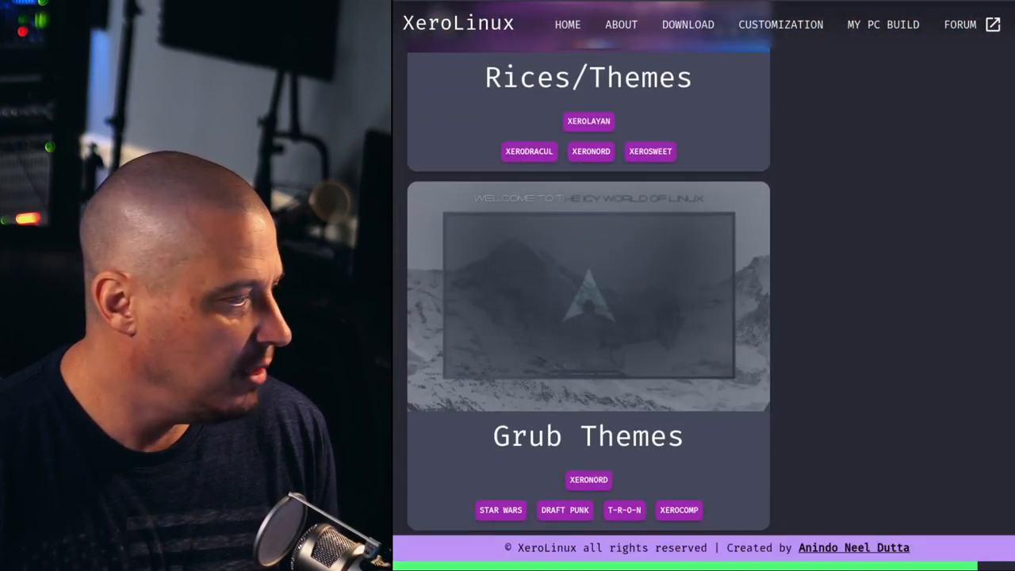
click(567, 24)
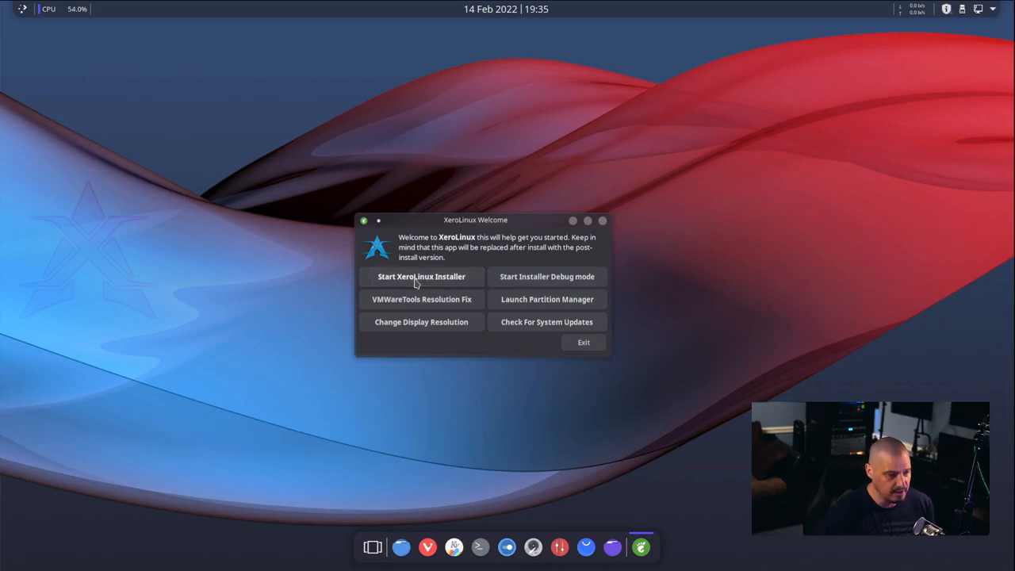
Step: Launch 'Start XeroLinux Installer' from the XeroLinux Welcome window
click(421, 276)
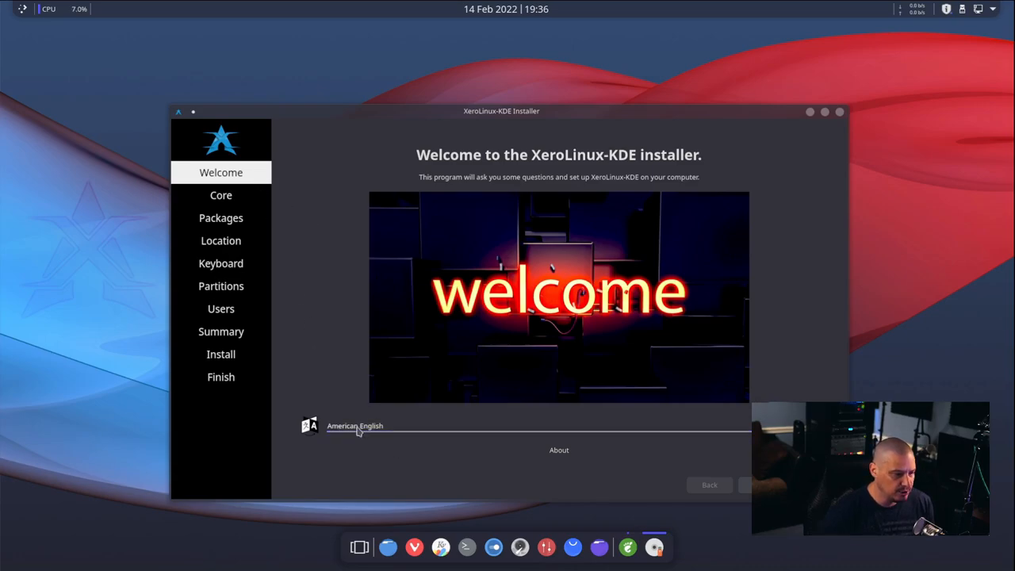
mouse_move(356, 429)
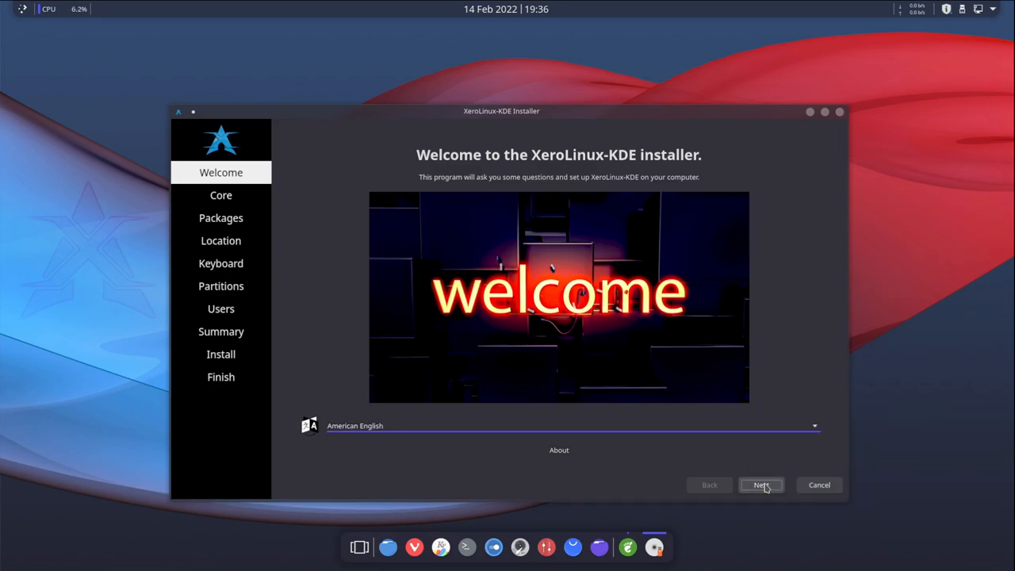
Step: Keep American English and advance to Core options with Stock Arch Kernel checked
click(759, 485)
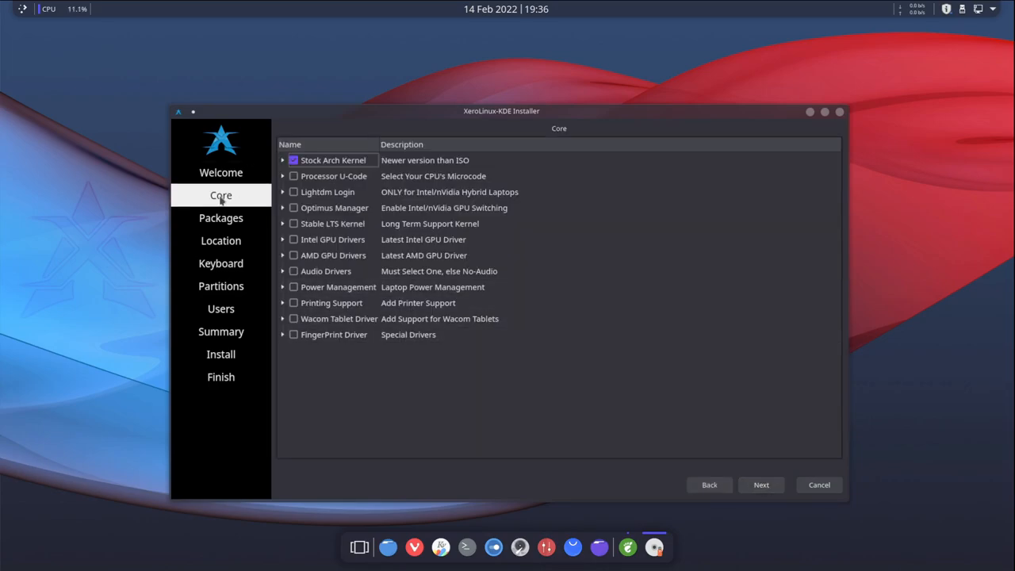
mouse_move(273, 327)
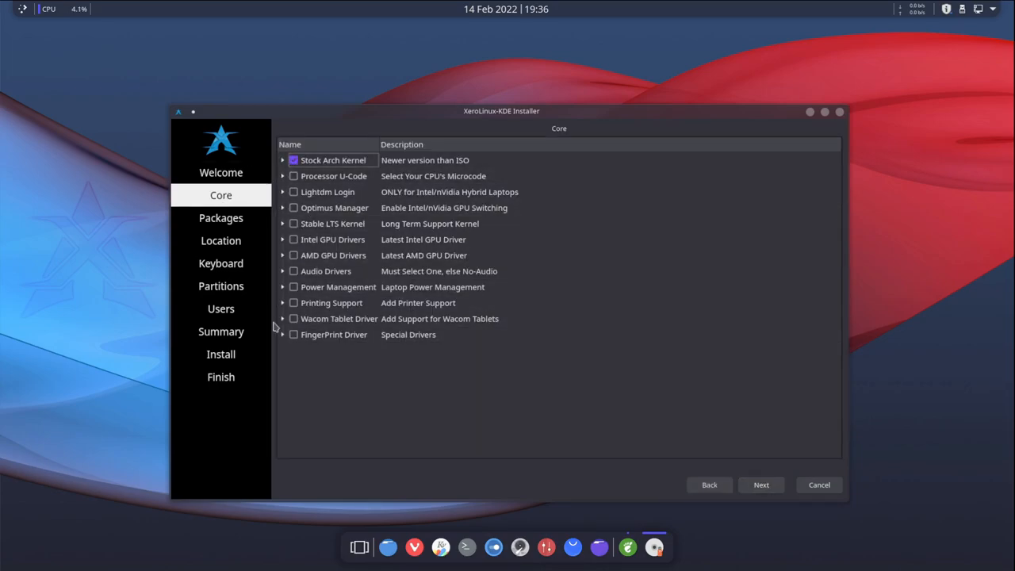
mouse_move(349, 426)
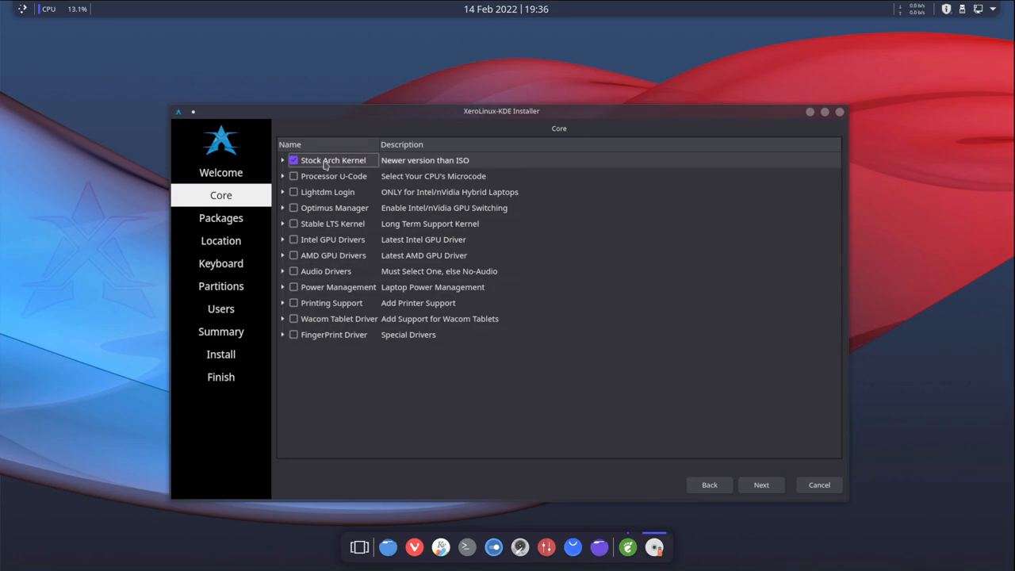
click(293, 159)
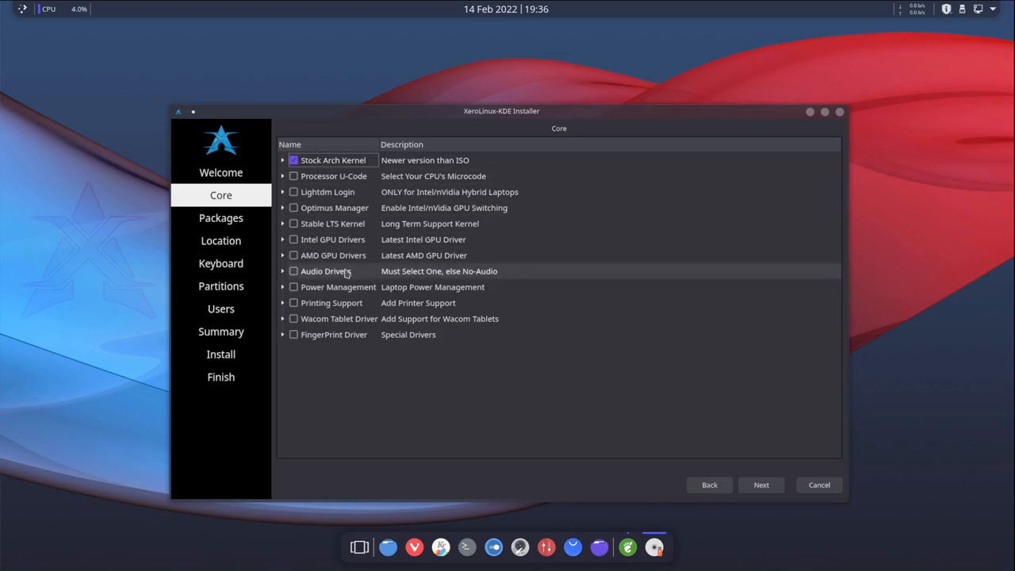
mouse_move(346, 256)
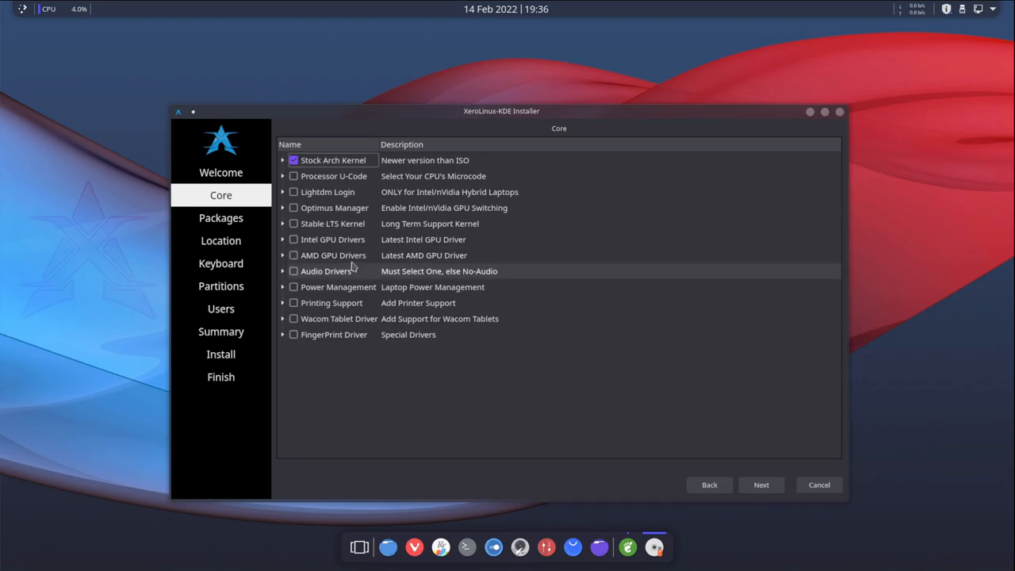
mouse_move(331, 359)
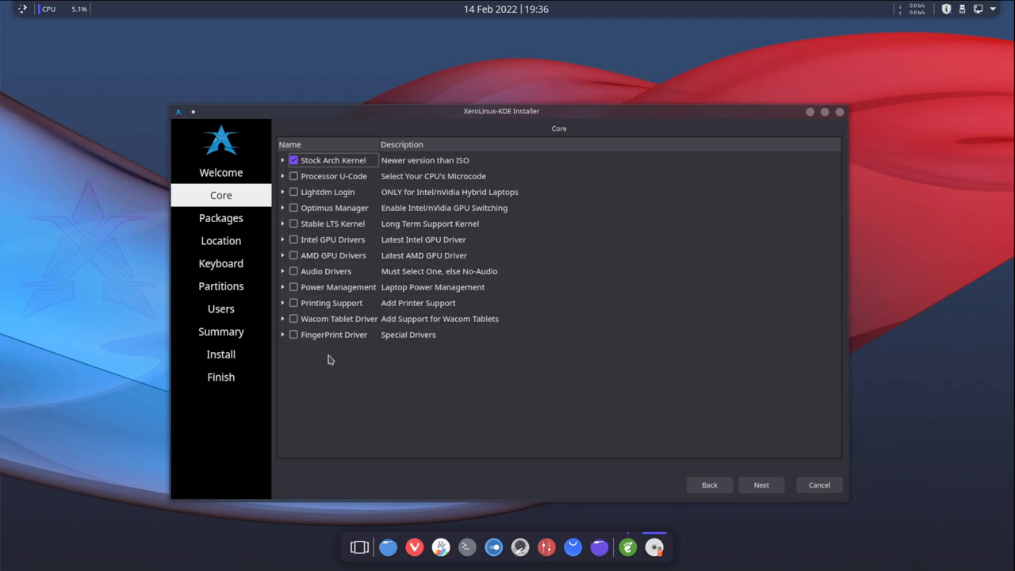
mouse_move(303, 355)
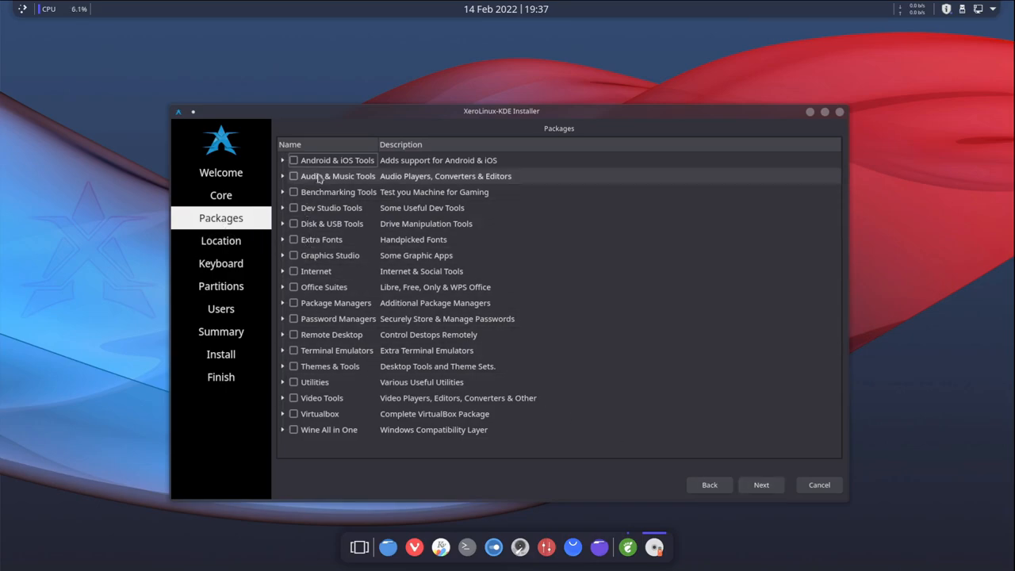
mouse_move(468, 161)
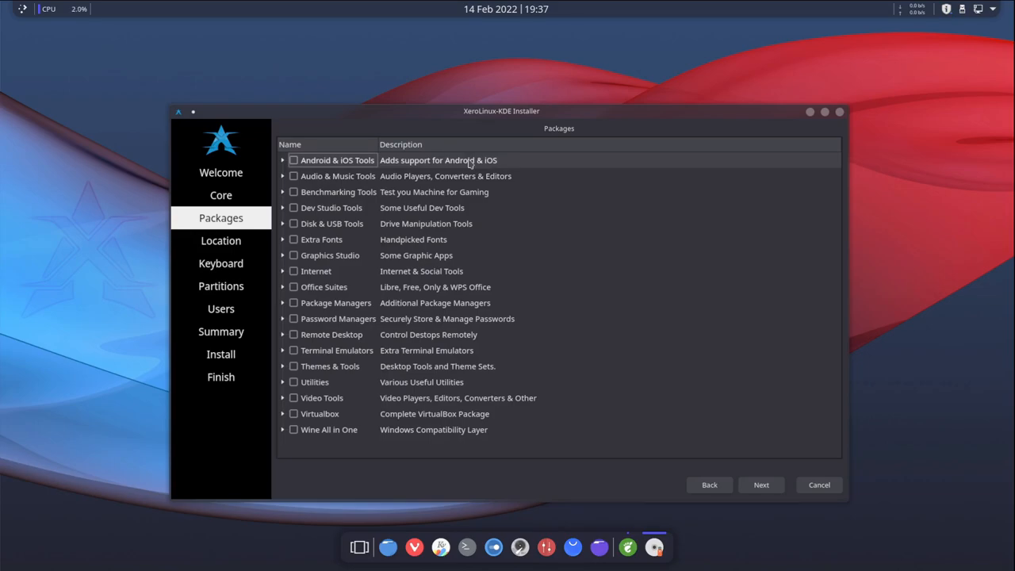
mouse_move(315, 186)
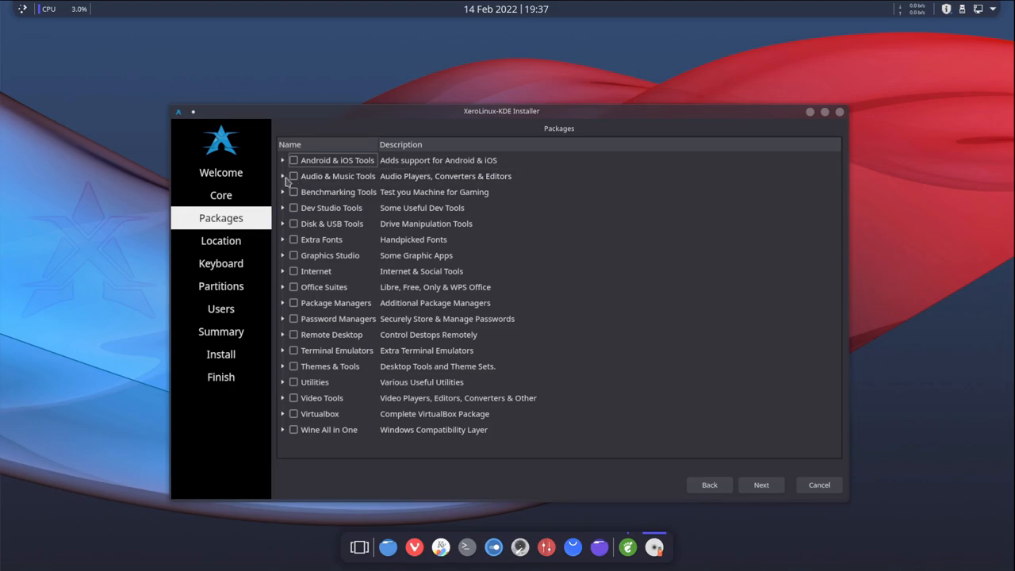
Step: Enable Audio & Music Tools, clear Audio Players, and tick only audacious and radiotray
click(337, 175)
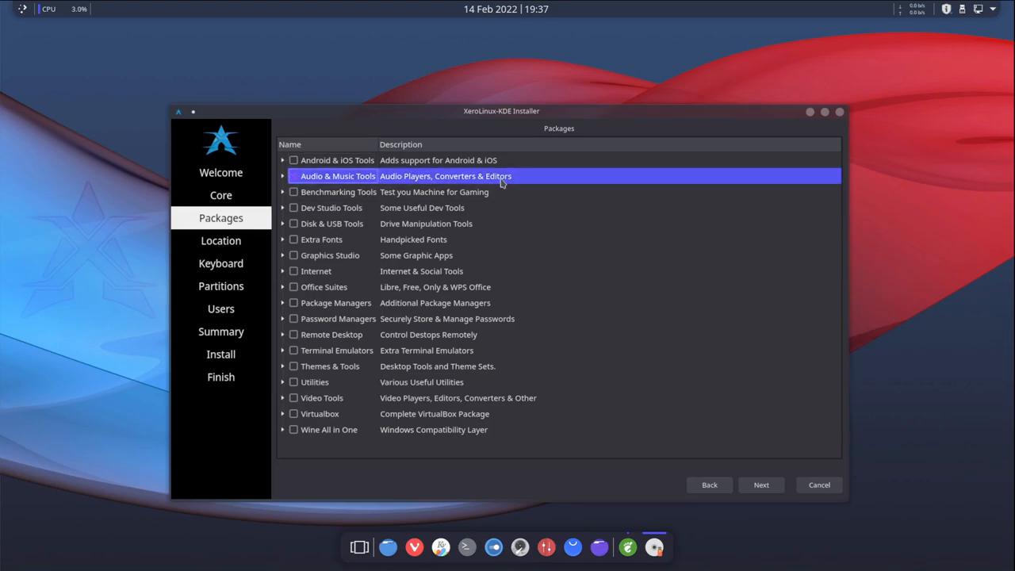
click(283, 175)
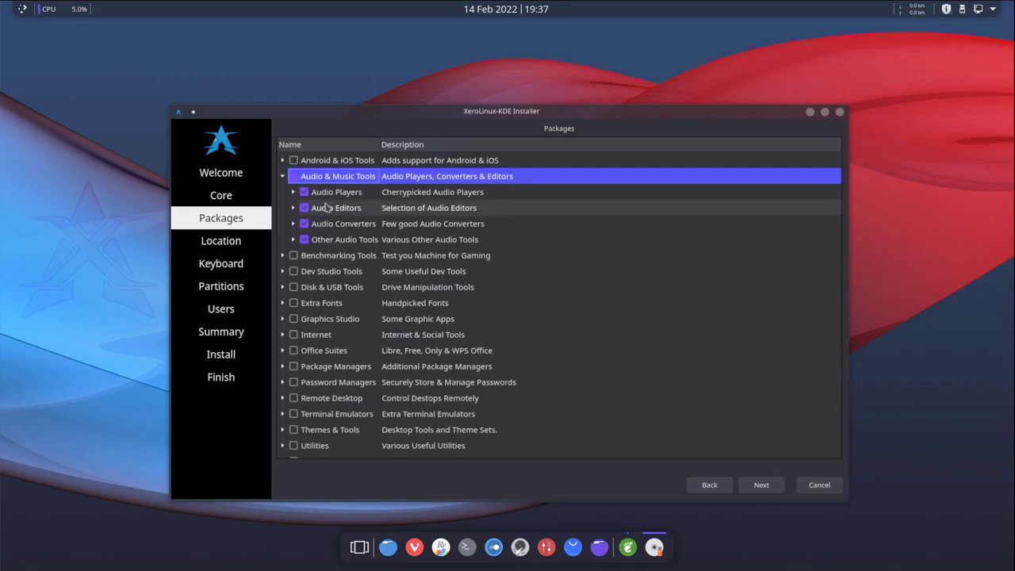
click(293, 191)
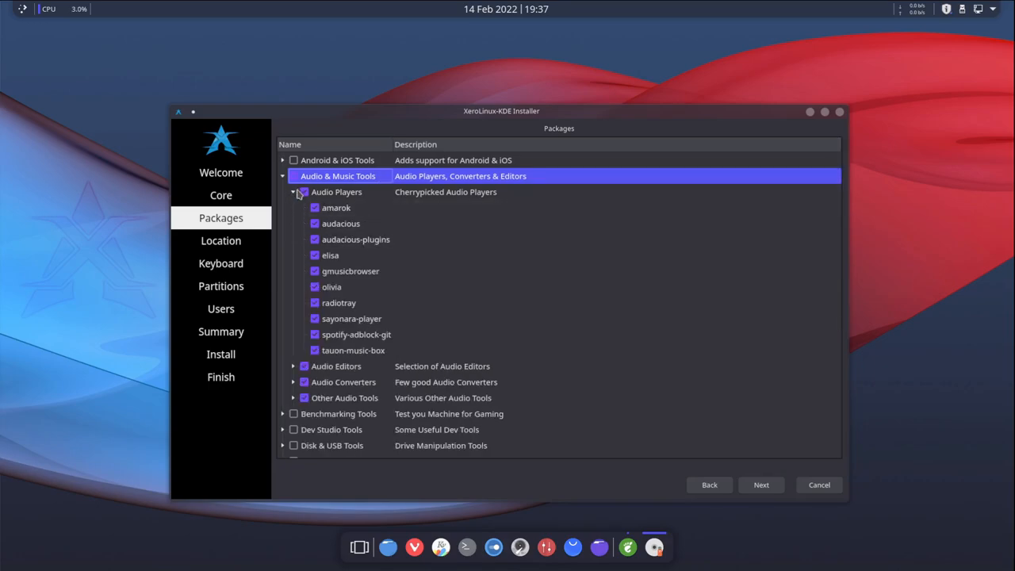
click(305, 192)
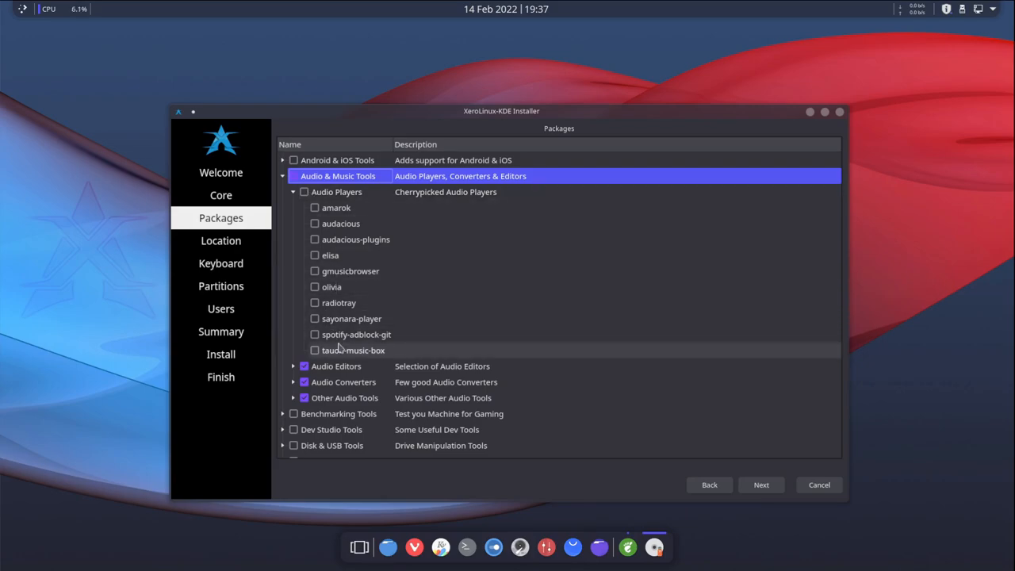
click(314, 223)
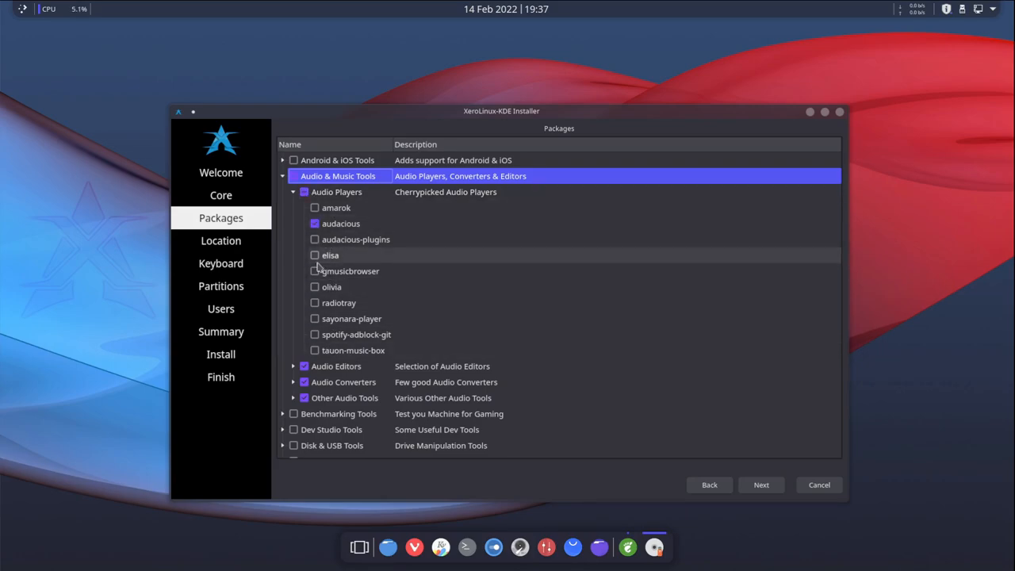
mouse_move(343, 286)
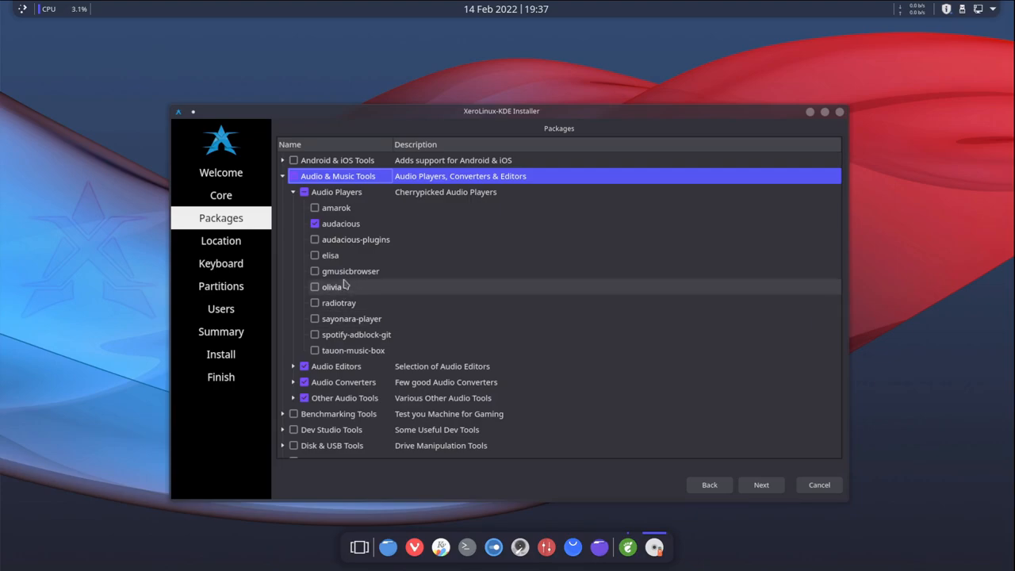
click(315, 302)
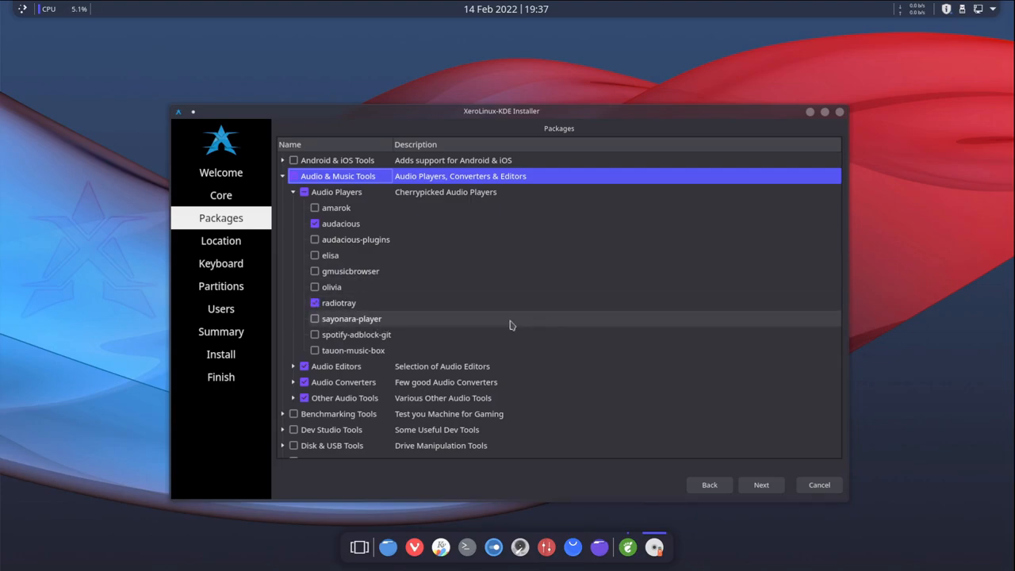
scroll(down, 3)
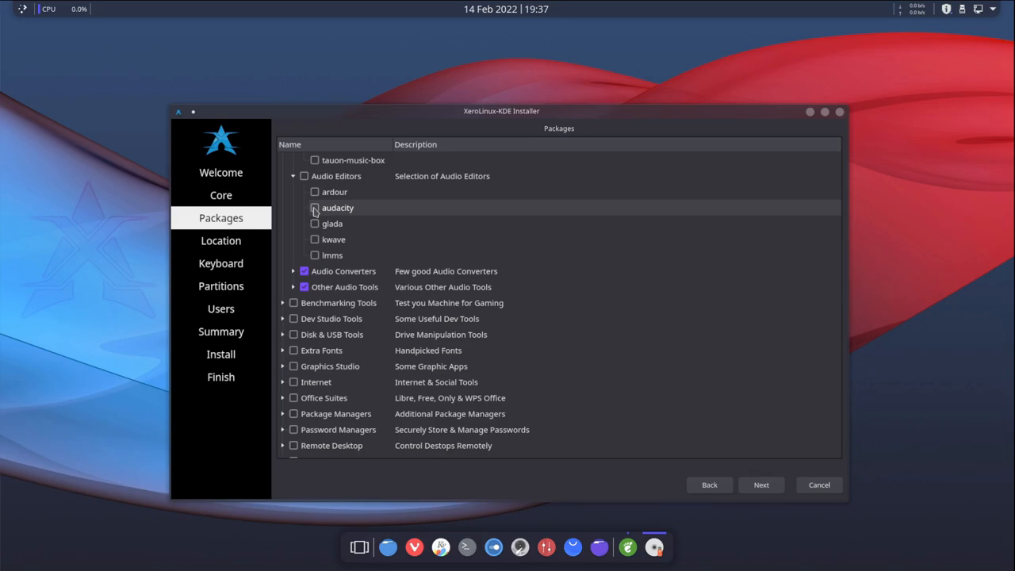
Step: Leave audacity unselected under Audio Editors and deselect all Audio Converters packages
click(315, 208)
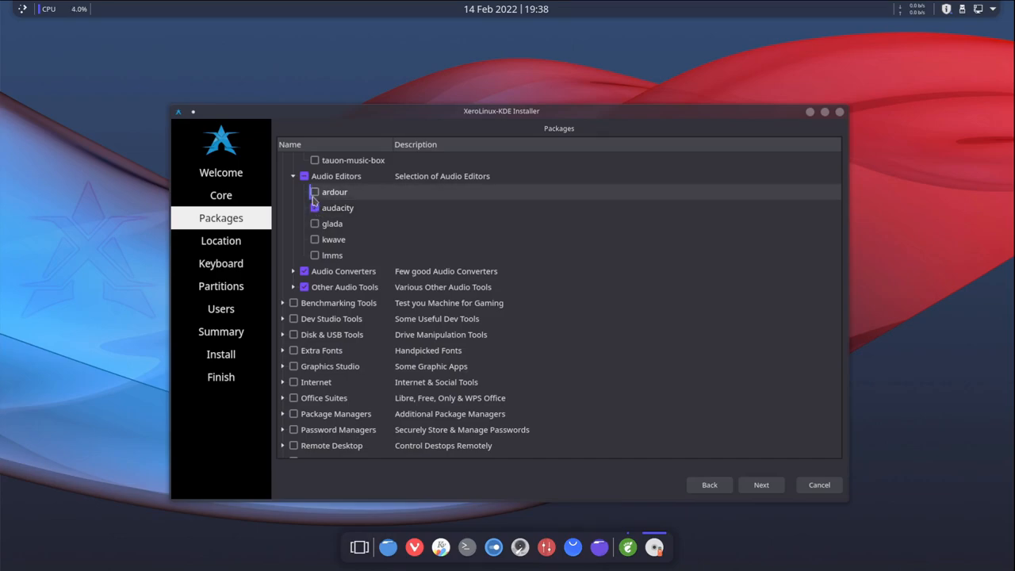
click(334, 192)
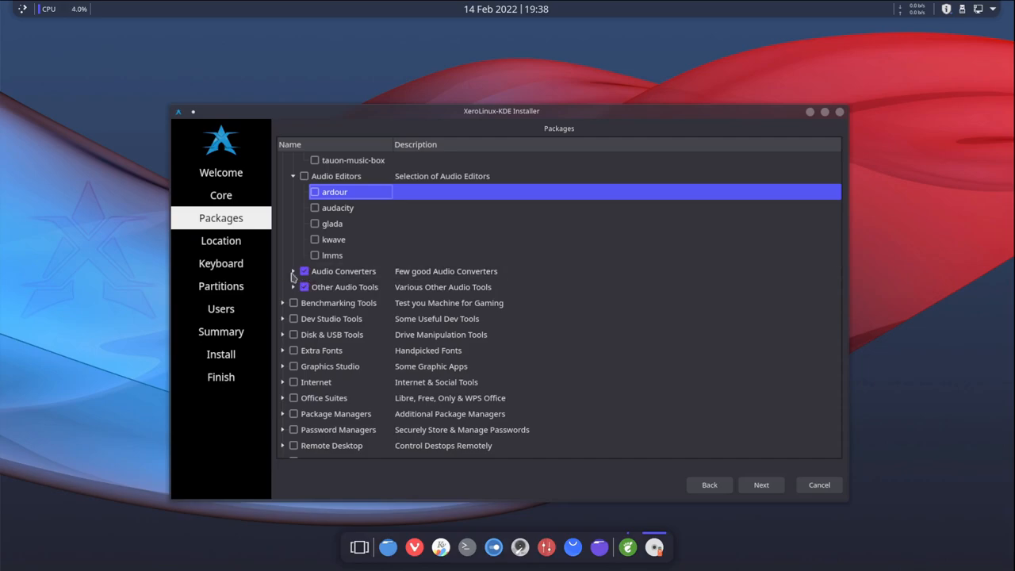
click(294, 271)
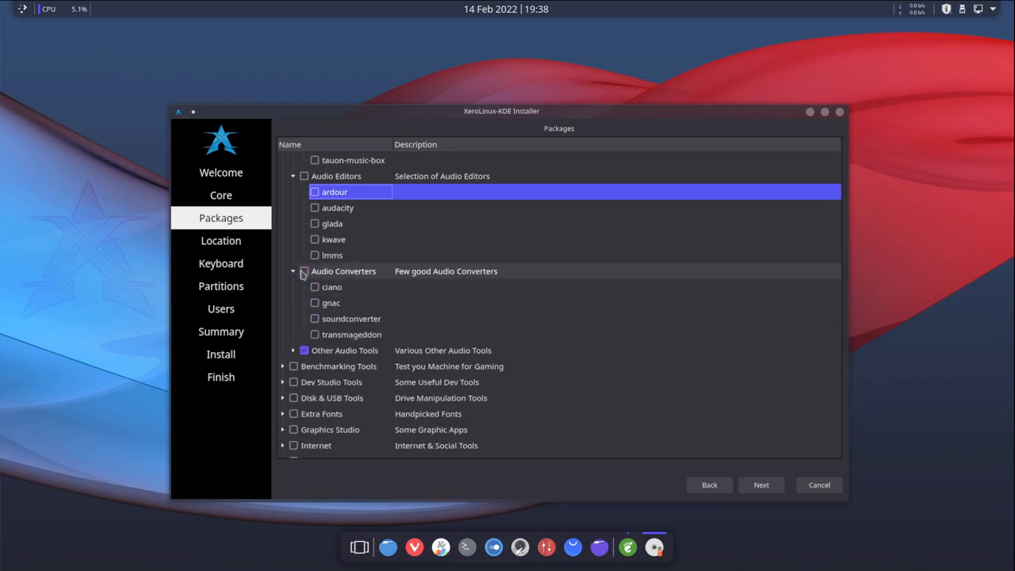
click(293, 349)
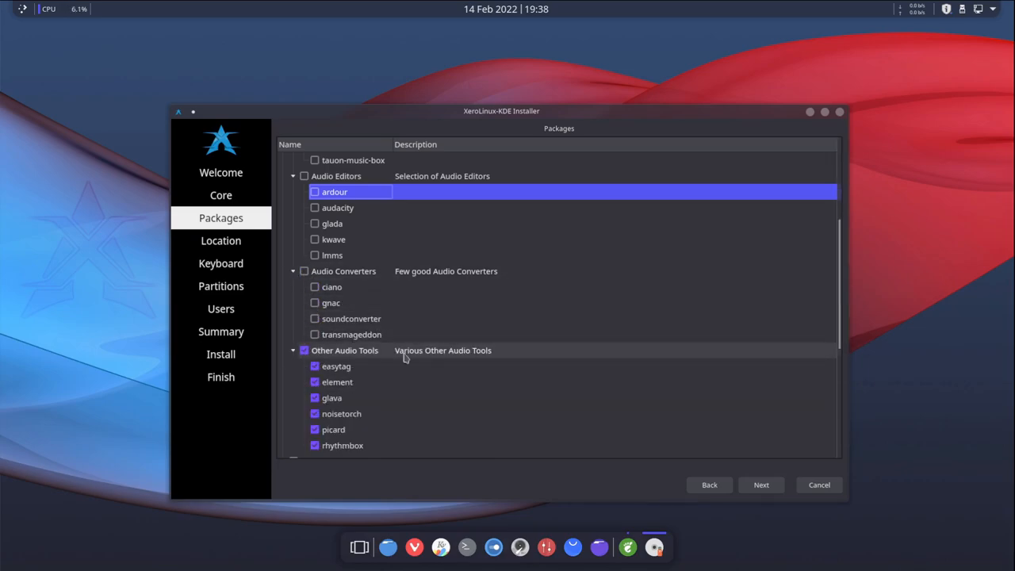
Step: Uncheck the whole Other Audio Tools group in the package list
scroll(down, 3)
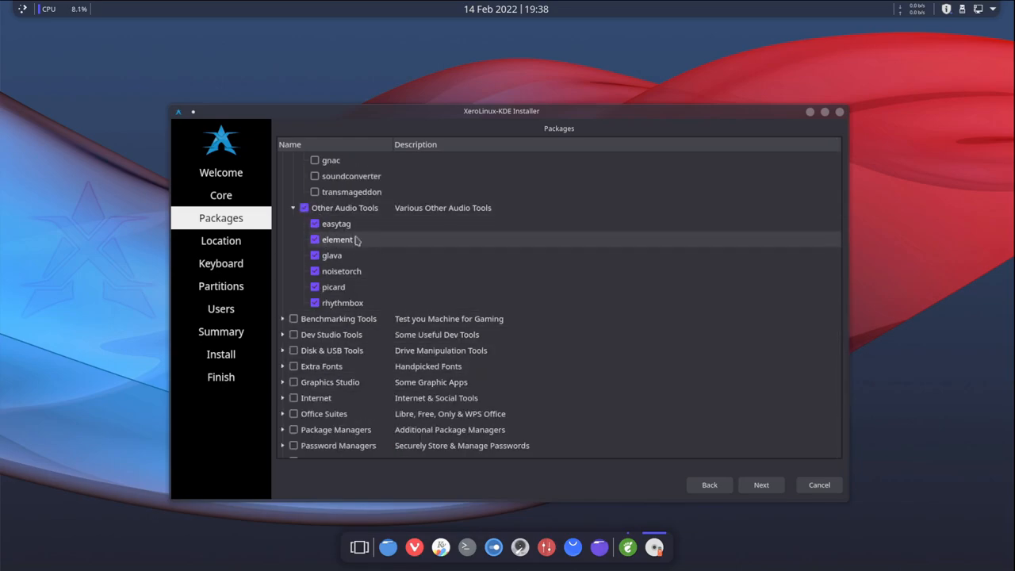
mouse_move(405, 273)
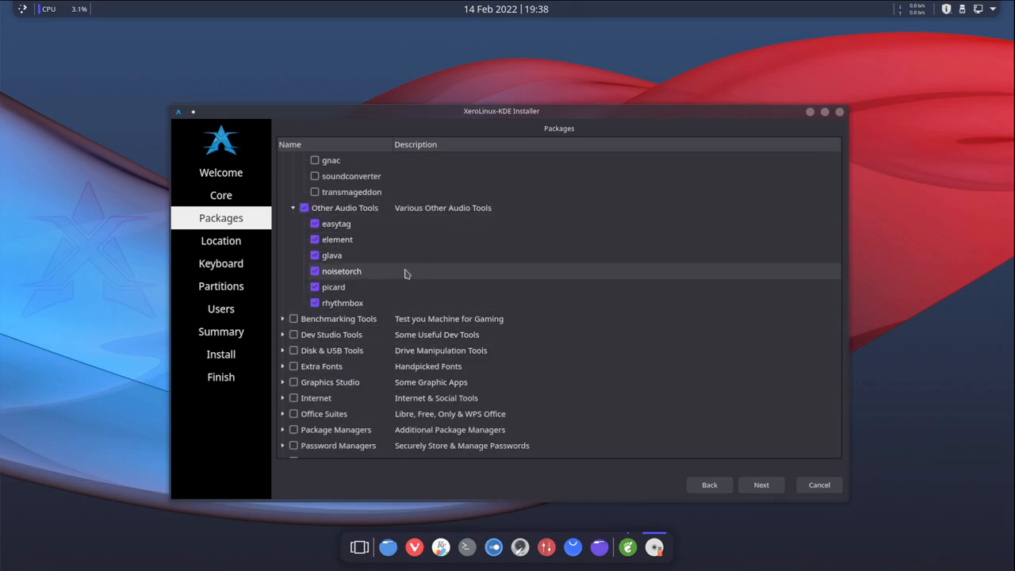
click(305, 208)
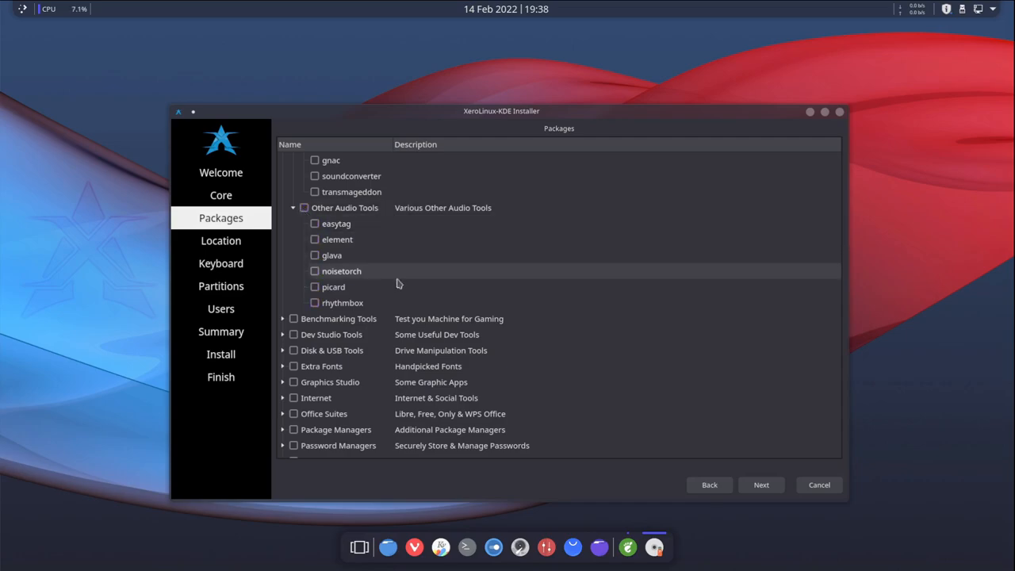
scroll(down, 3)
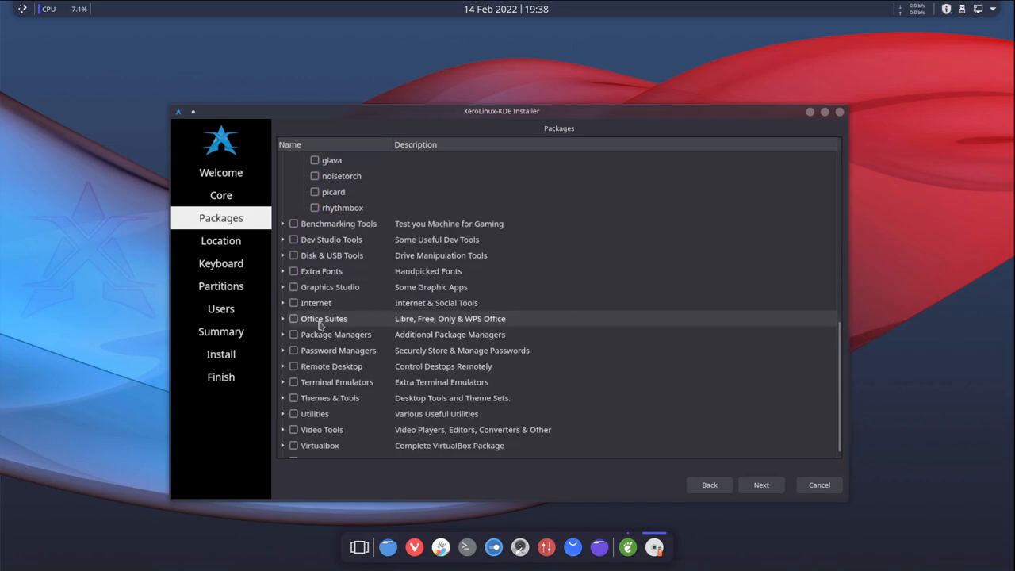
mouse_move(448, 361)
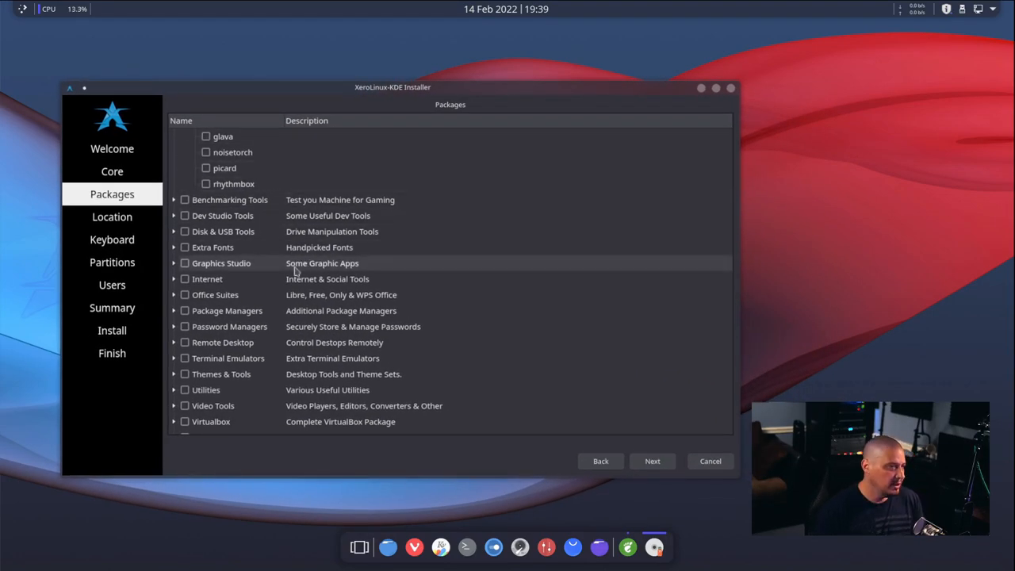
mouse_move(323, 307)
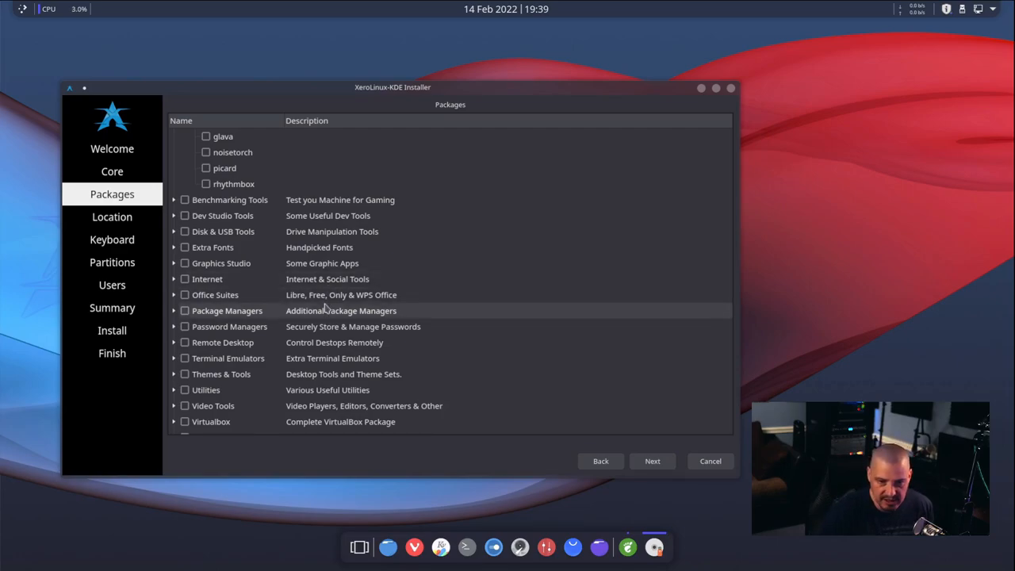
mouse_move(212, 342)
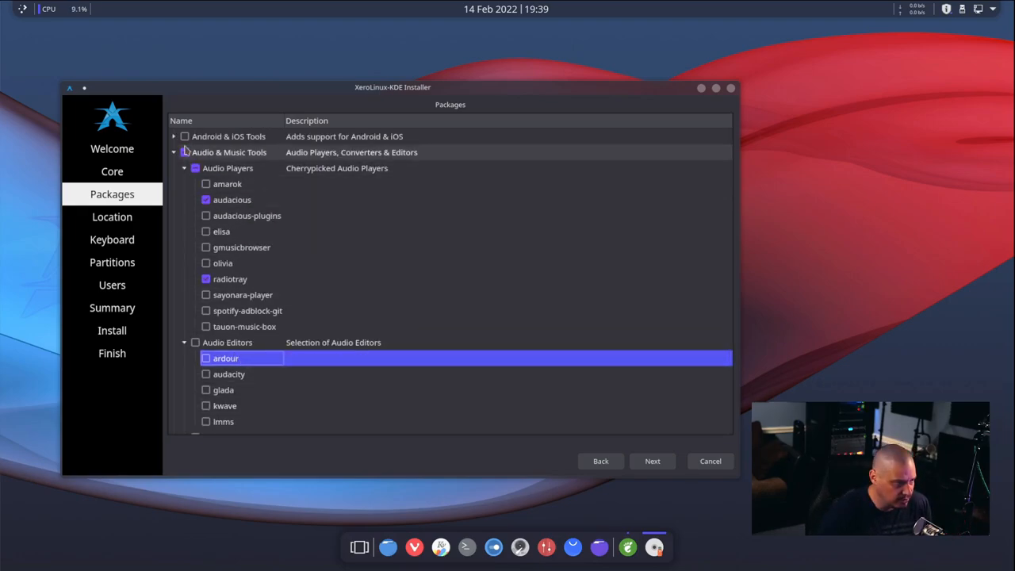
Step: Accept America/Chicago location and English (US) keyboard defaults to reach Partitions
click(173, 151)
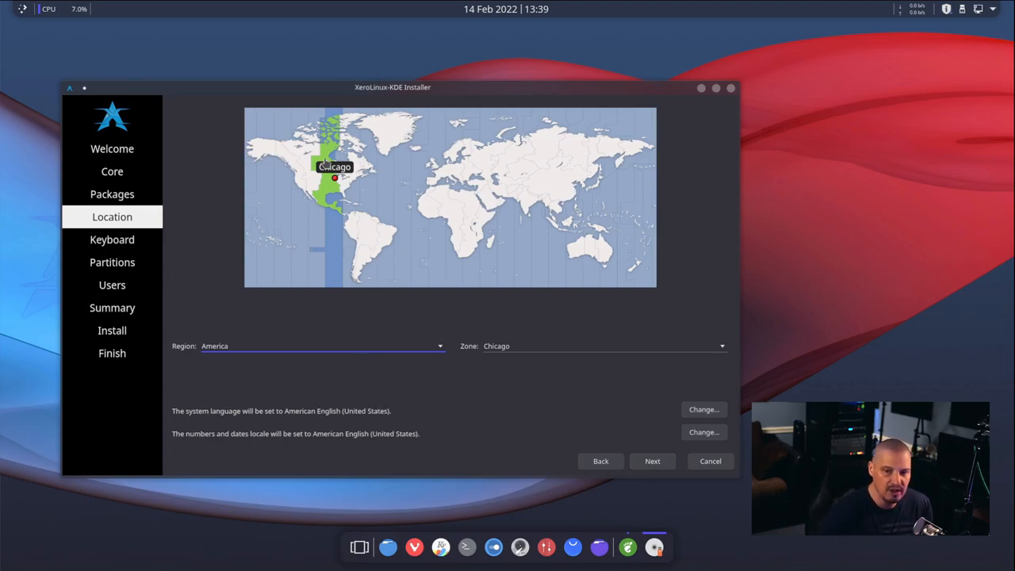
mouse_move(575, 463)
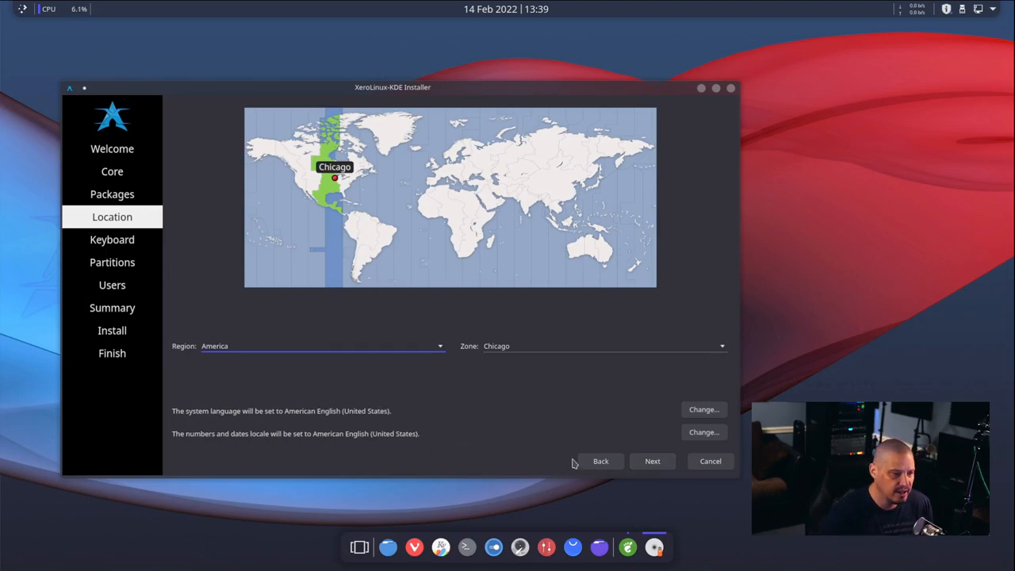
click(652, 461)
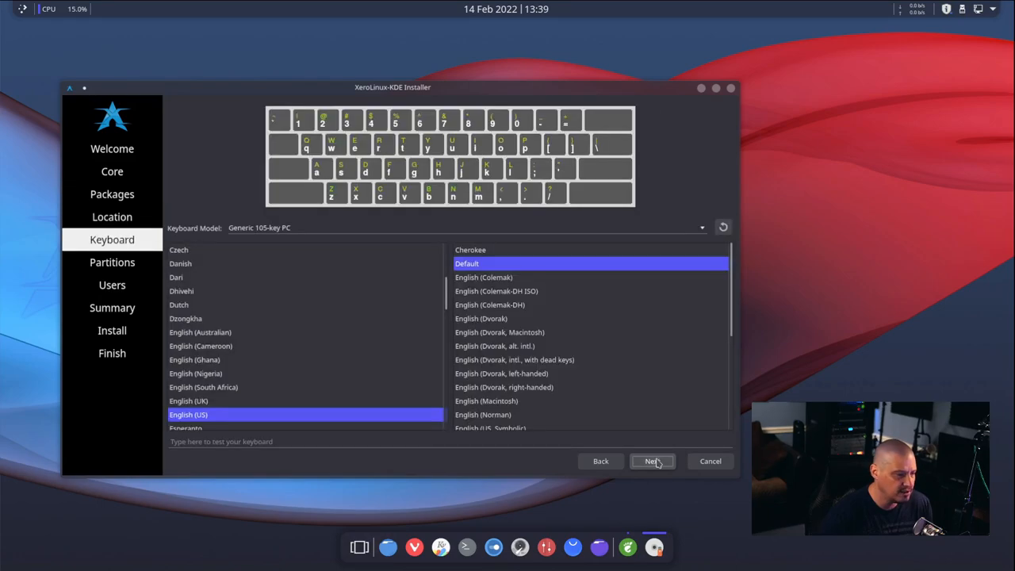
mouse_move(323, 414)
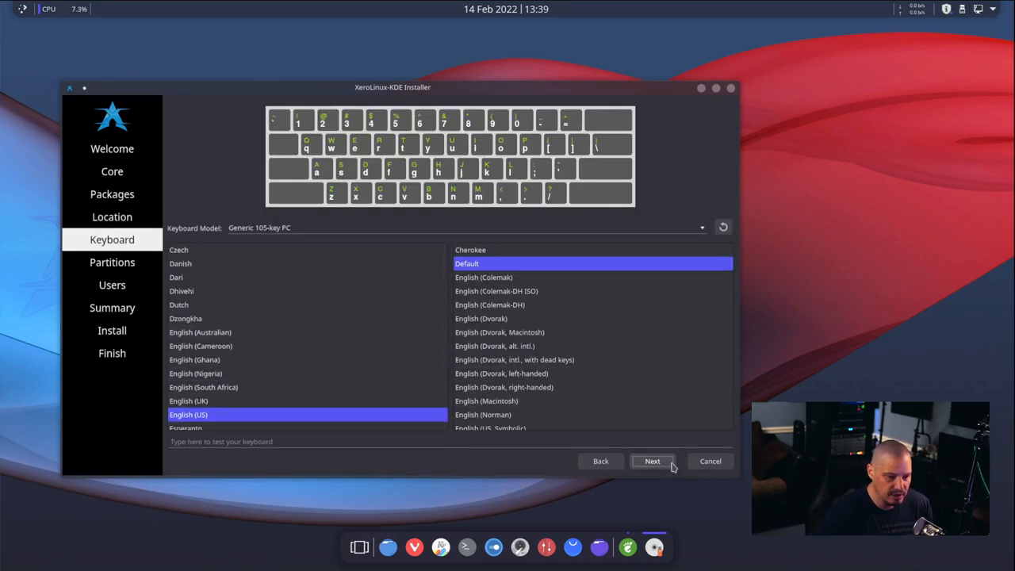
click(652, 461)
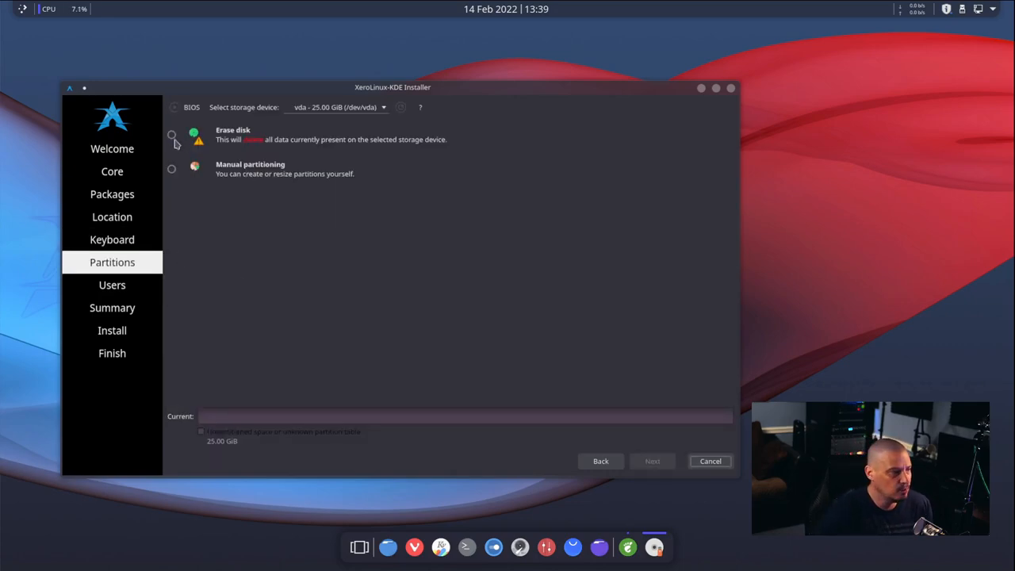
Step: Erase the 25 GB disk with btrfs and Swap to file, then continue to Users
click(172, 134)
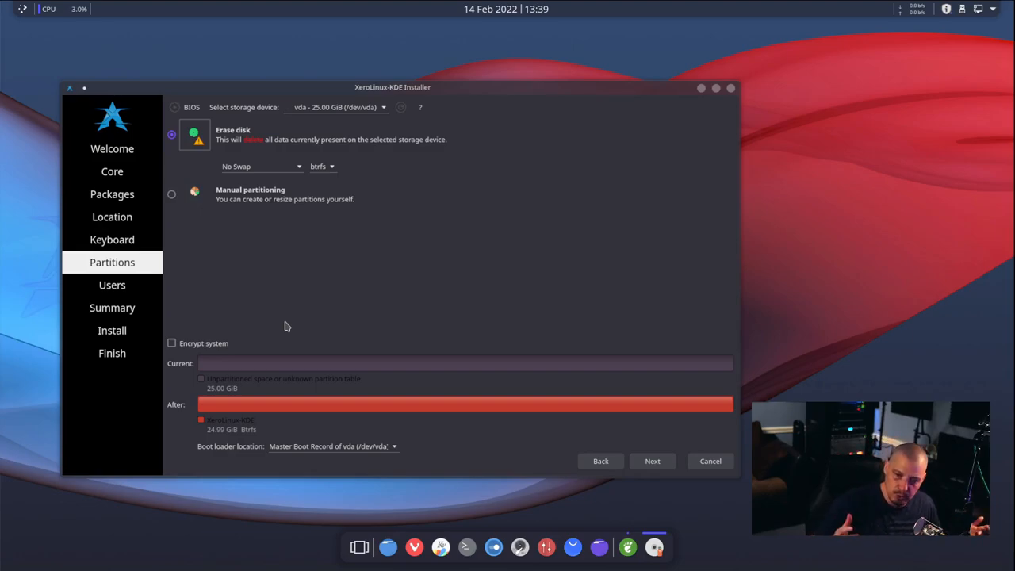
mouse_move(268, 340)
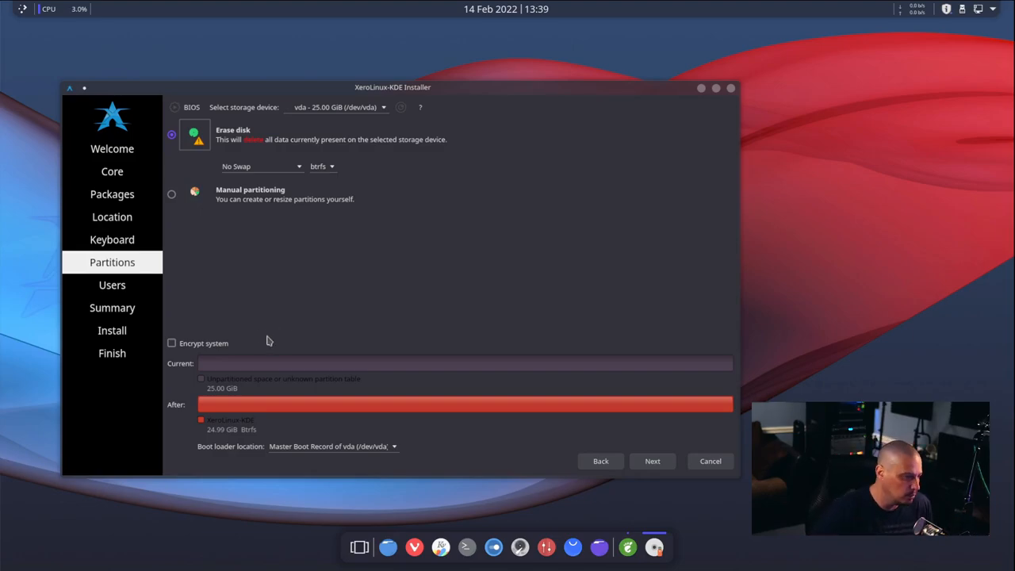
mouse_move(271, 292)
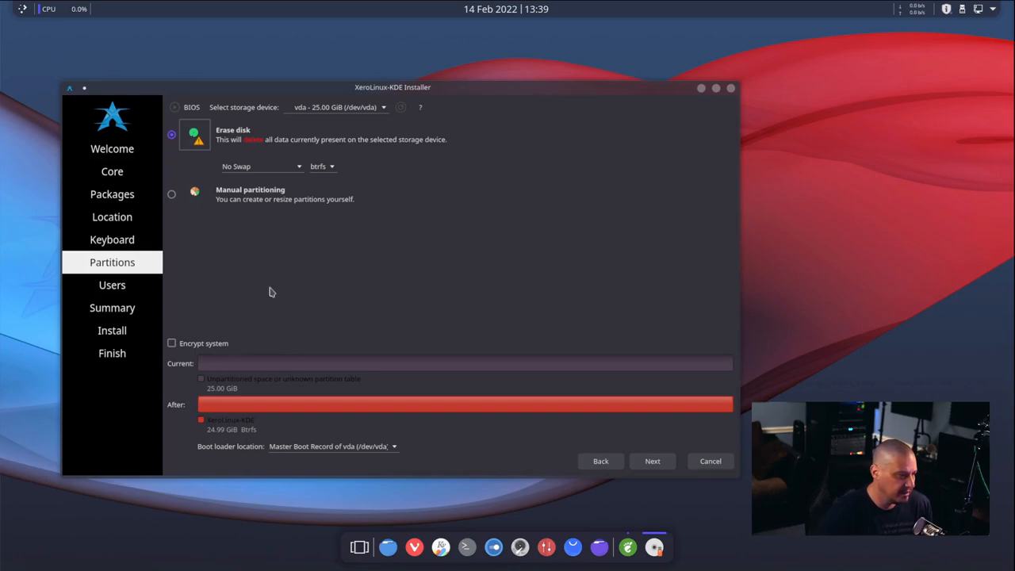
mouse_move(254, 178)
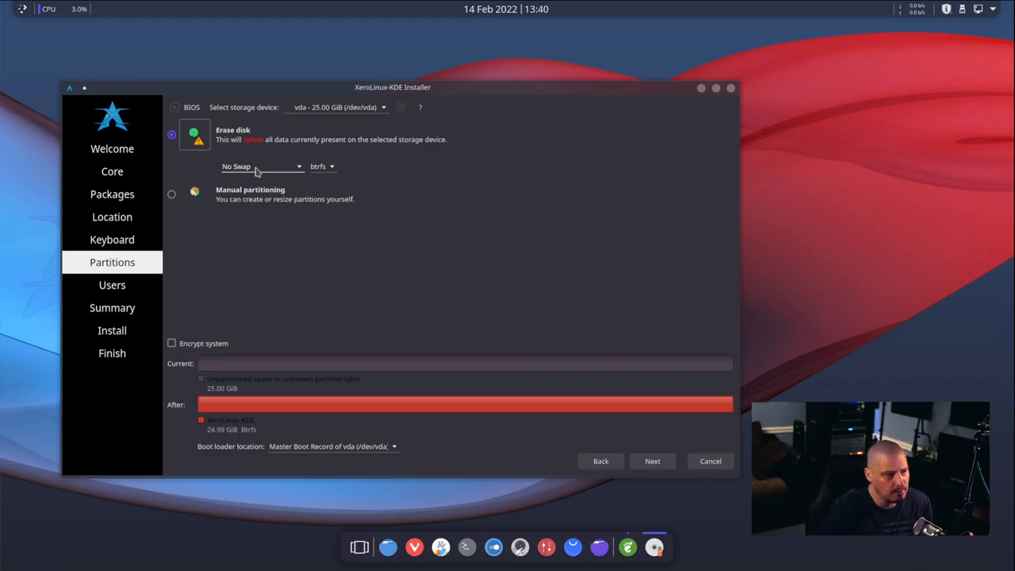
click(262, 167)
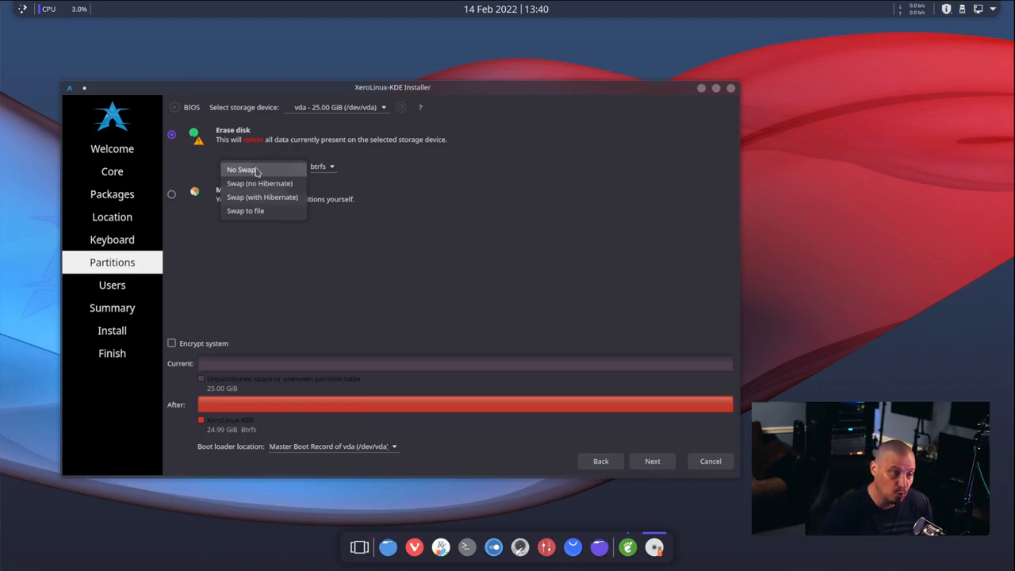
click(245, 210)
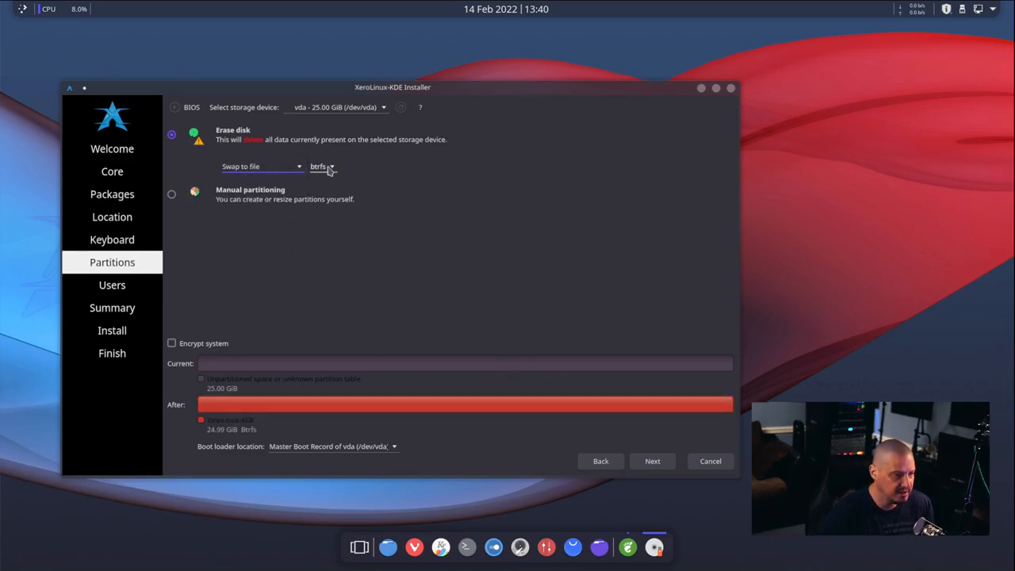
click(322, 167)
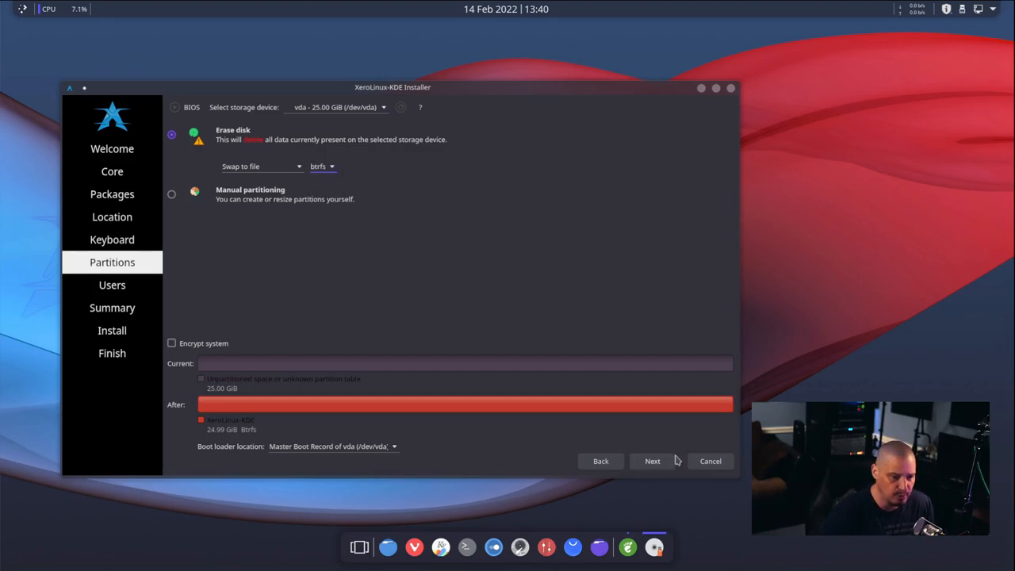
click(652, 460)
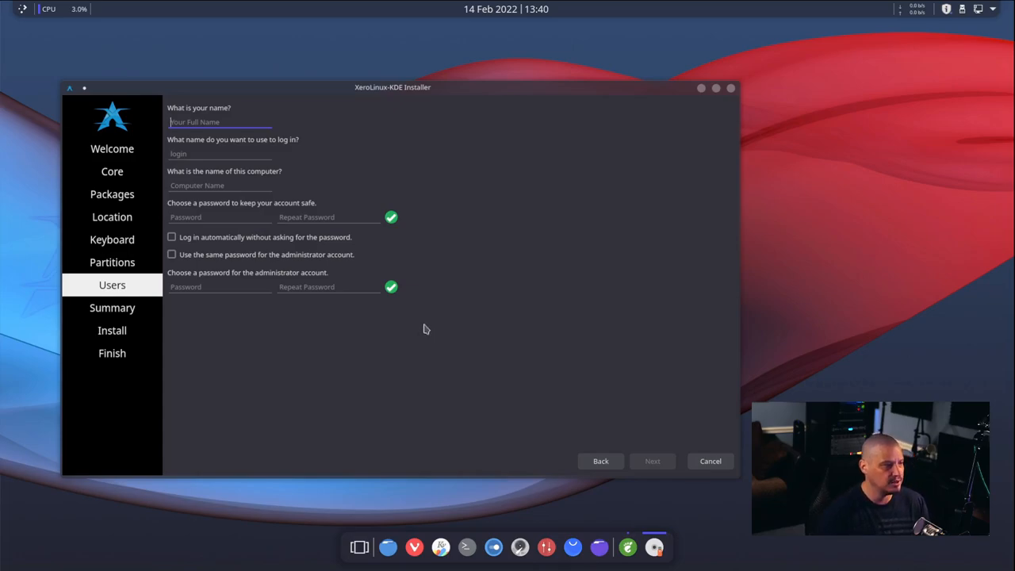
Step: Create user 'dt' with a matching password shared by the administrator, then view the Summary
text(dt)
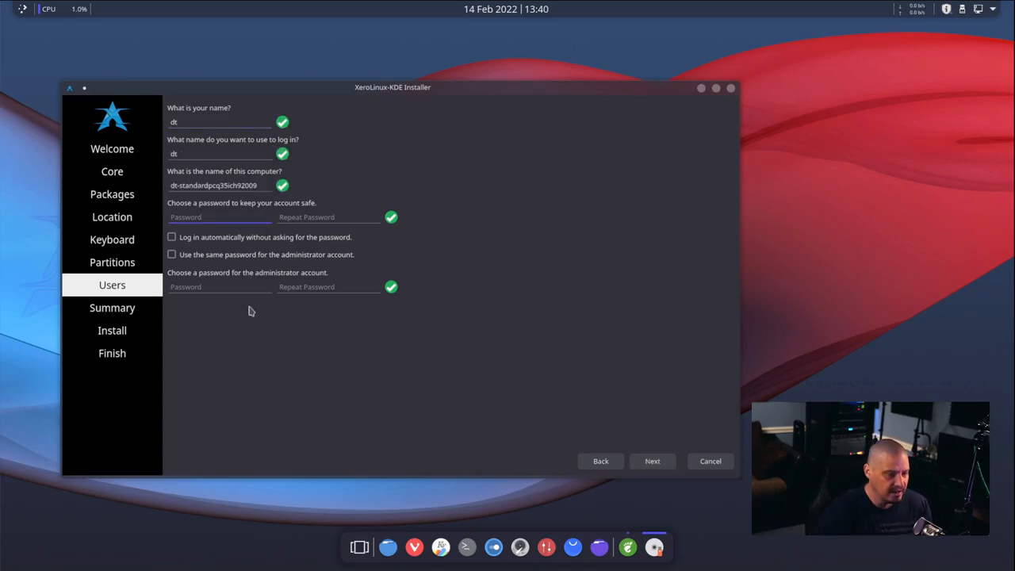
mouse_move(268, 416)
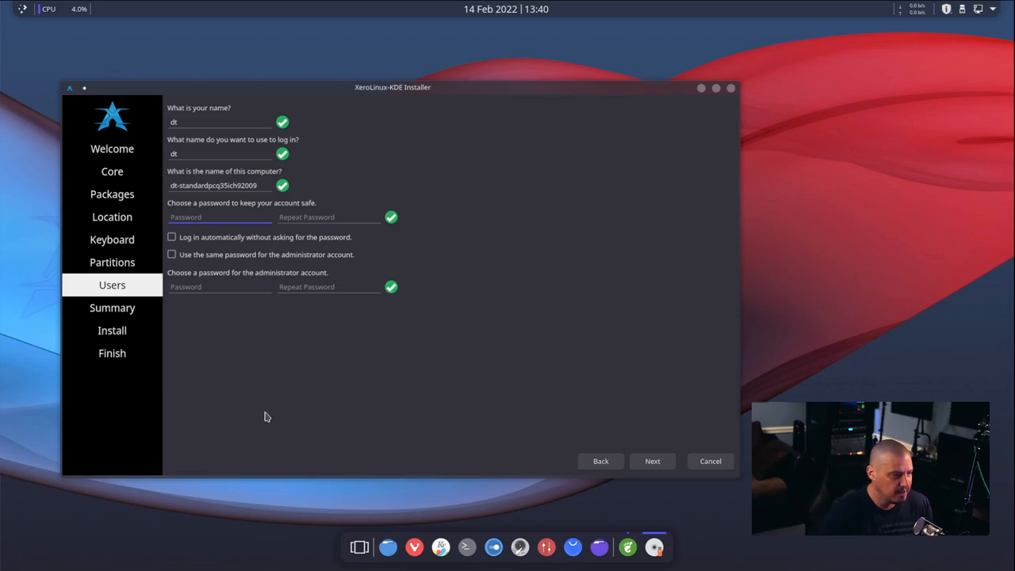
text(••)
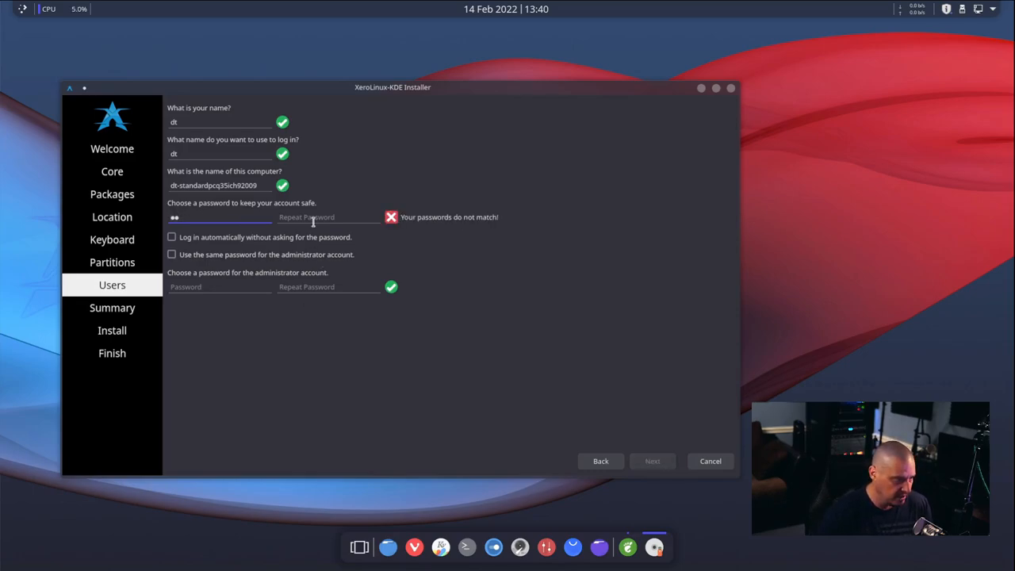
text(•)
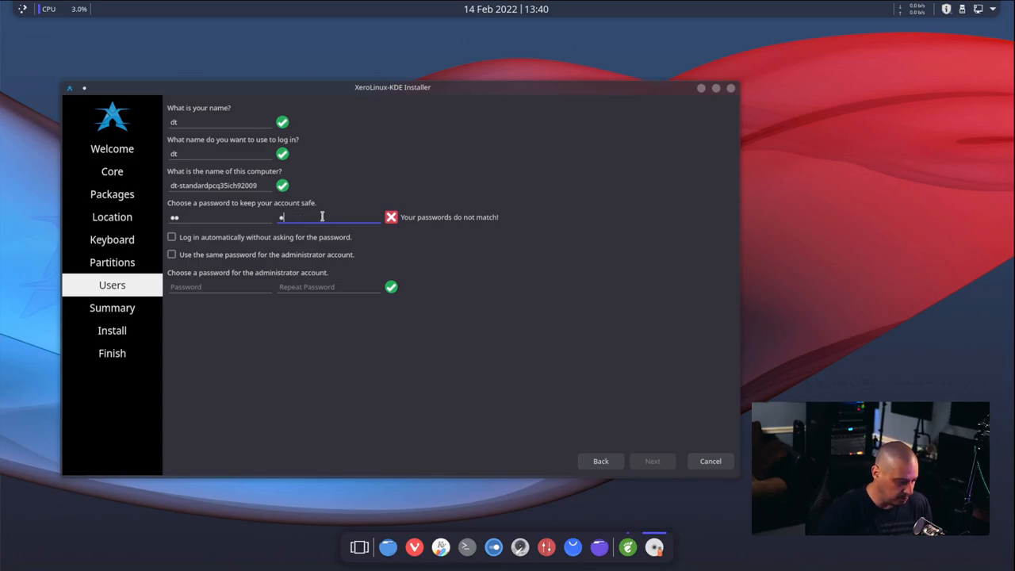
text(•)
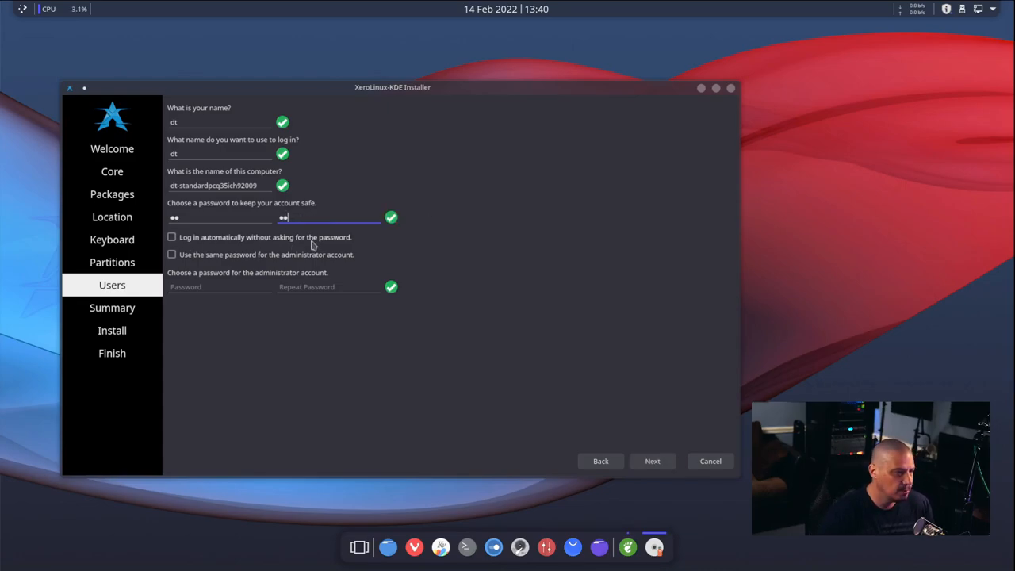
mouse_move(367, 247)
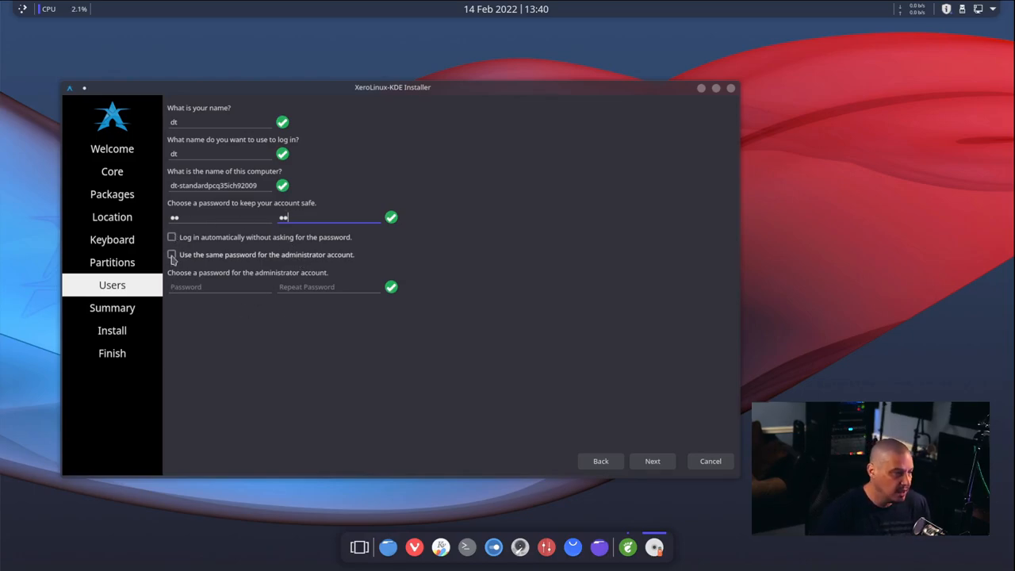
click(172, 255)
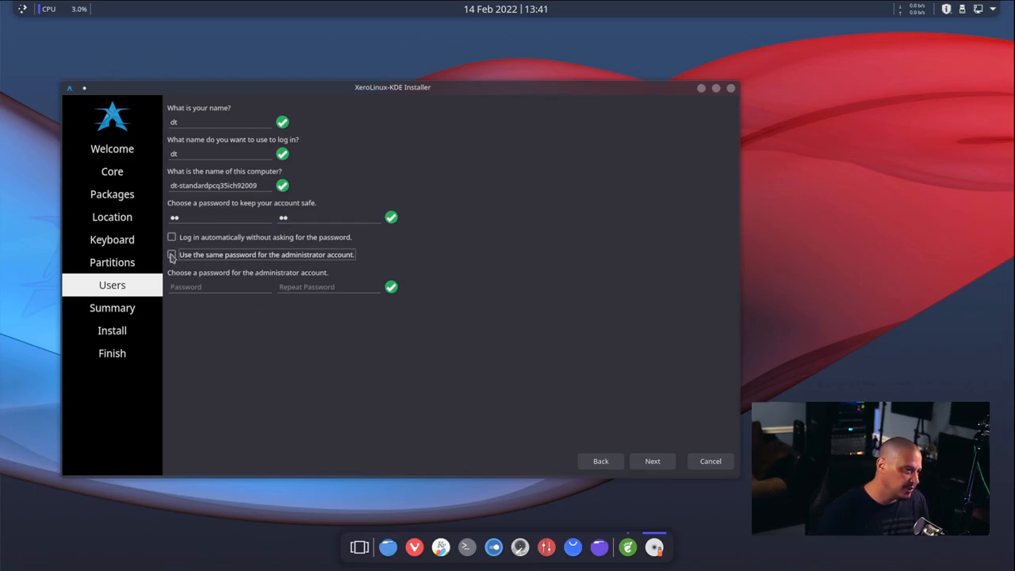
click(171, 254)
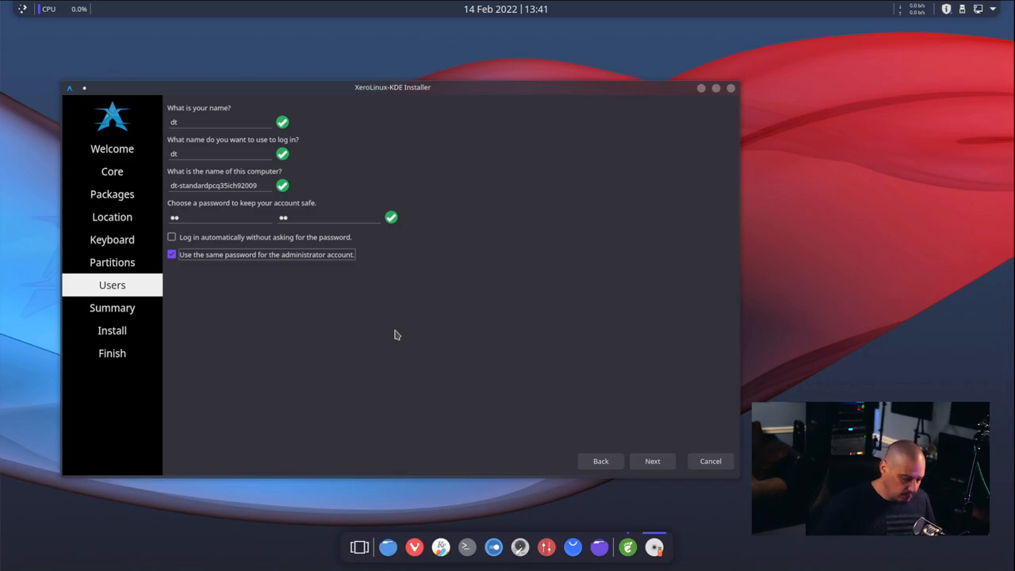
click(652, 461)
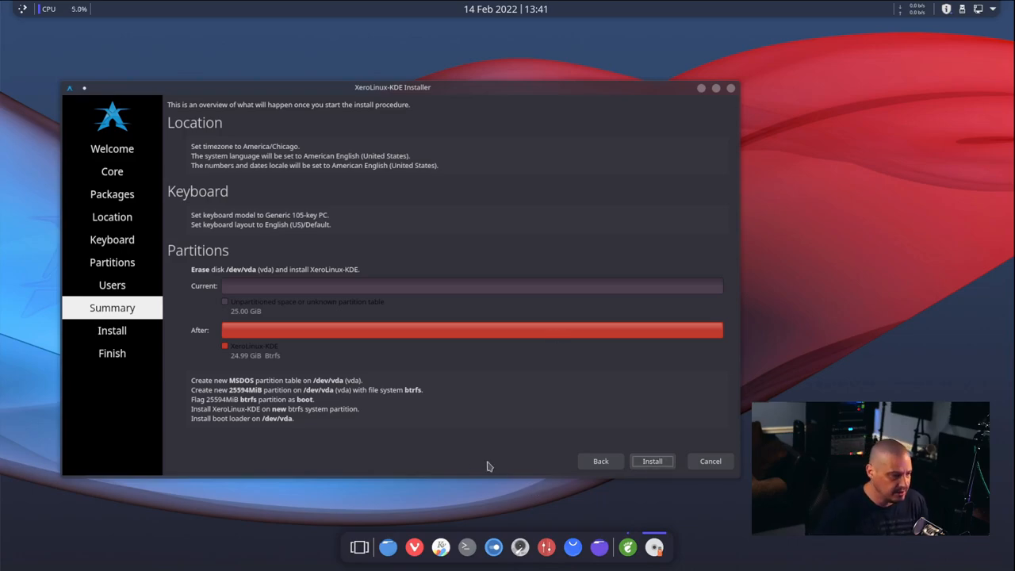
mouse_move(476, 423)
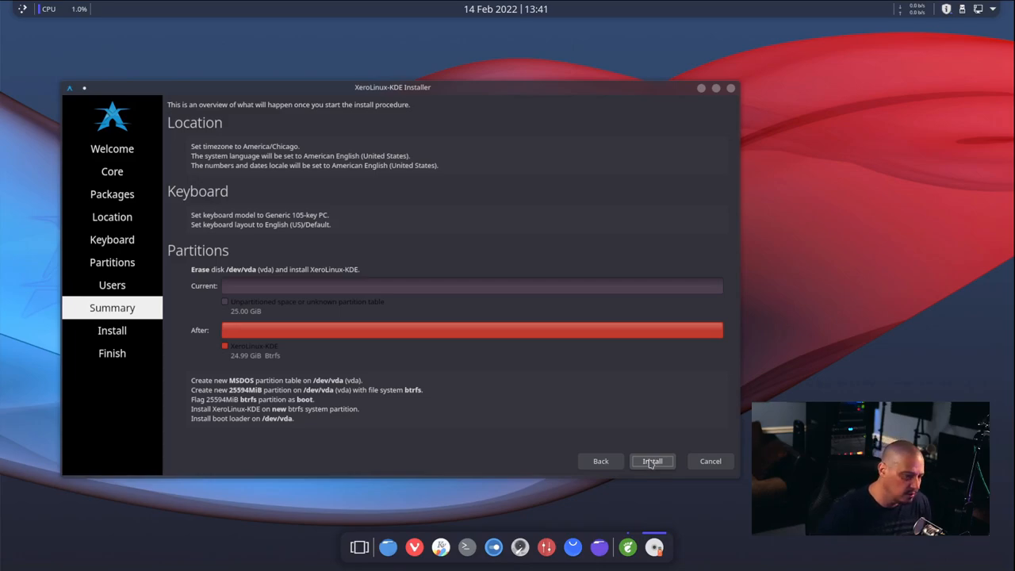
Step: Start the install from Summary and confirm the disk changes with Install now
click(651, 461)
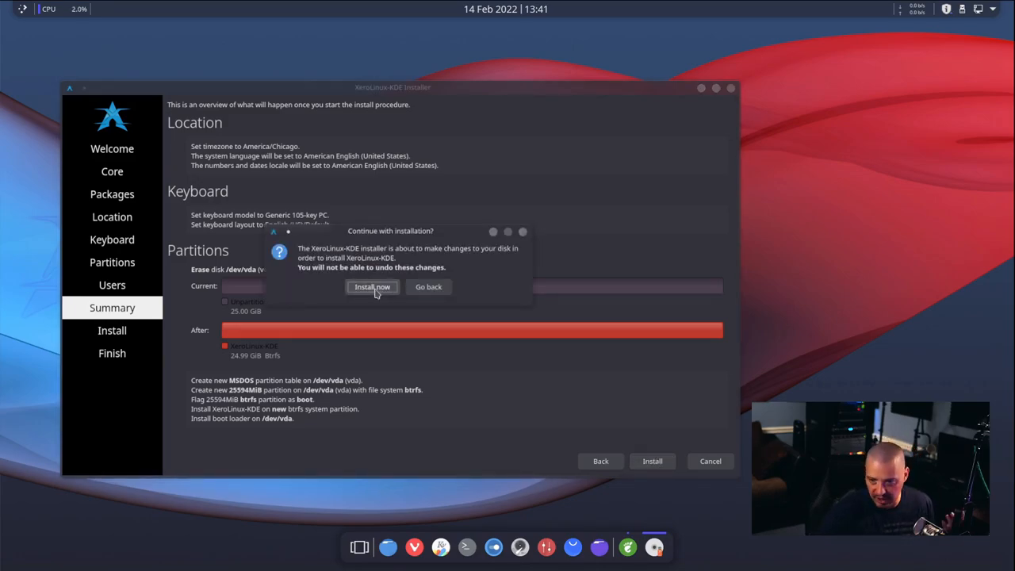
click(372, 286)
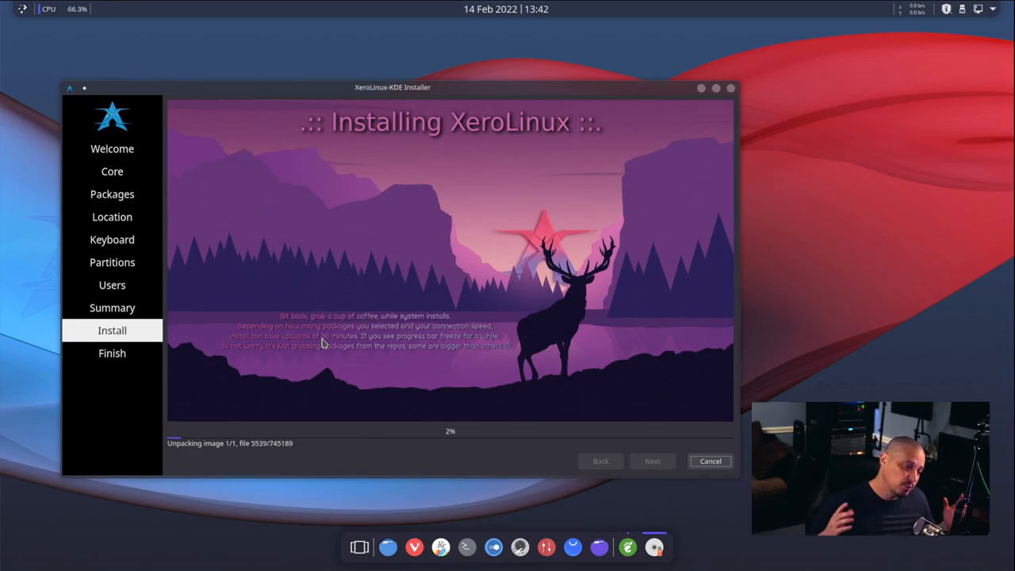
mouse_move(428, 456)
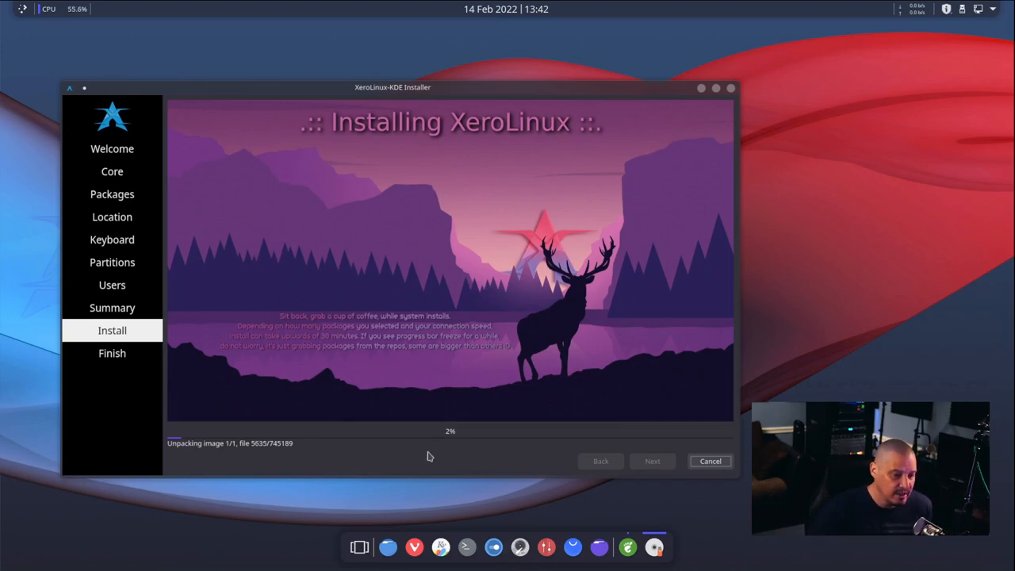
mouse_move(553, 484)
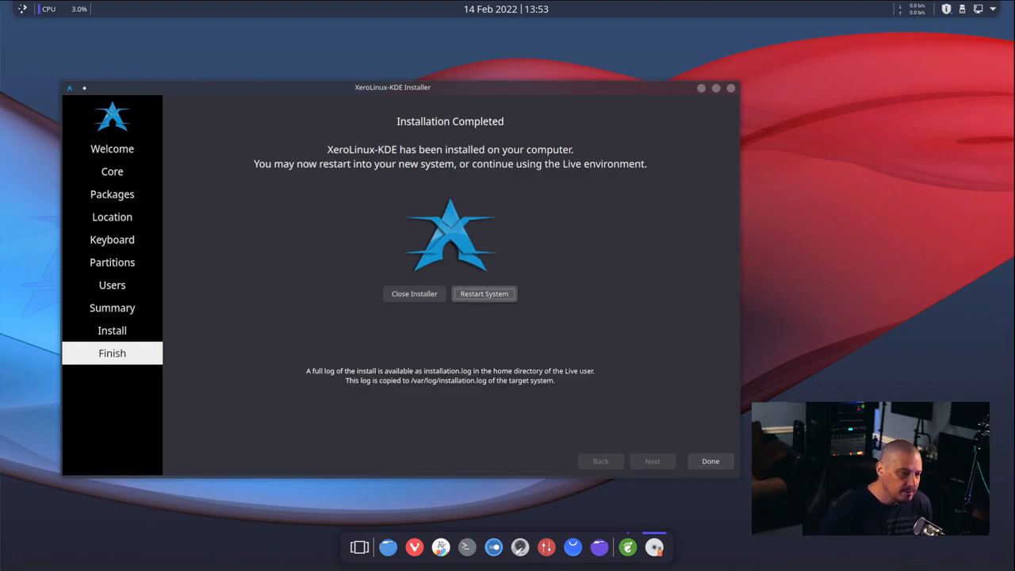
Step: Restart and boot the XeroLinux-KDE GRUB entry to the dt login screen
click(483, 293)
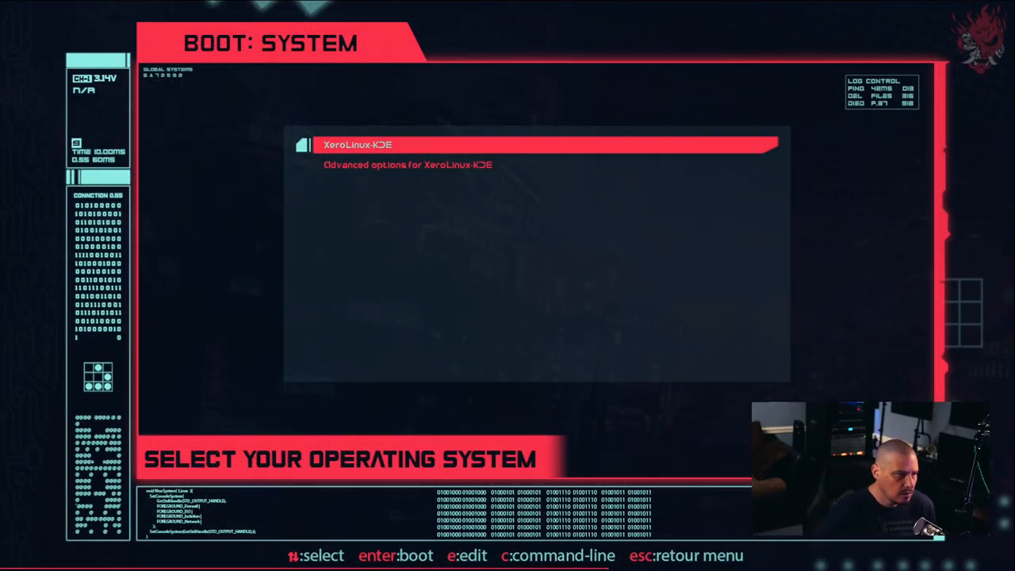
key(enter)
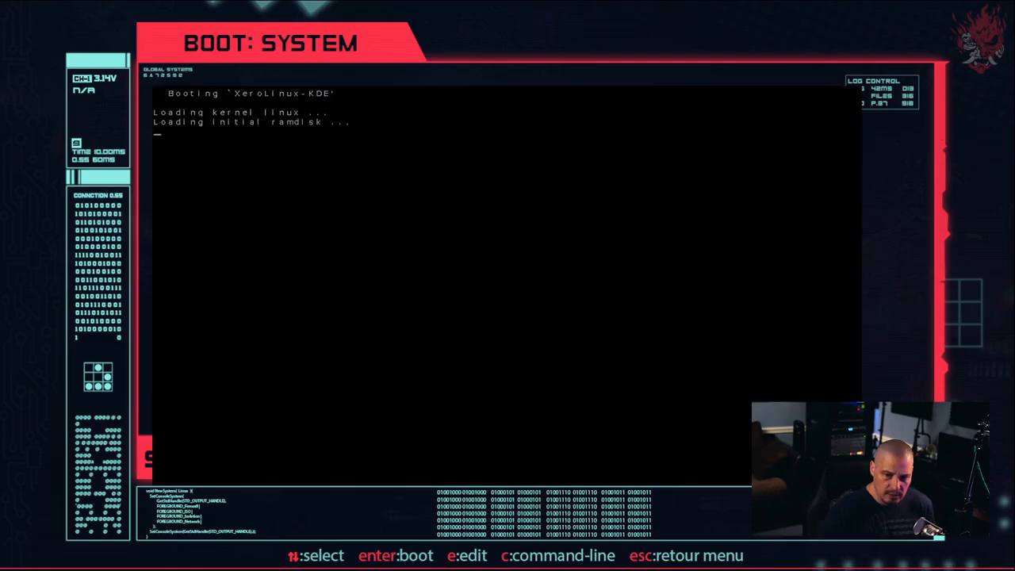
key(enter)
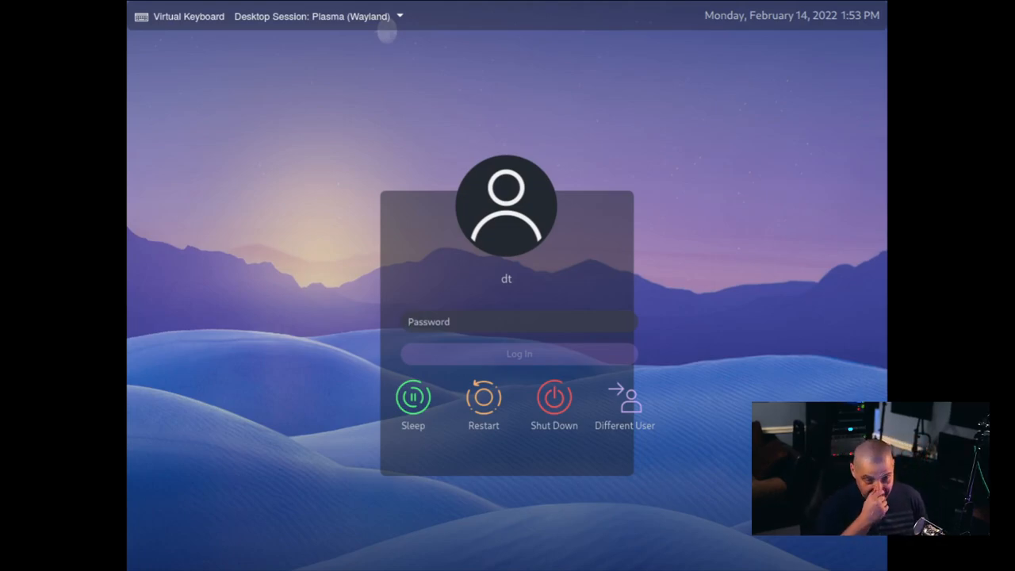
mouse_move(666, 488)
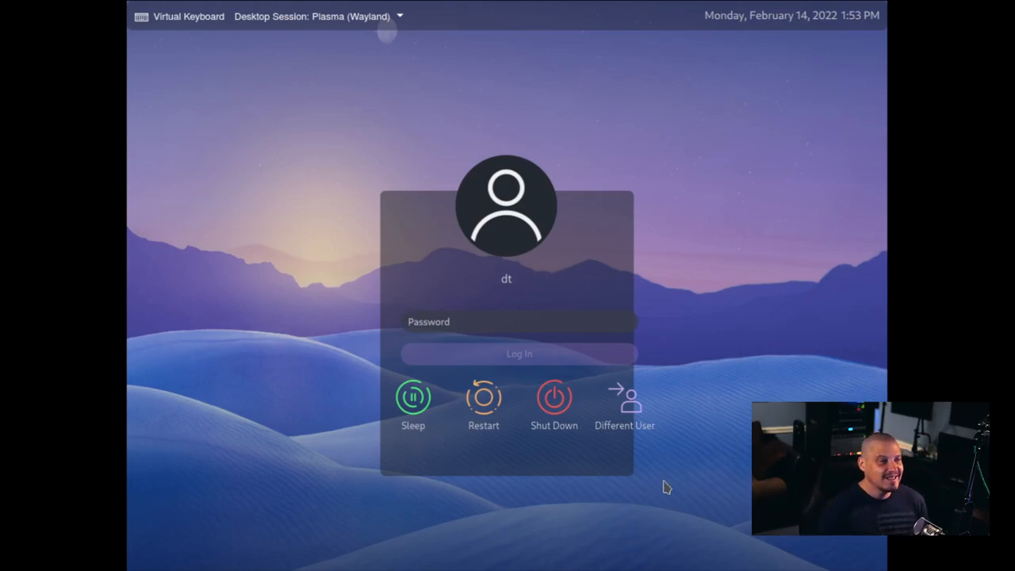
mouse_move(649, 517)
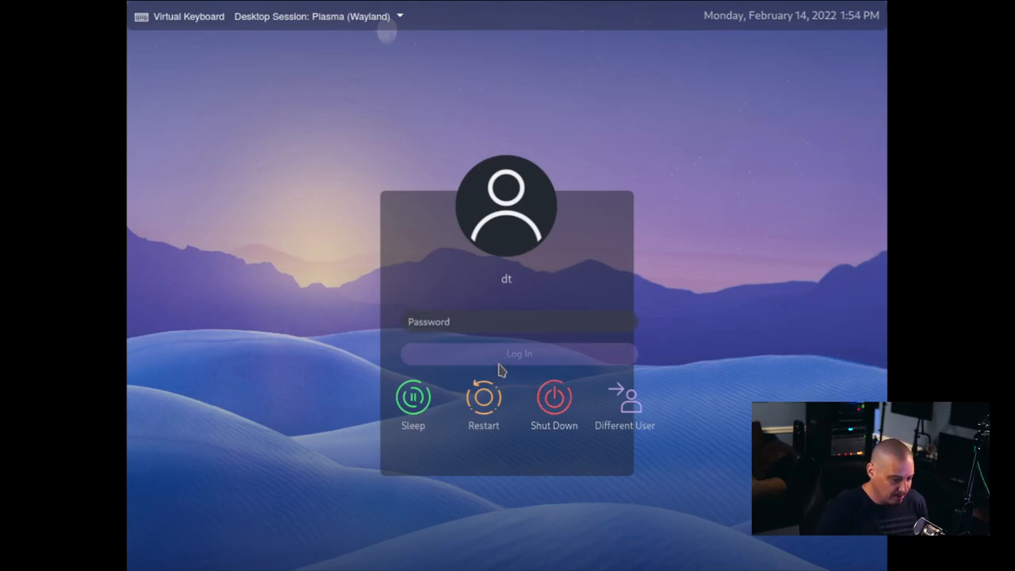
Step: Enter the password and log in with the Plasma (X11) session selected
text(••)
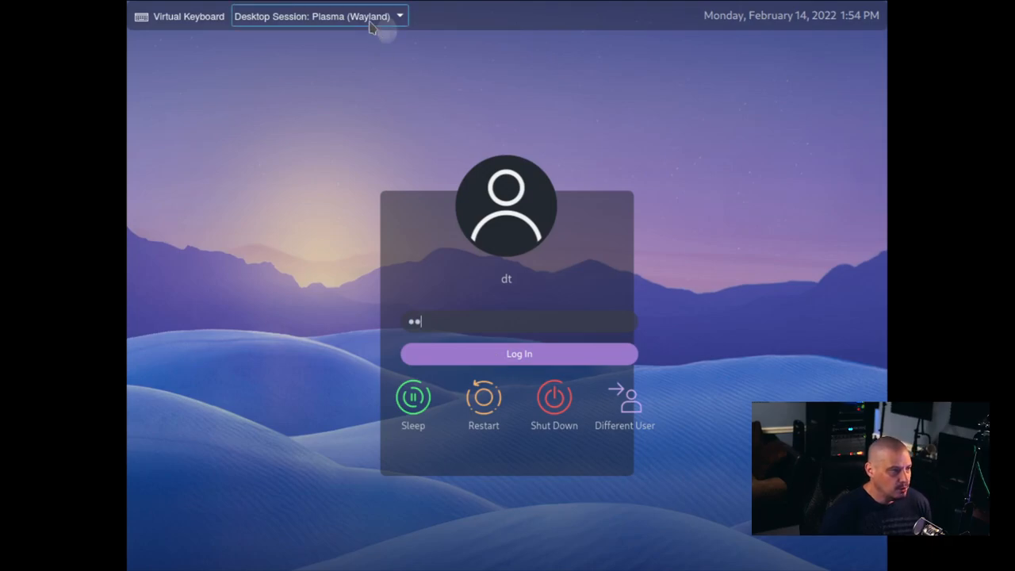
click(318, 16)
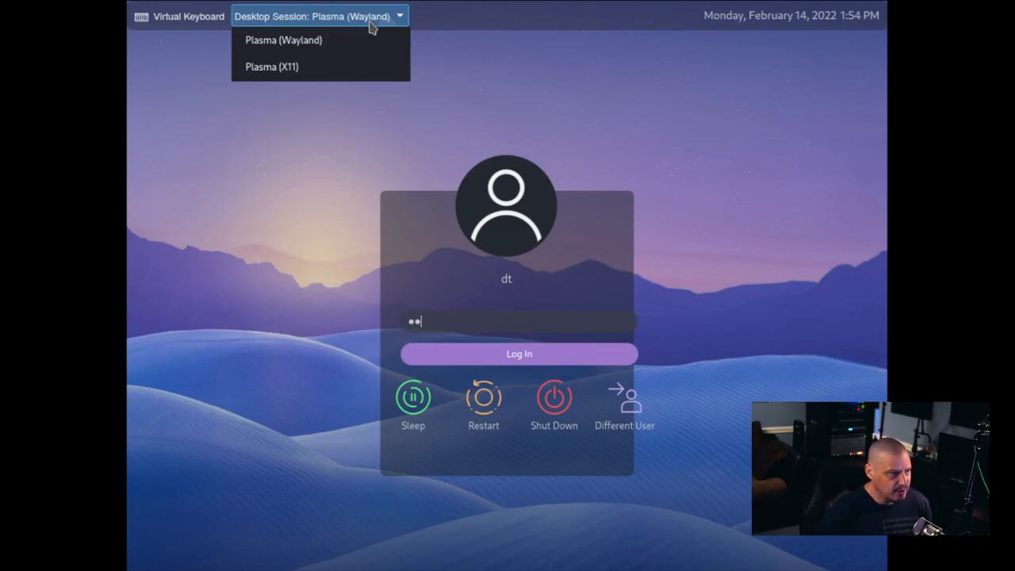
click(271, 67)
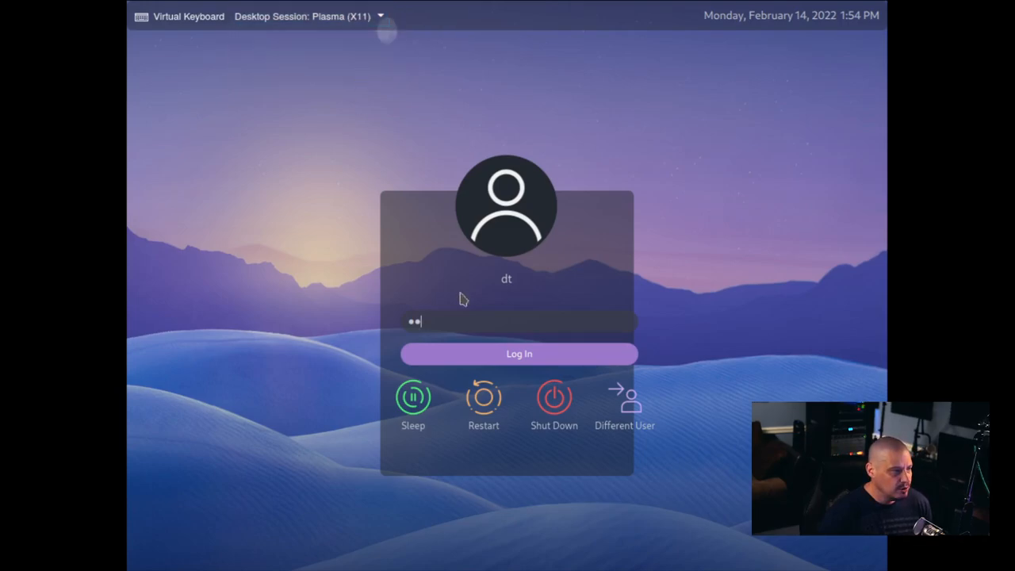
click(518, 354)
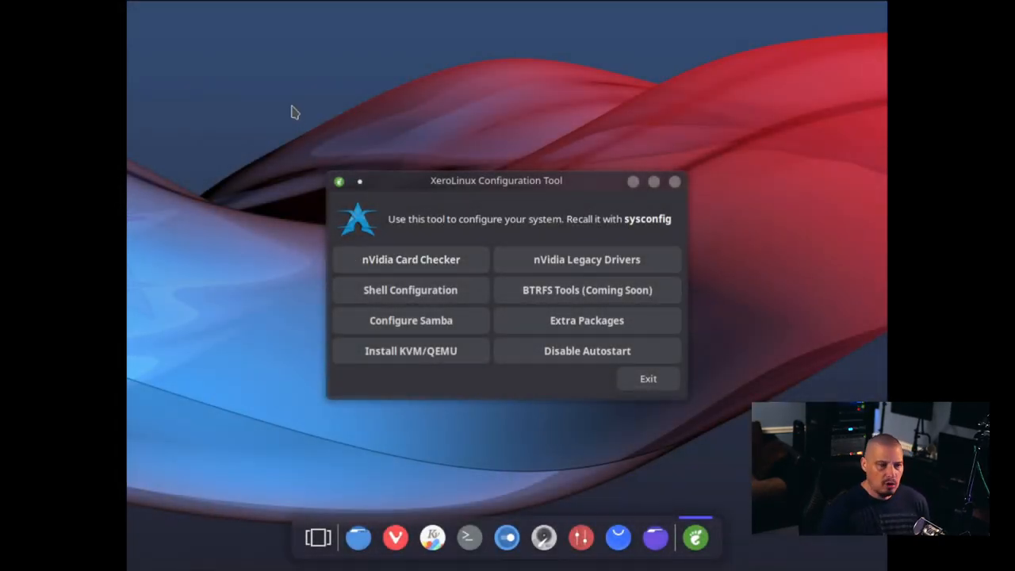
Step: Raise the display resolution from 1024x768 to a larger widescreen size via Display Settings
right_click(291, 112)
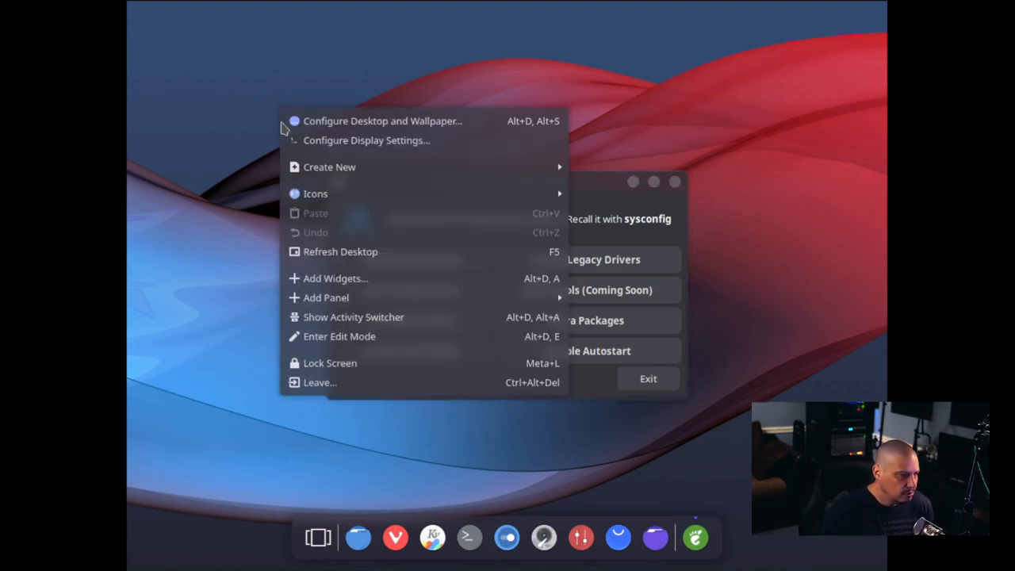
mouse_move(365, 141)
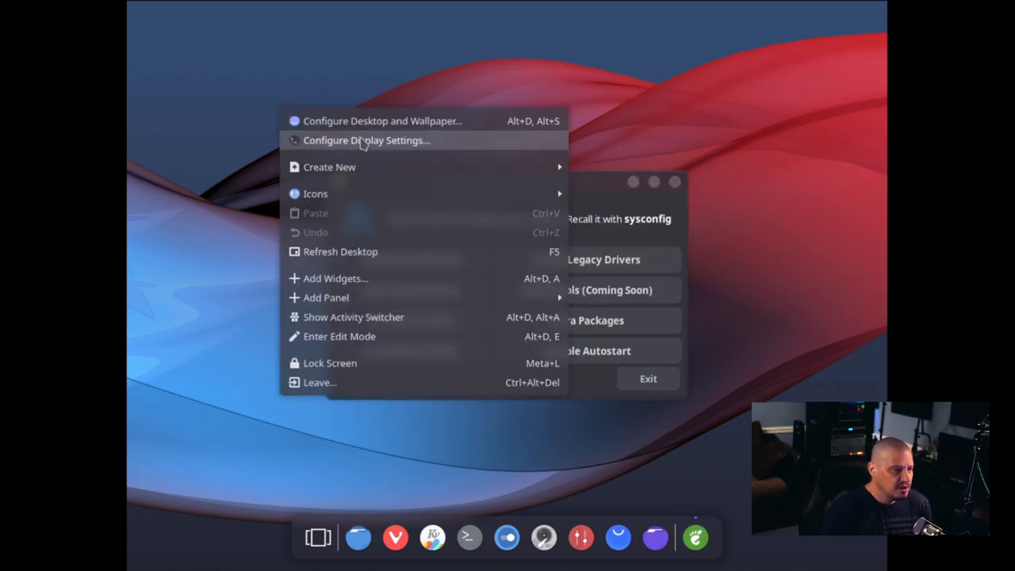
click(366, 140)
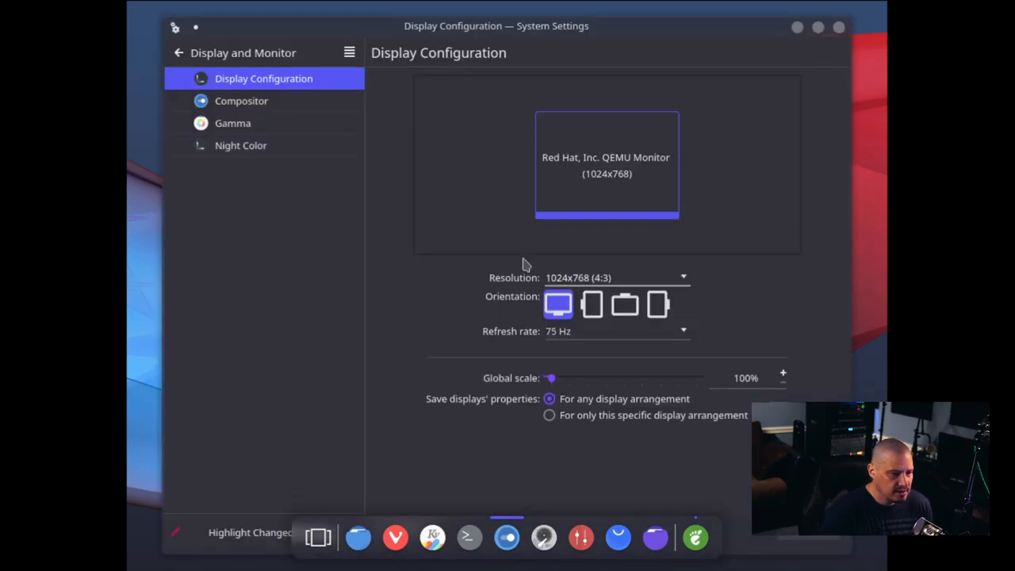
click(682, 277)
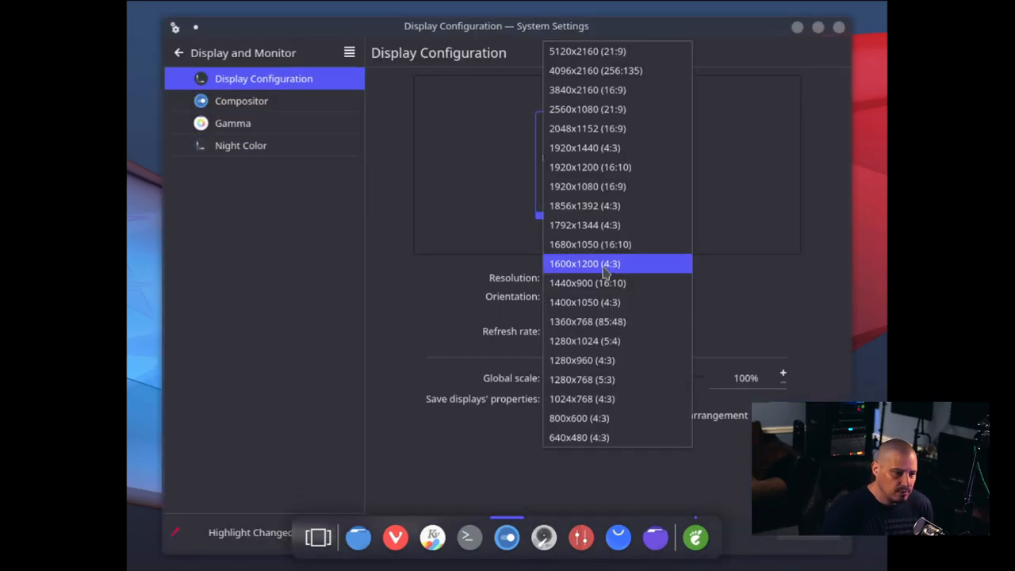
click(587, 186)
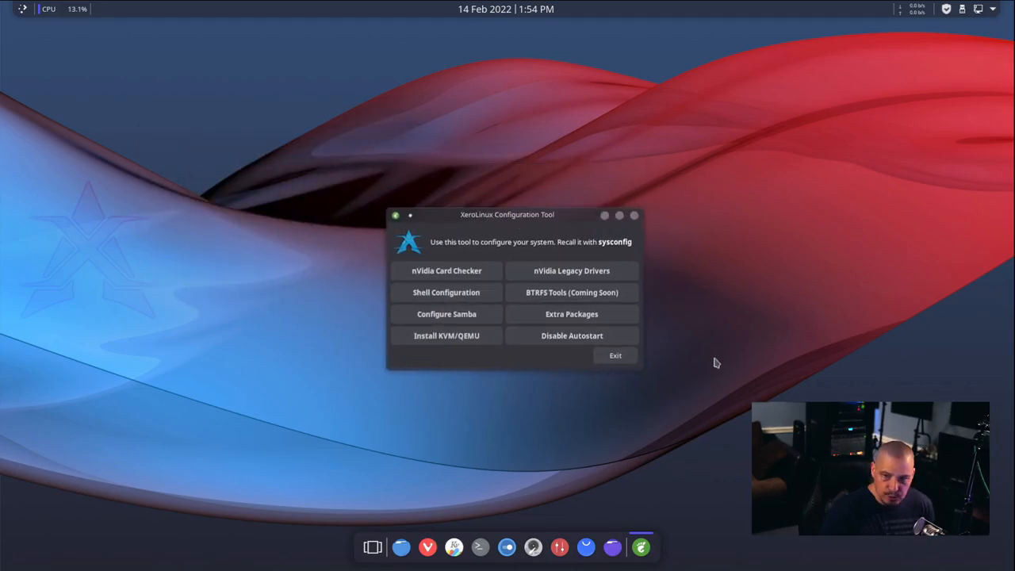
mouse_move(663, 519)
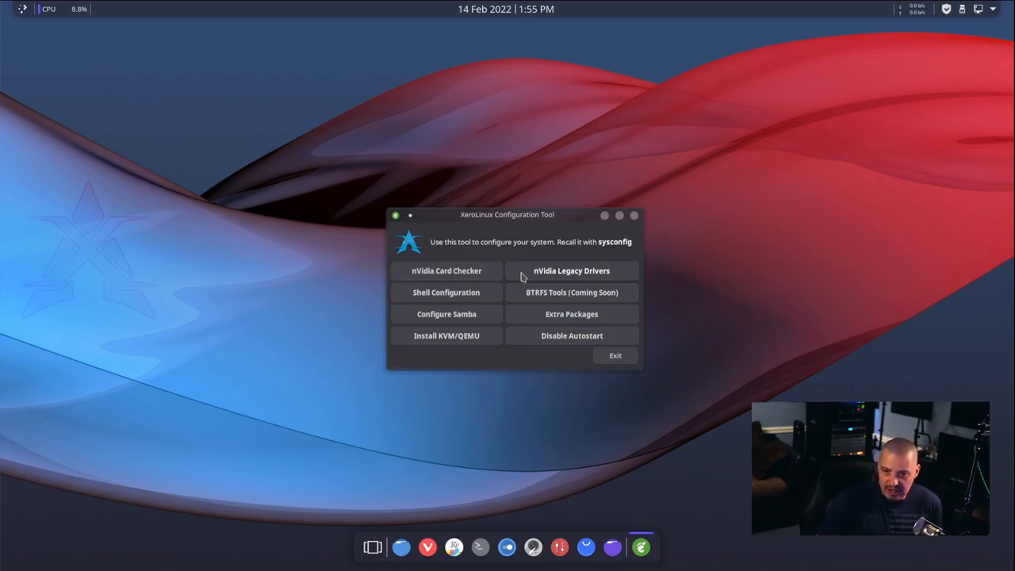
mouse_move(472, 283)
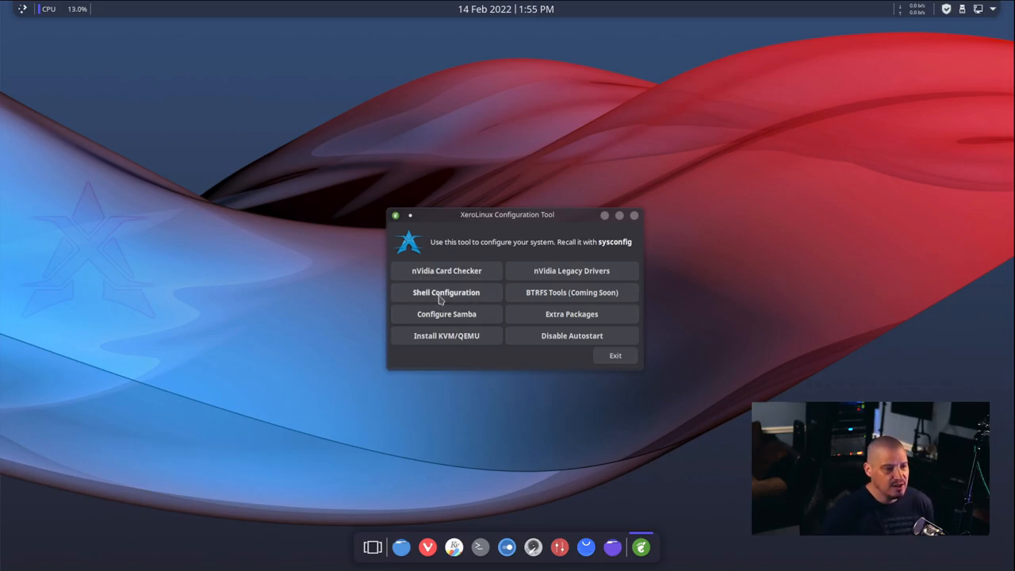
Step: Choose Shell Configuration in the XeroLinux Configuration Tool
click(446, 292)
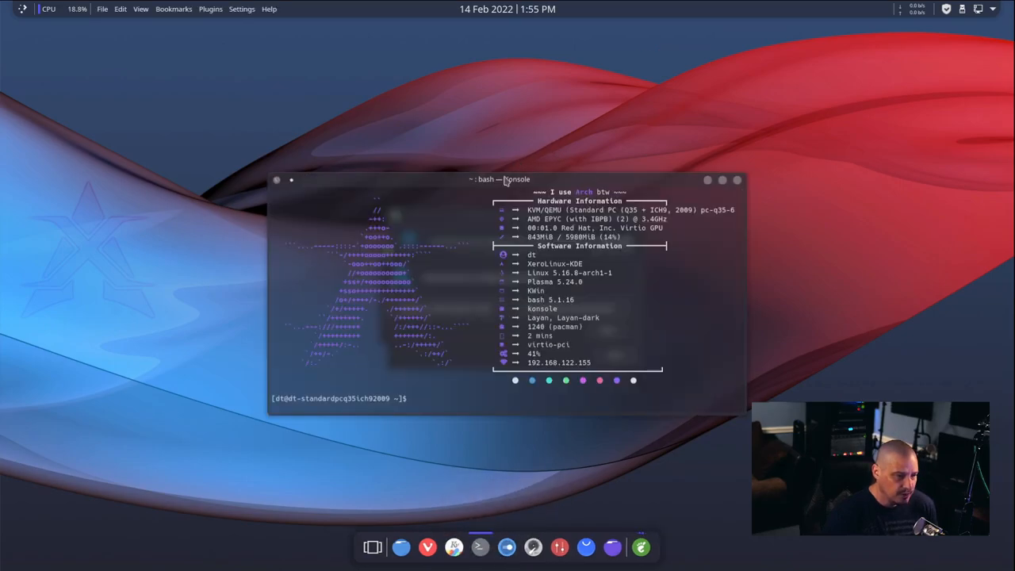
mouse_move(506, 201)
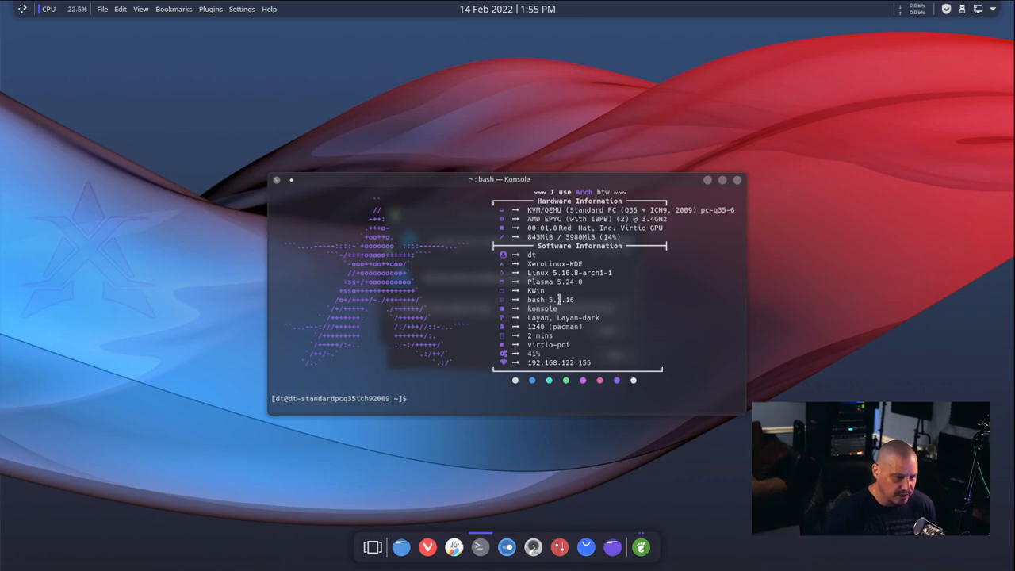
Step: Highlight bash in the fetch output and run zsh in Konsole
double_click(550, 299)
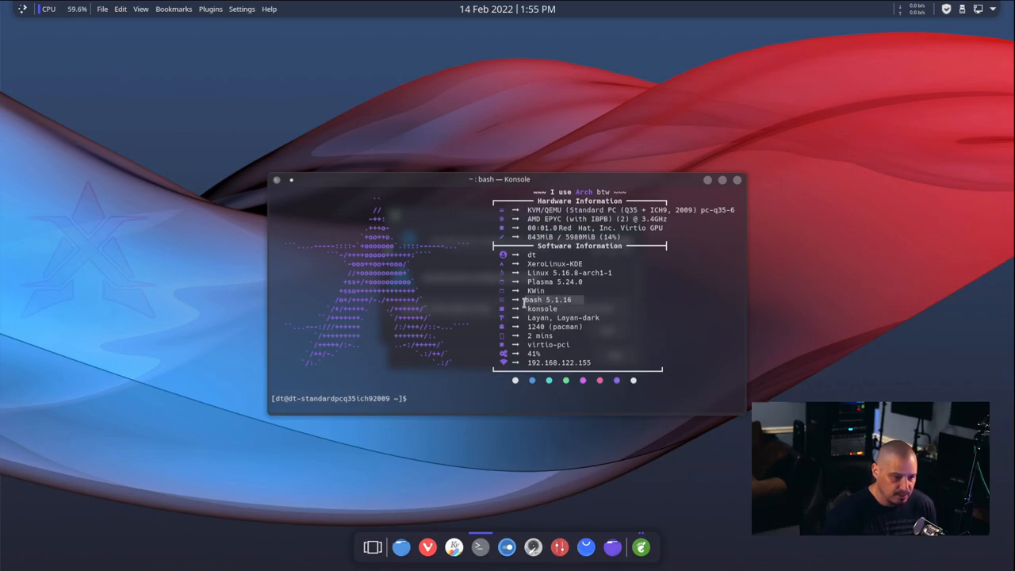
mouse_move(558, 402)
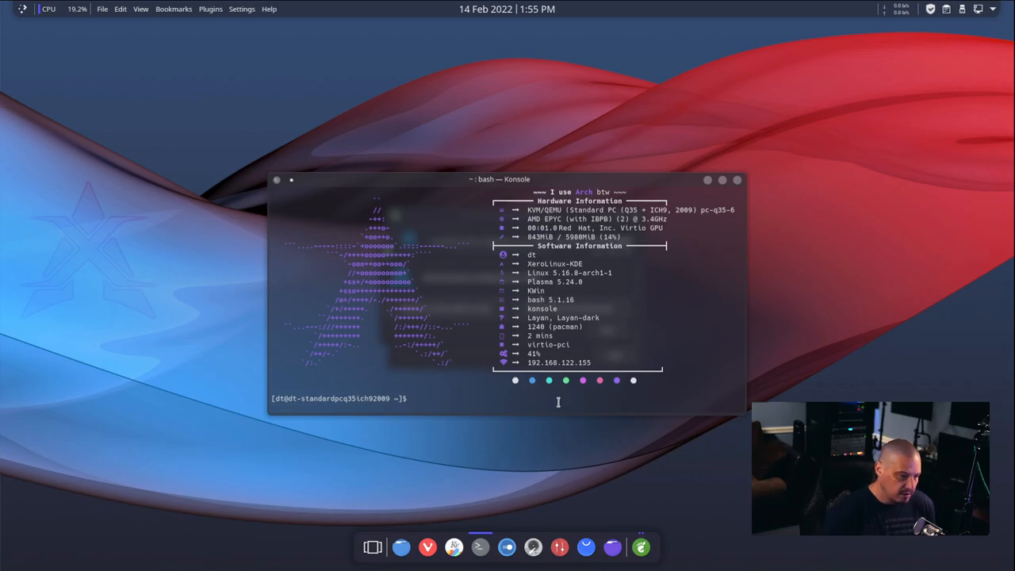
text(zsh)
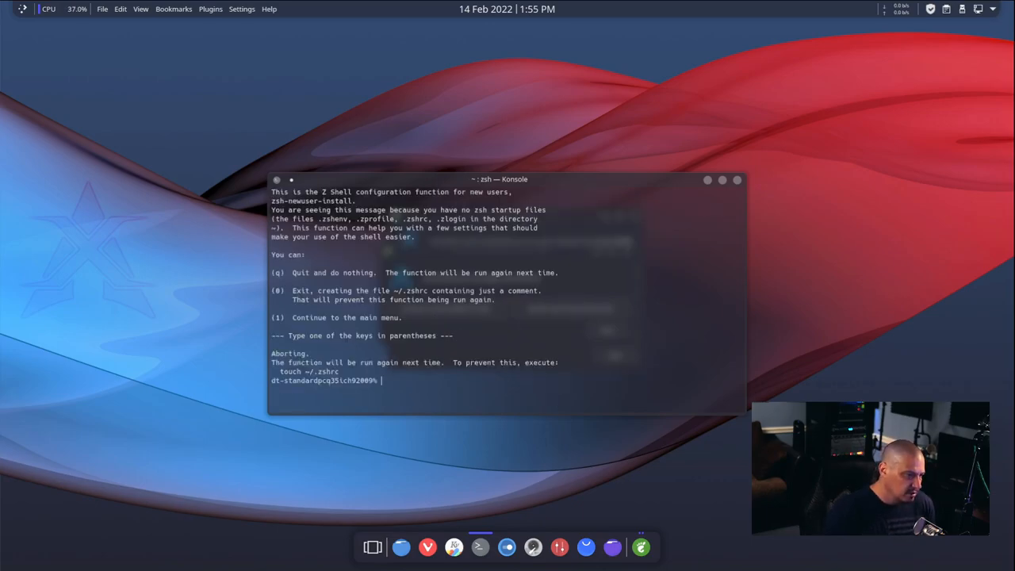
click(737, 180)
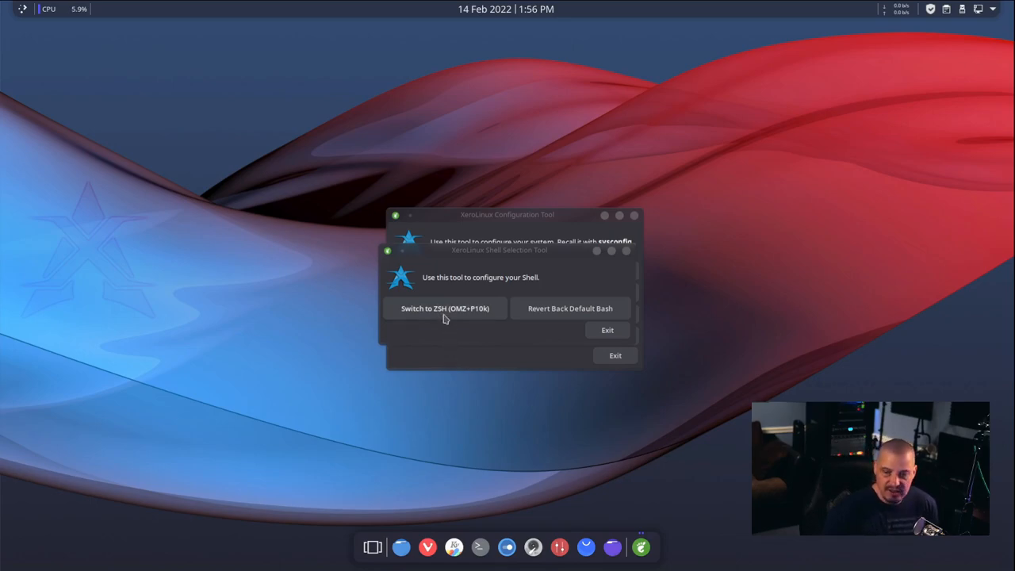
mouse_move(477, 340)
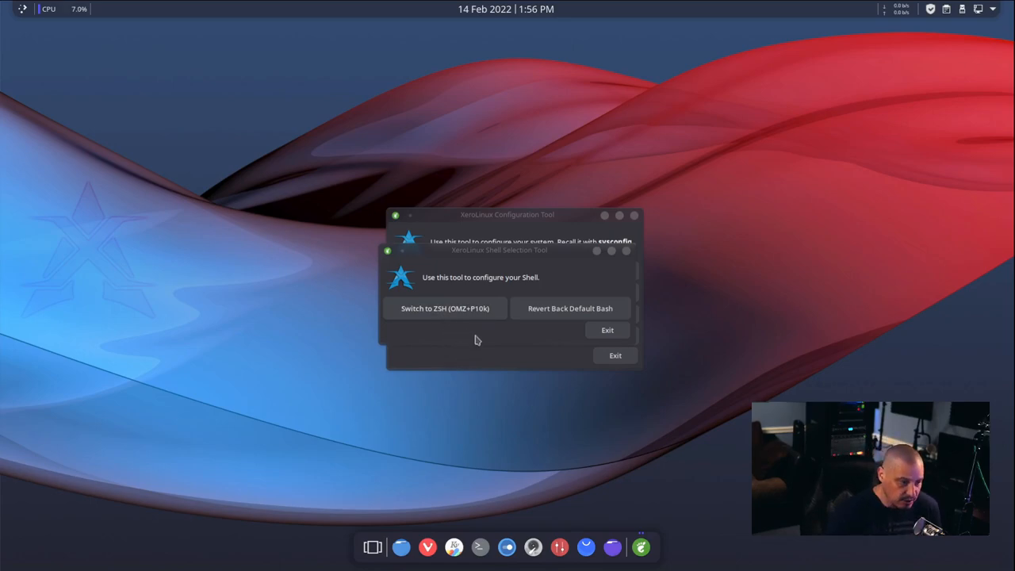
mouse_move(488, 368)
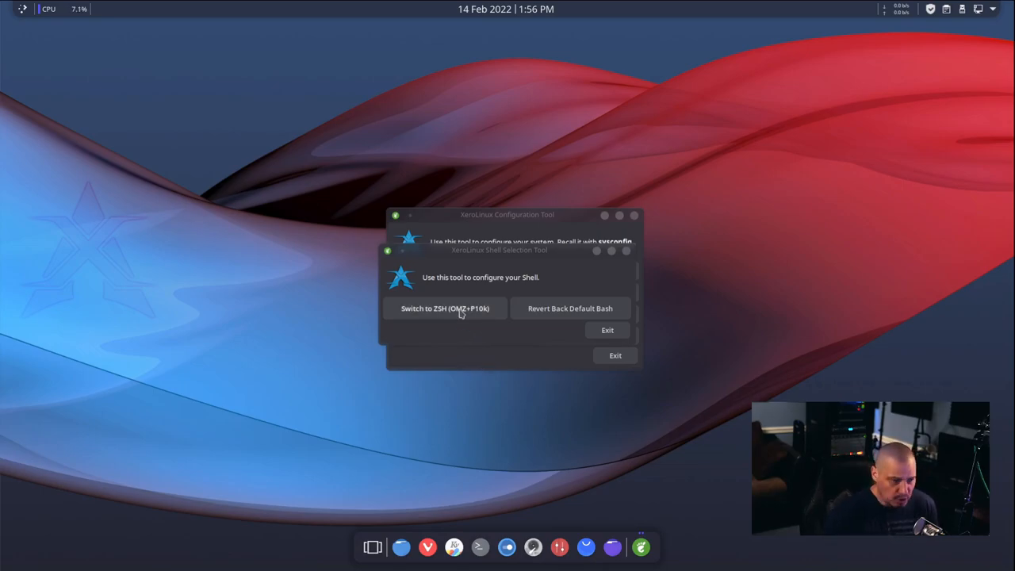
Step: Select Switch to ZSH (OMZ+P10k) in the Shell Selection Tool
click(445, 308)
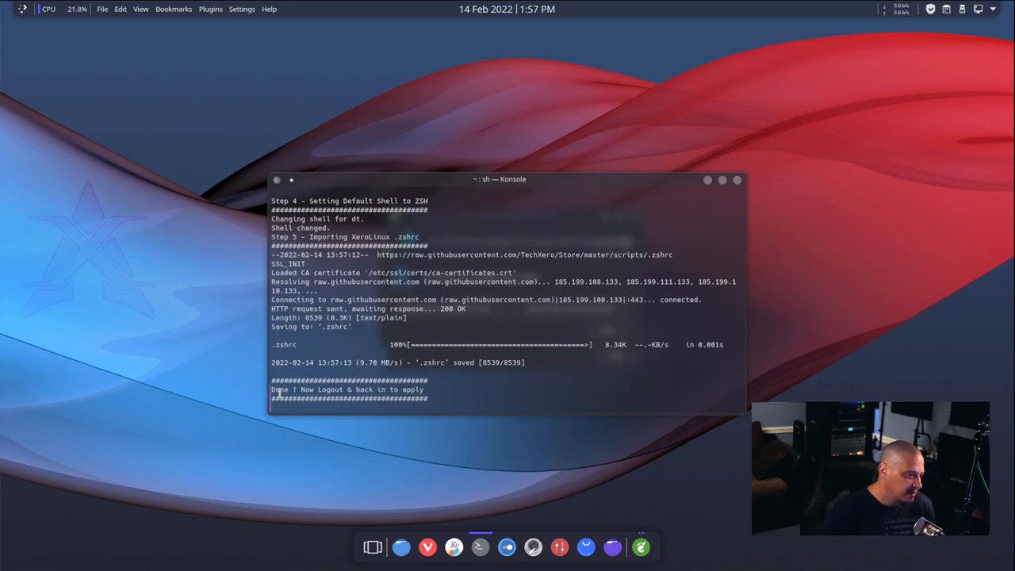
mouse_move(511, 386)
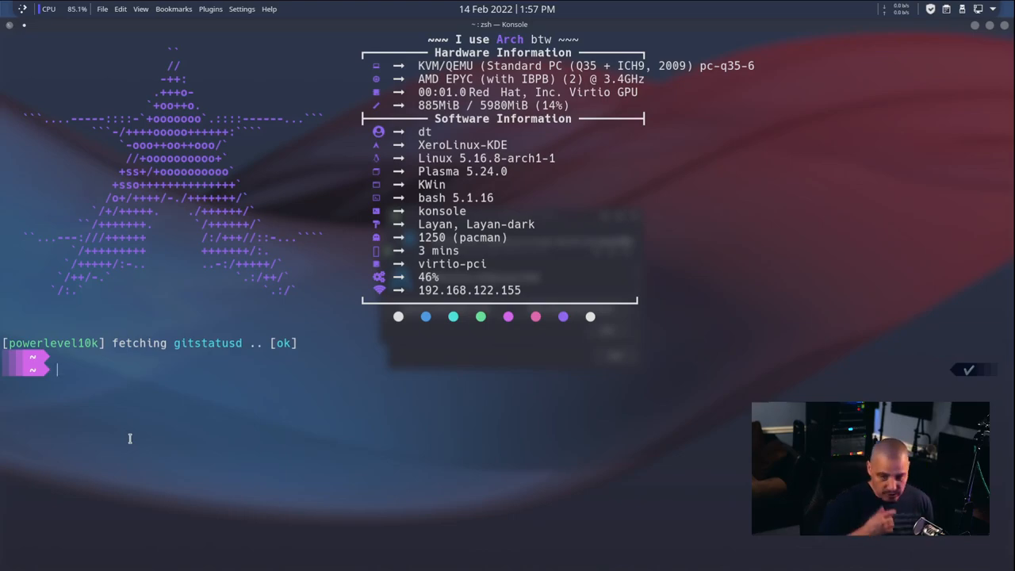
Step: Start bash in the new zsh Konsole, then exit back to the Powerlevel10k prompt
text(bash)
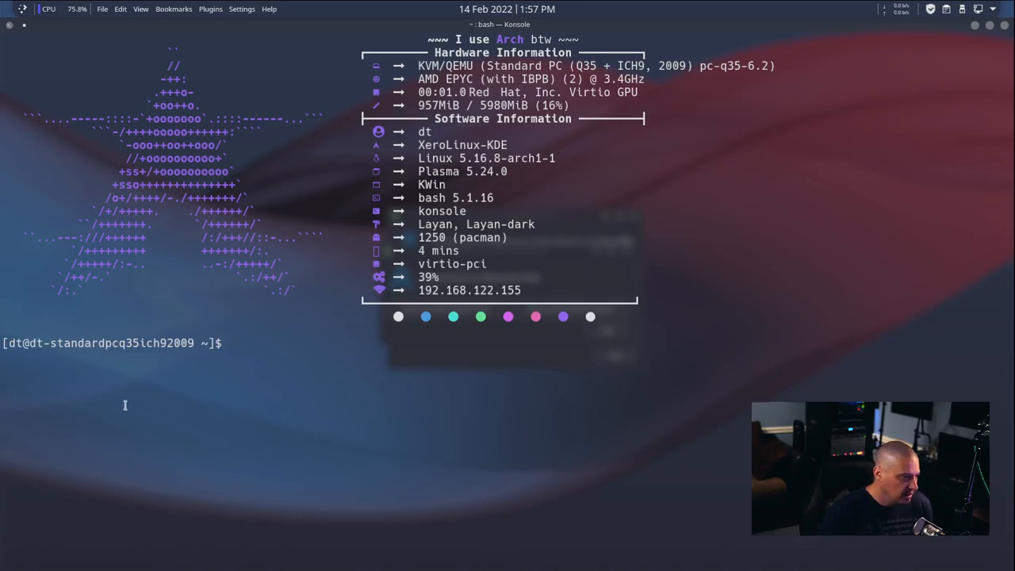
mouse_move(164, 406)
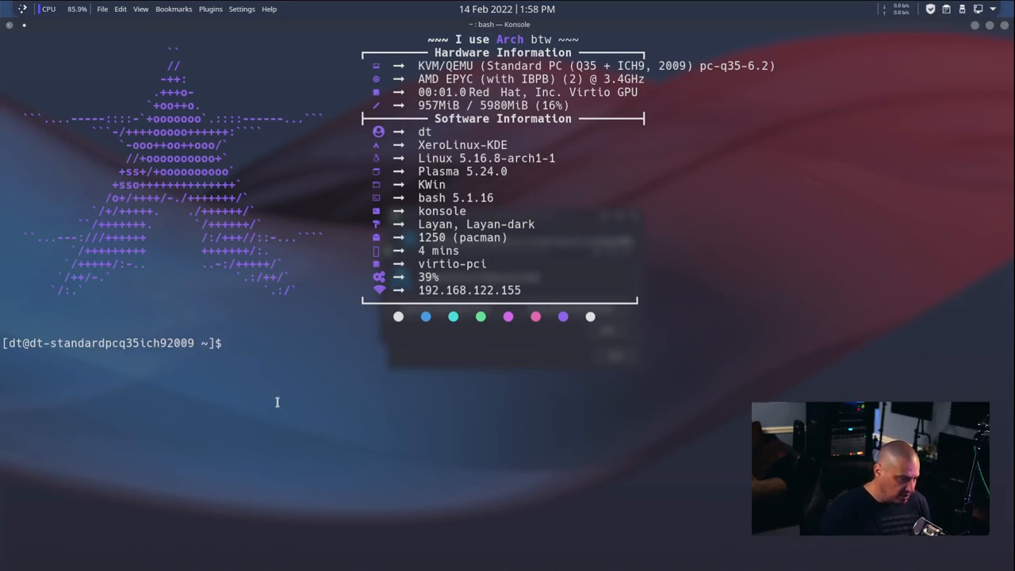
text(exit)
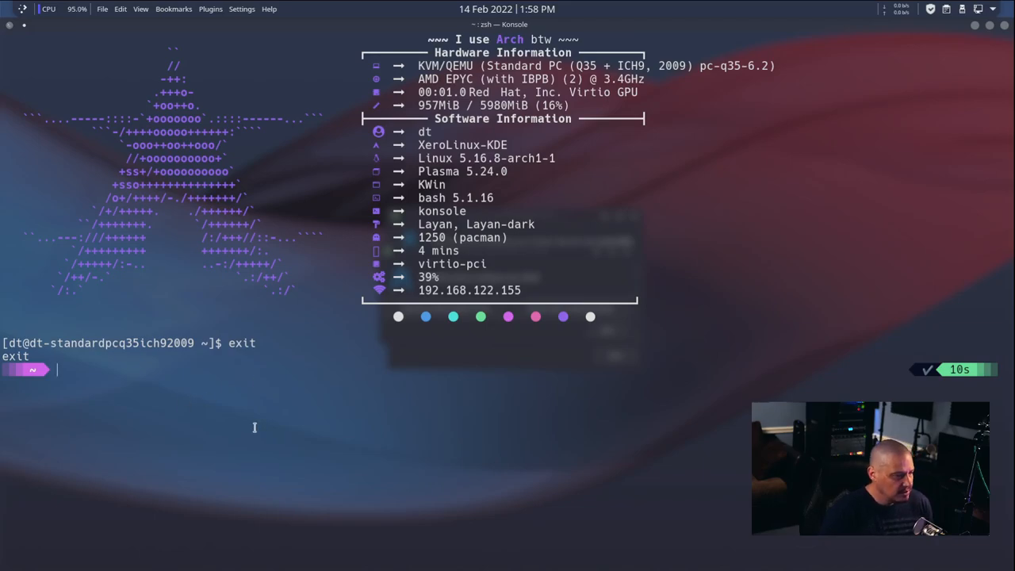
mouse_move(425, 480)
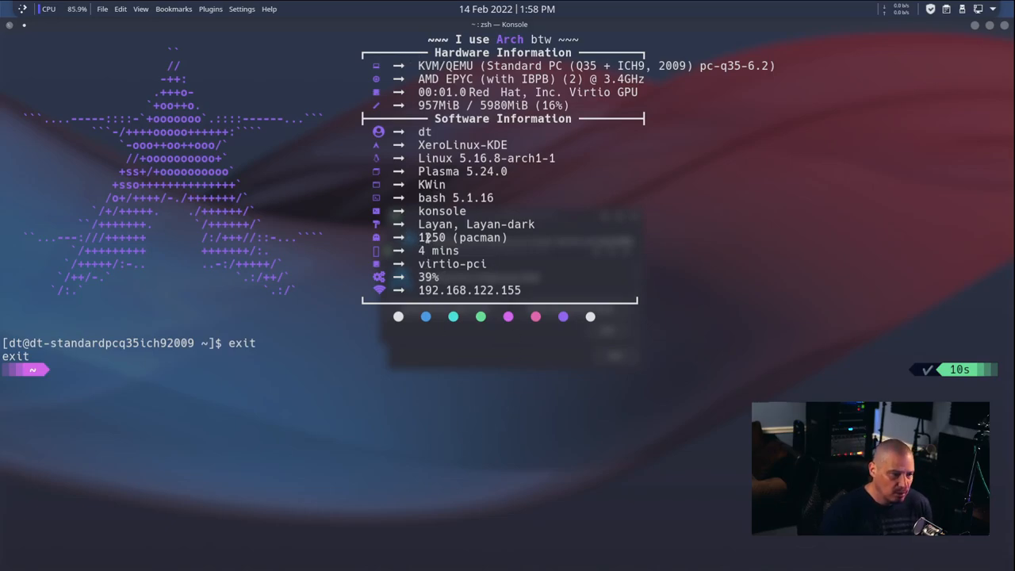
mouse_move(526, 440)
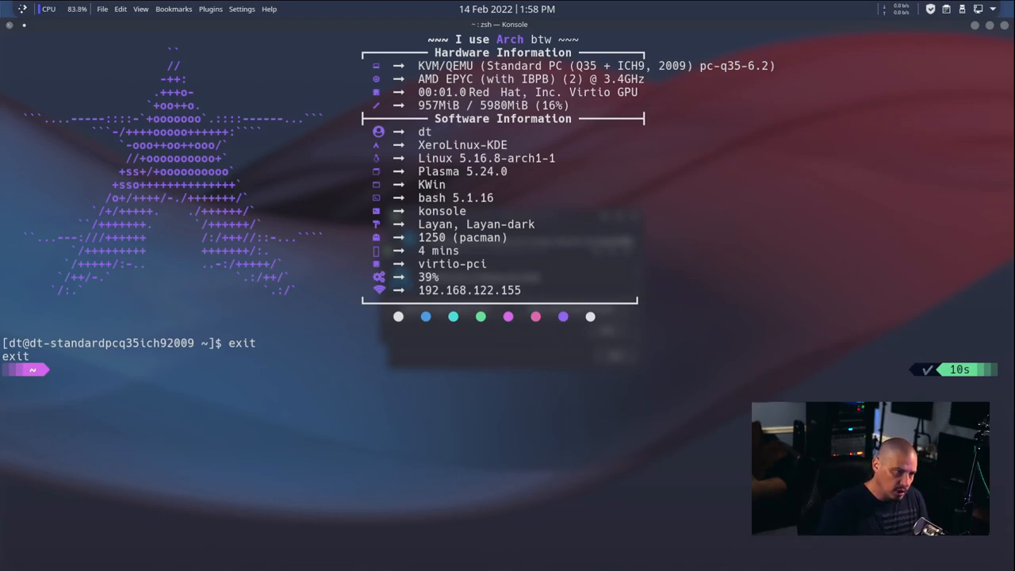
mouse_move(678, 496)
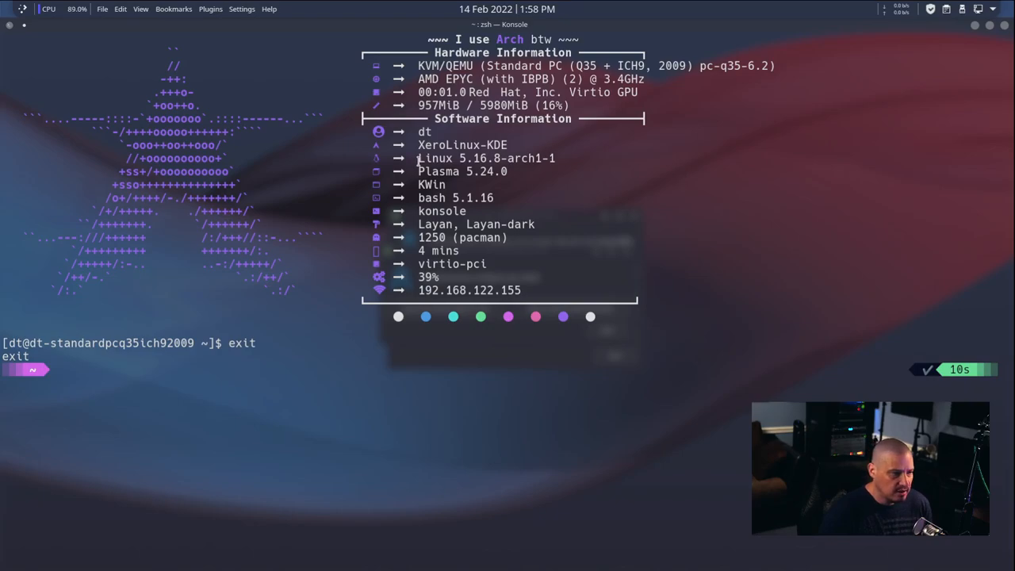
mouse_move(572, 456)
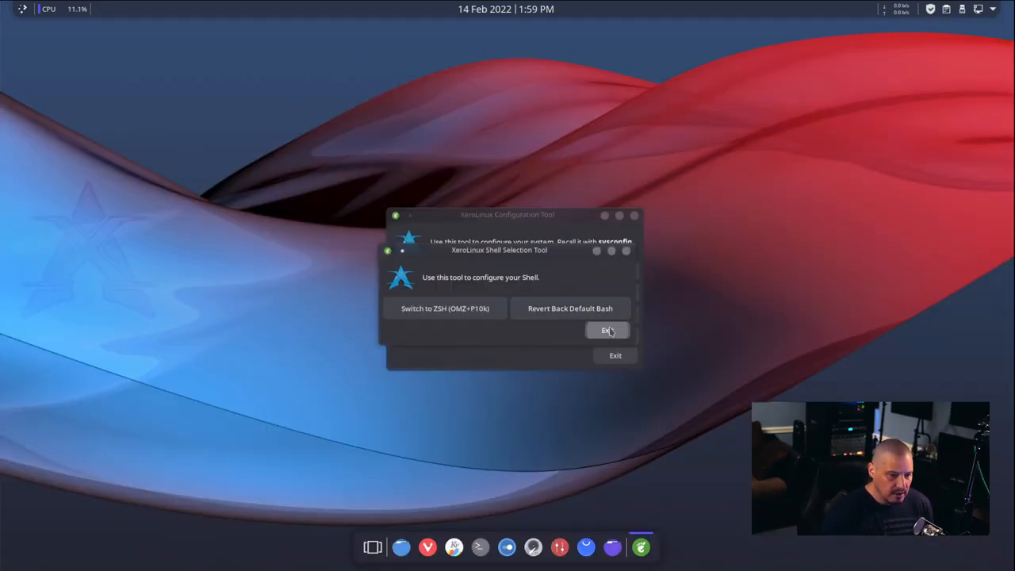
Step: Exit the Shell Selection Tool and open Extra Packages
click(607, 330)
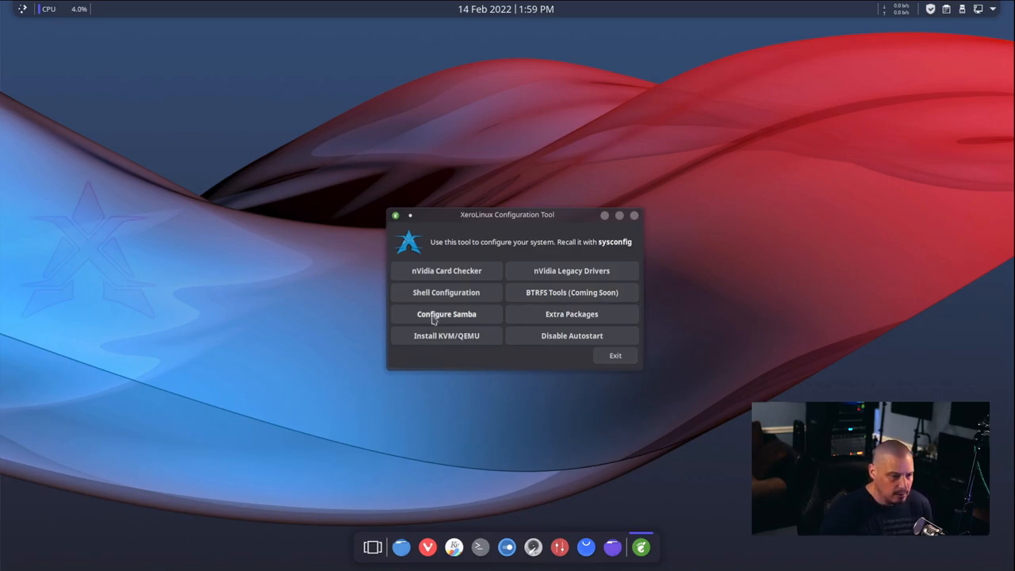
mouse_move(476, 402)
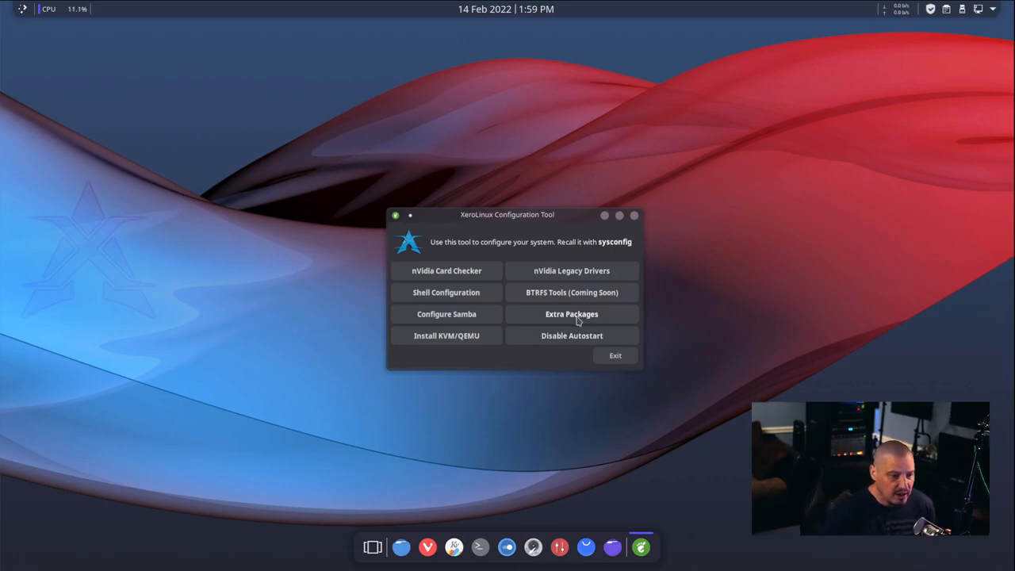
click(571, 314)
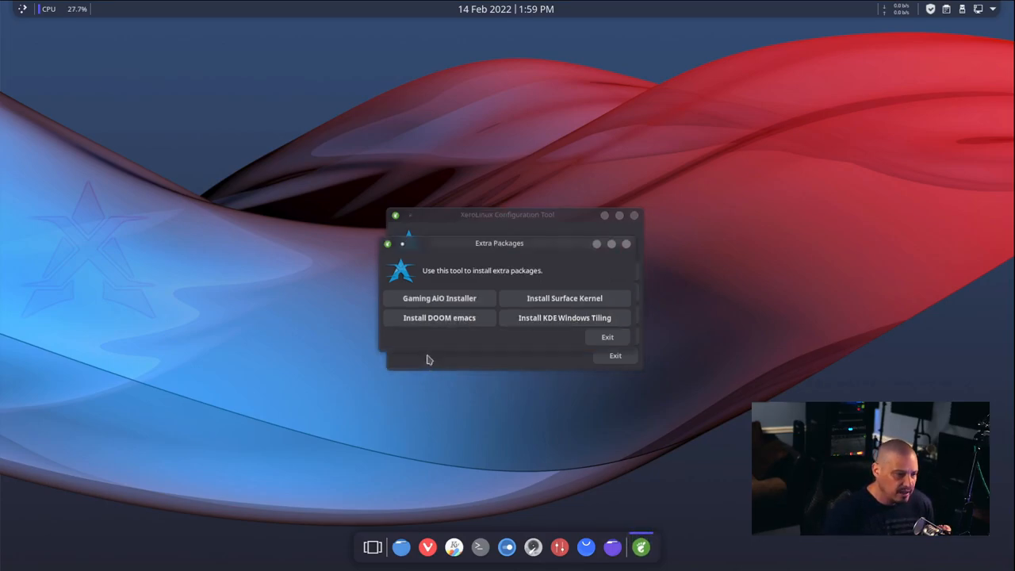
mouse_move(452, 317)
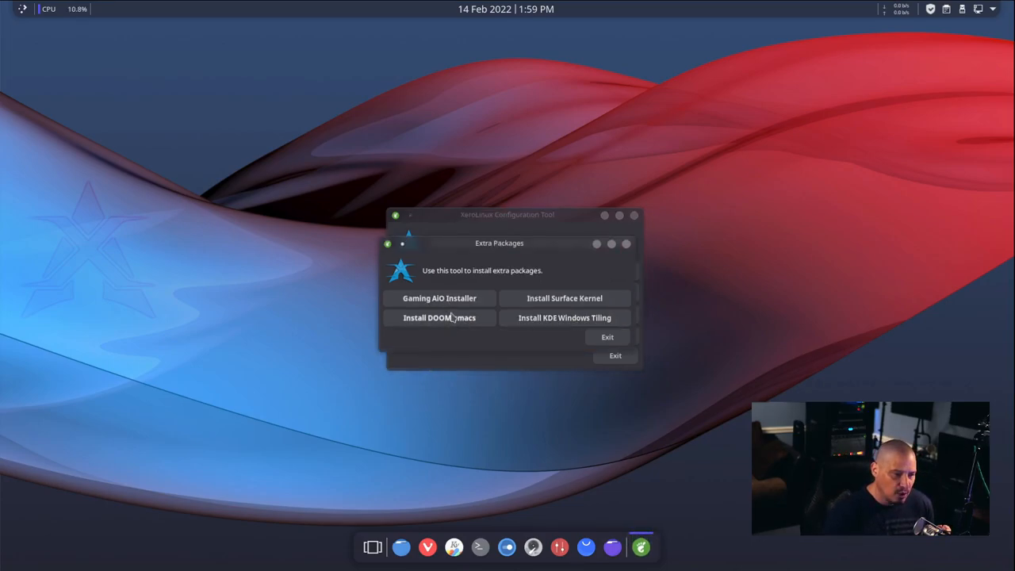
mouse_move(420, 309)
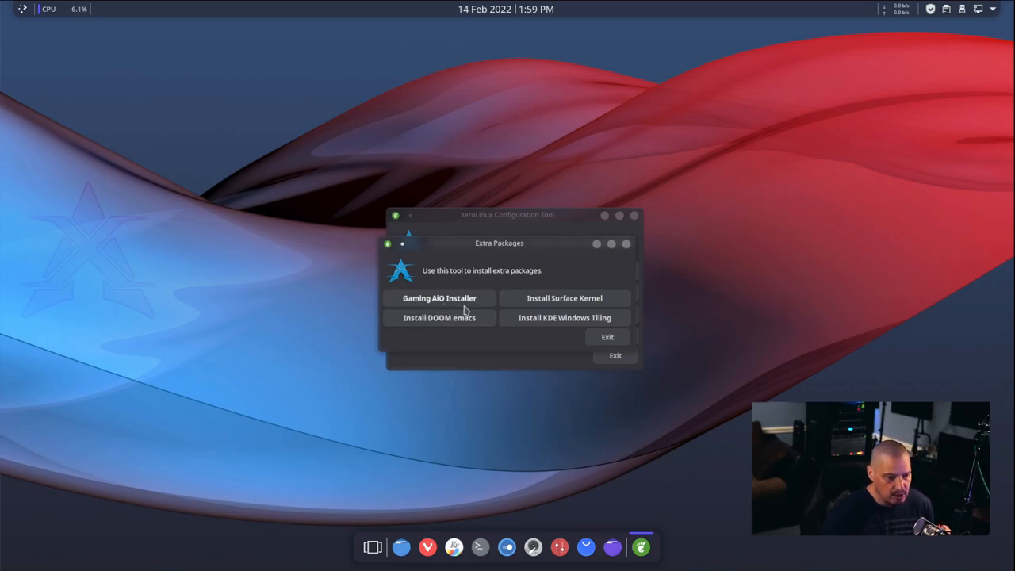
Step: Open the Gaming AiO installer to review Steam, Lutris, Heroic, ProtonGE, then exit
click(439, 298)
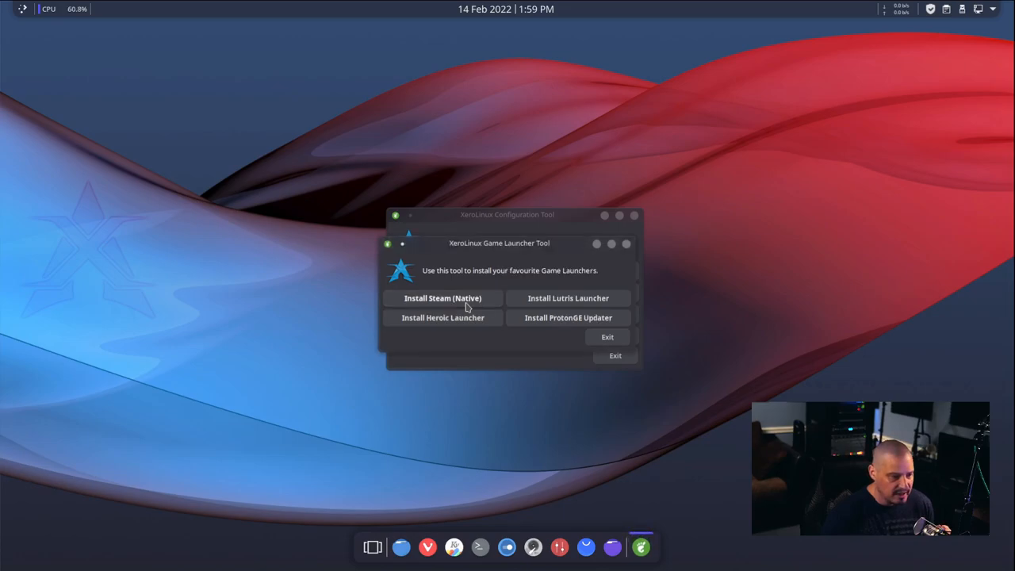
mouse_move(451, 345)
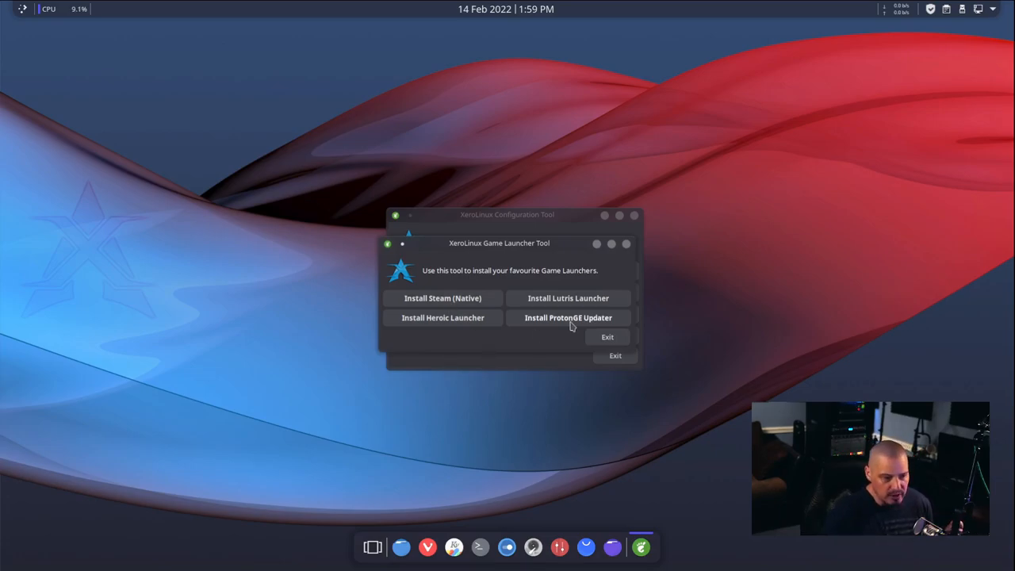
click(626, 243)
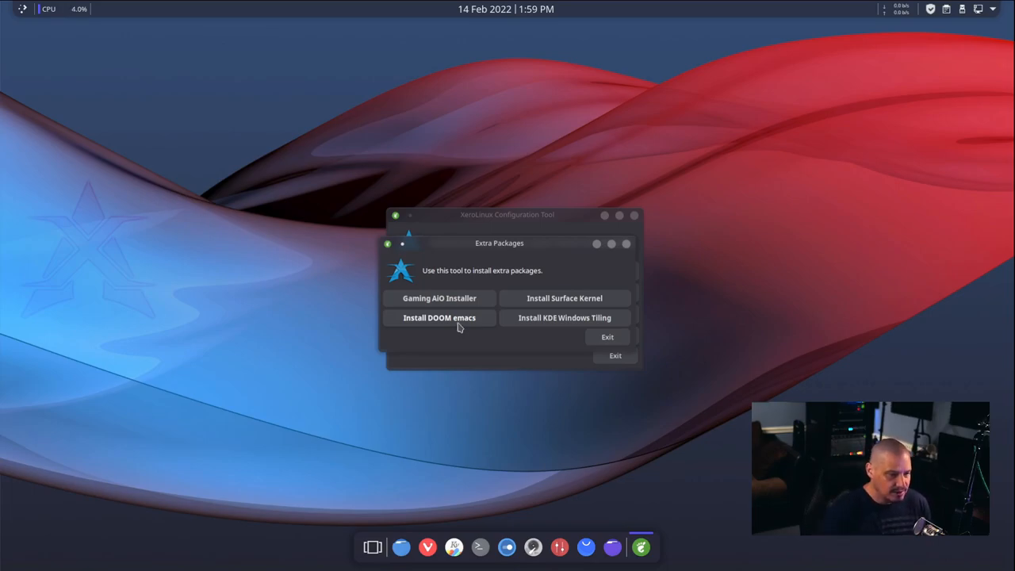
mouse_move(488, 348)
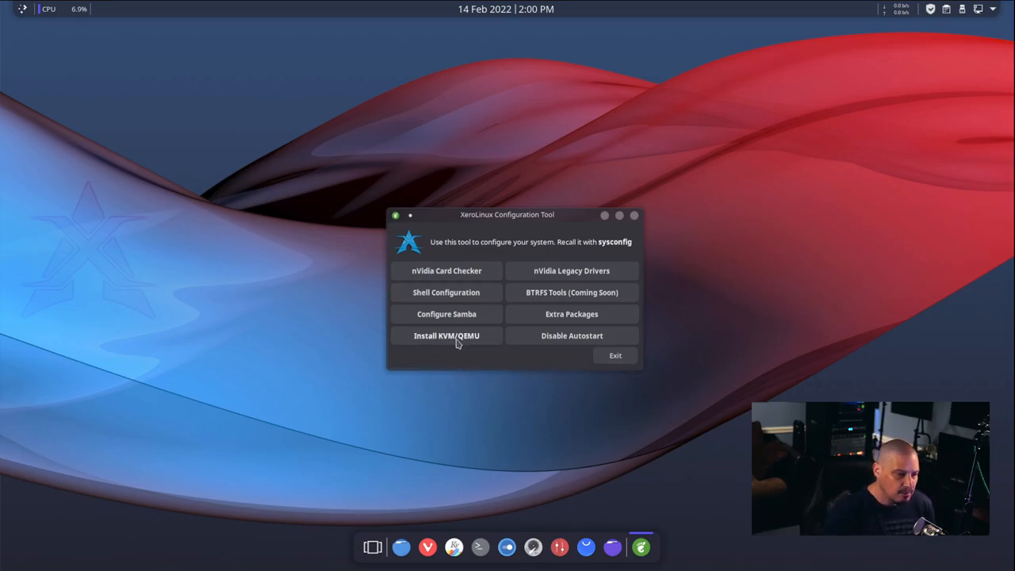
mouse_move(452, 355)
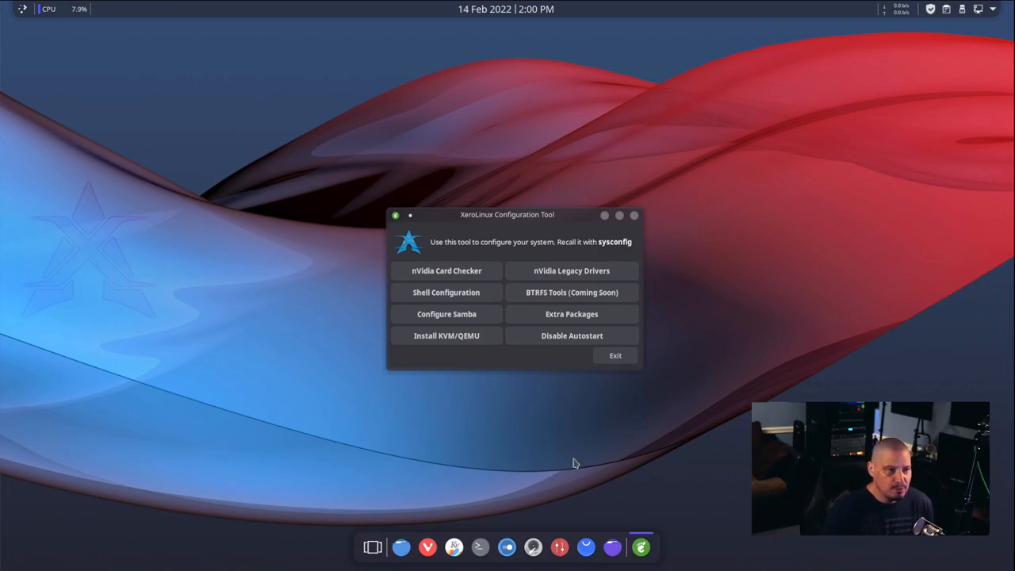
mouse_move(596, 499)
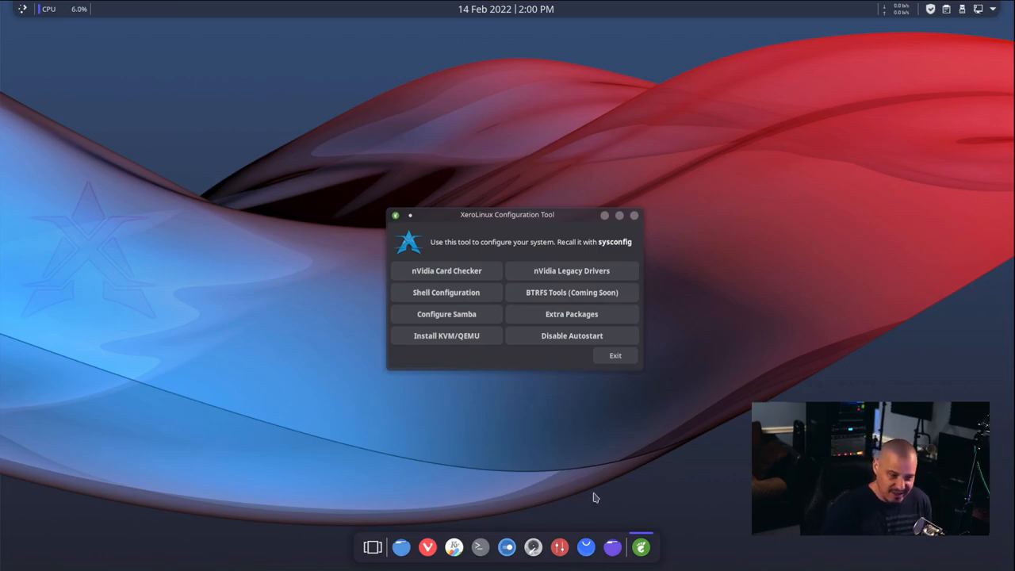
mouse_move(469, 395)
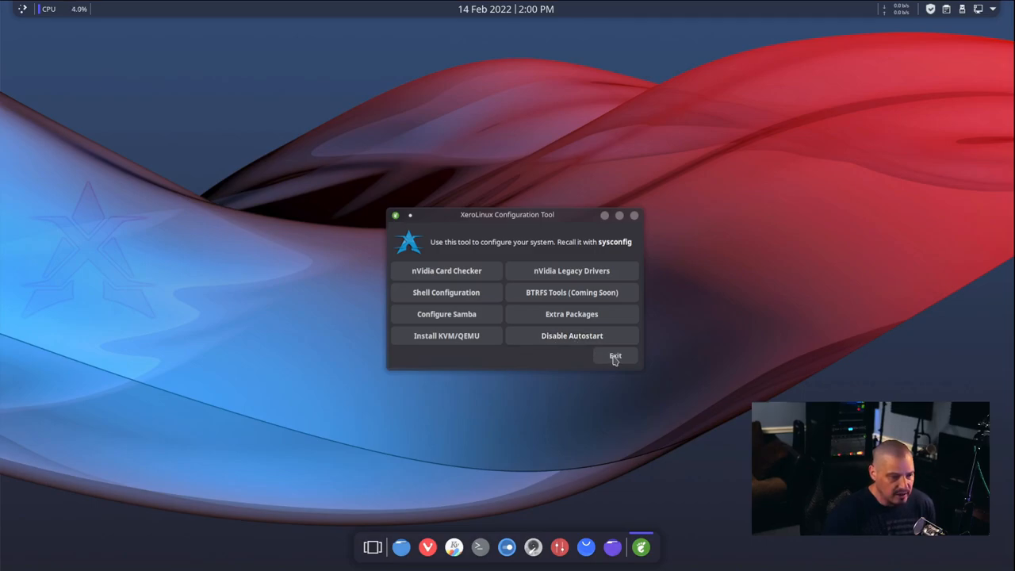
Step: Exit the XeroLinux Configuration Tool
click(616, 355)
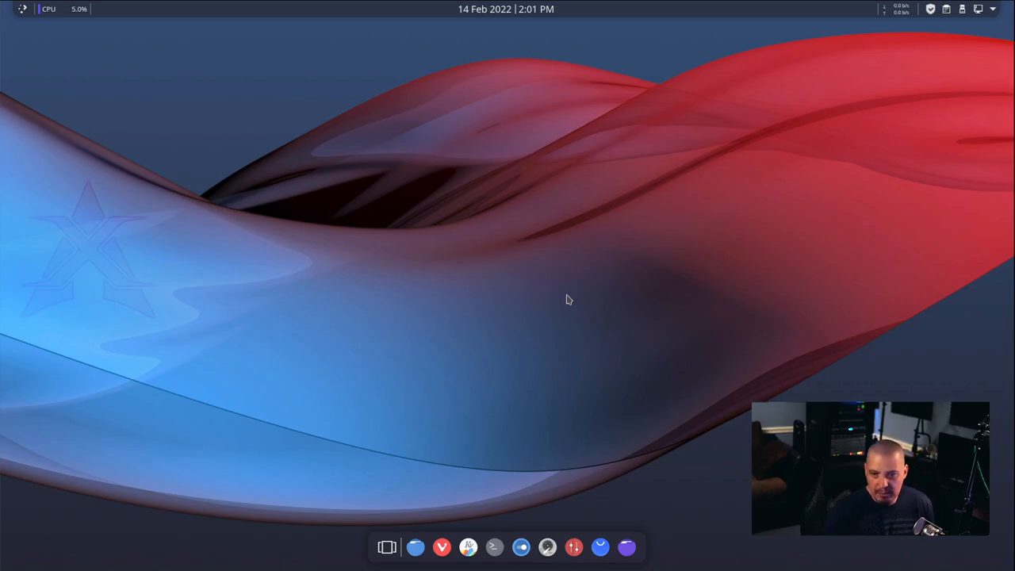
mouse_move(189, 6)
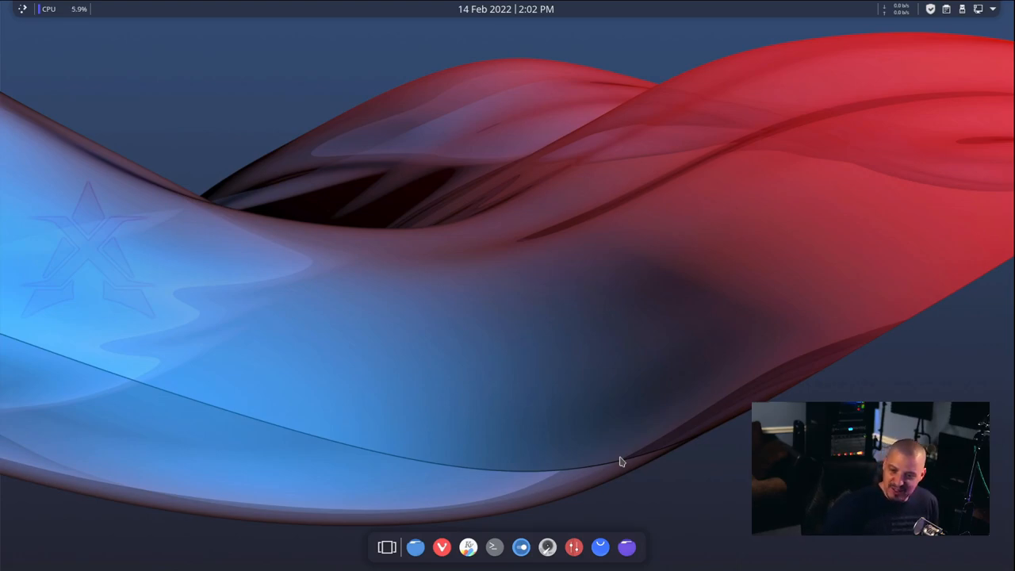
mouse_move(574, 452)
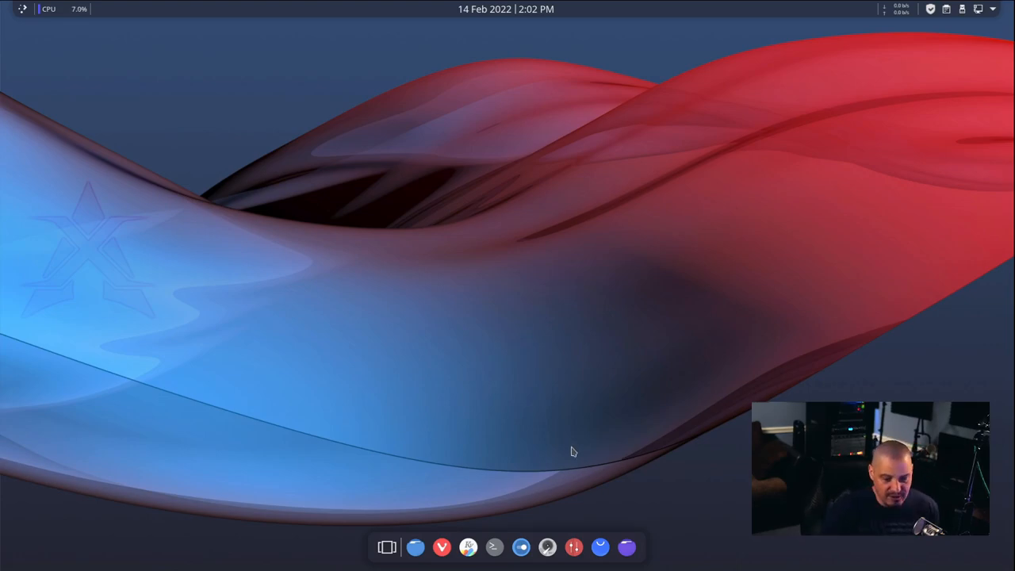
mouse_move(567, 514)
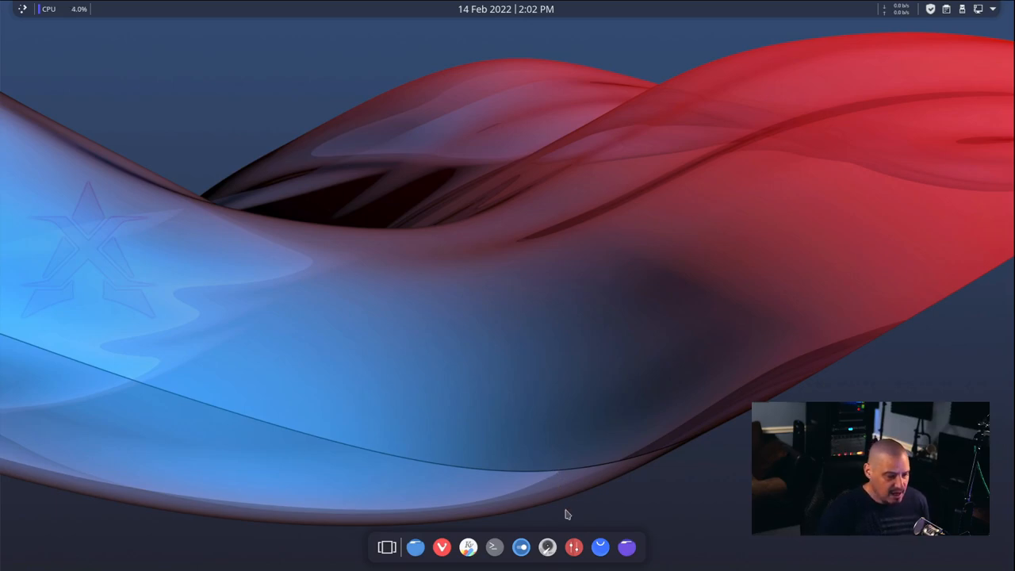
mouse_move(694, 567)
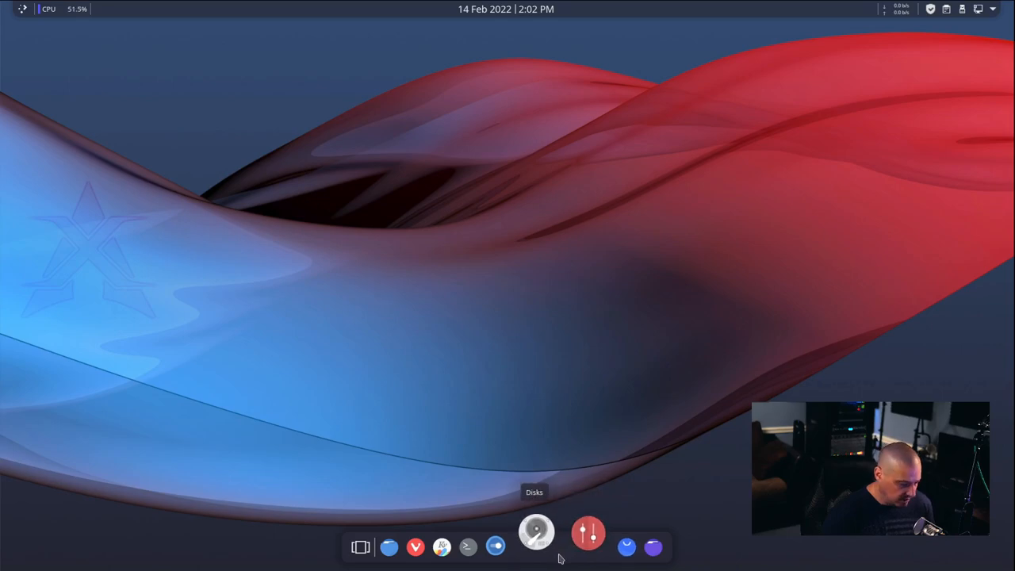
Step: Open Latte Dock's editing settings from a dock launcher's right-click menu
right_click(588, 533)
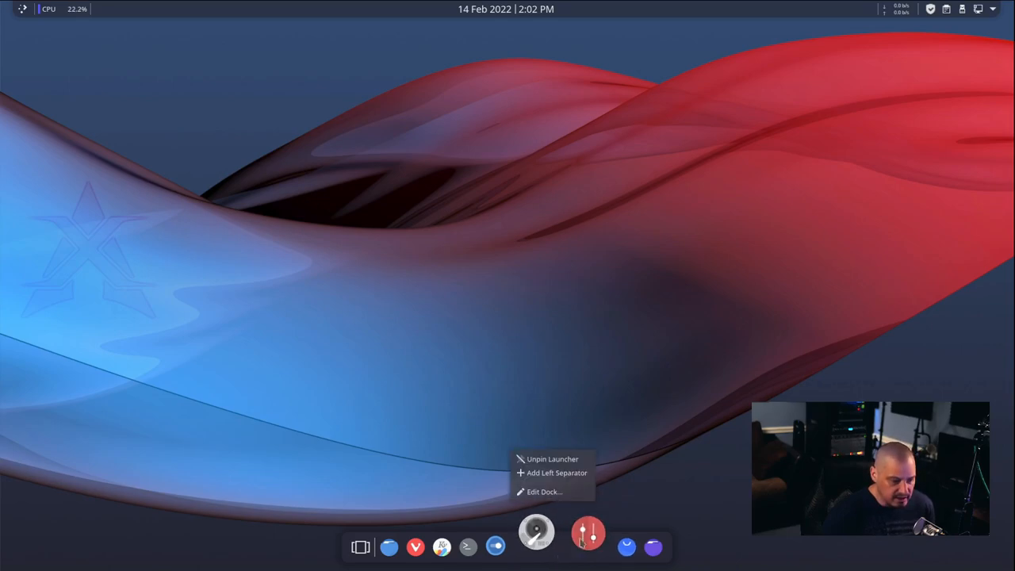
mouse_move(544, 491)
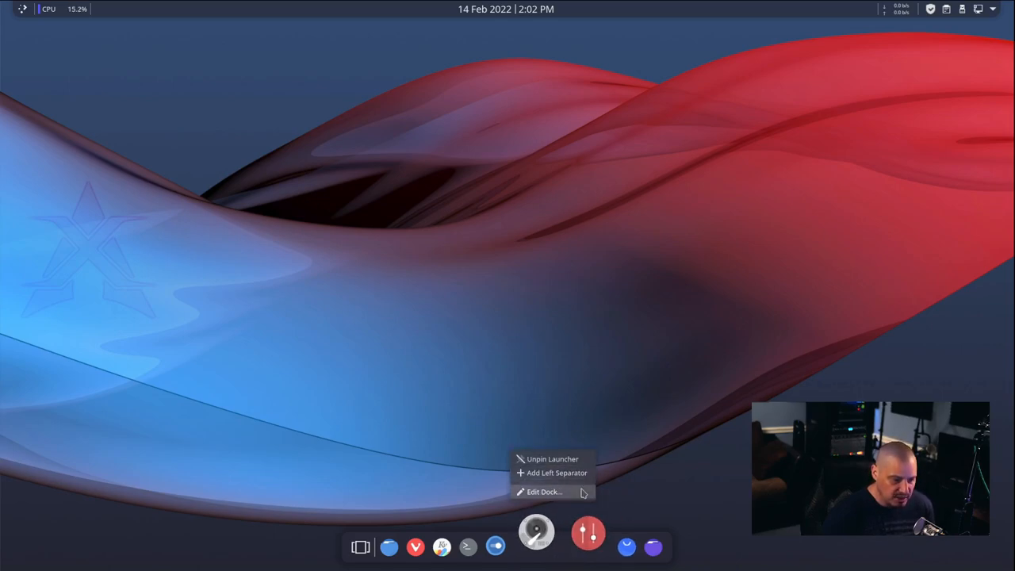
click(544, 491)
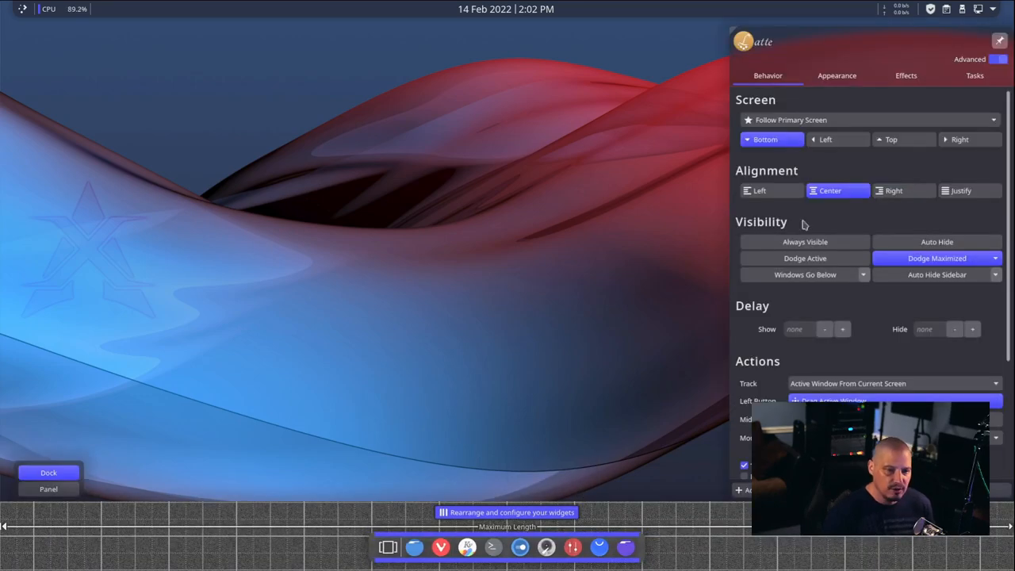
mouse_move(394, 264)
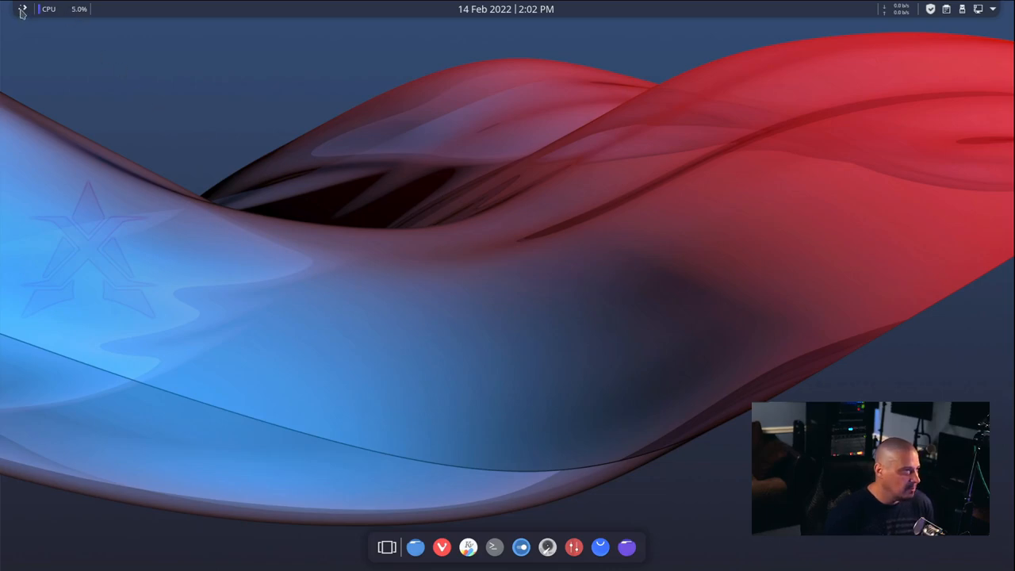
Step: From the launcher, browse Development, Graphics and Internet, then launch Vivaldi
click(23, 8)
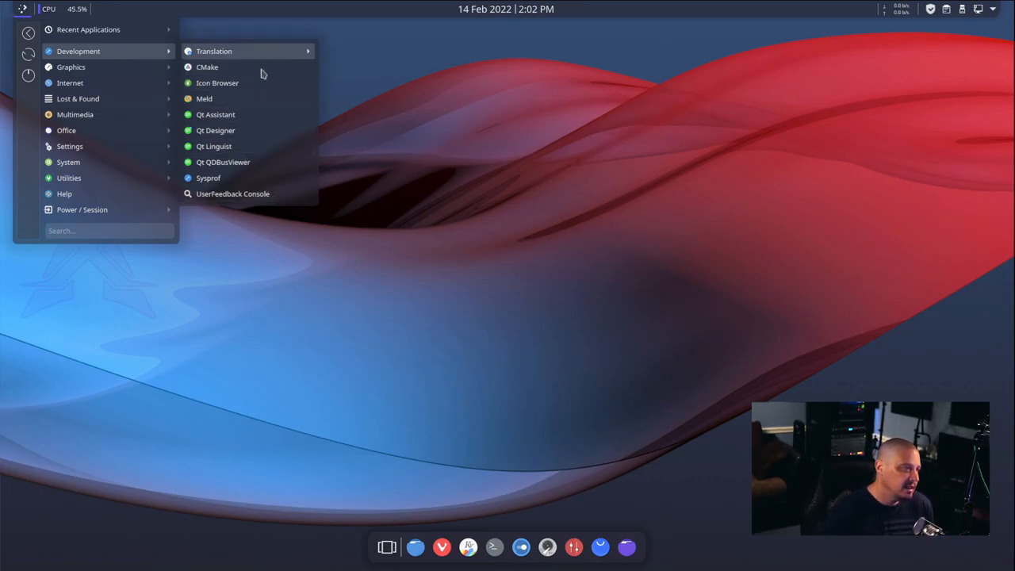
mouse_move(288, 177)
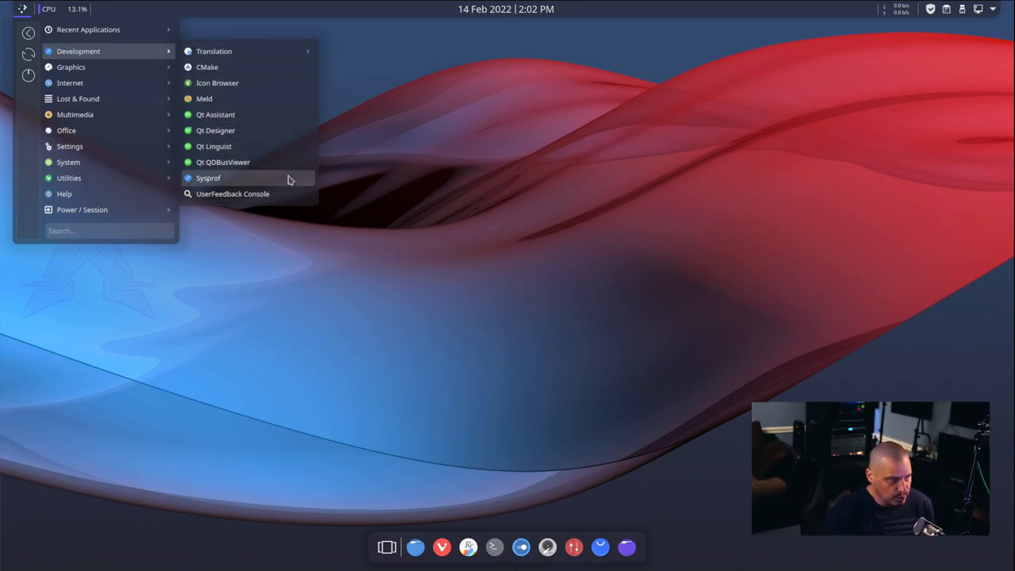
mouse_move(262, 99)
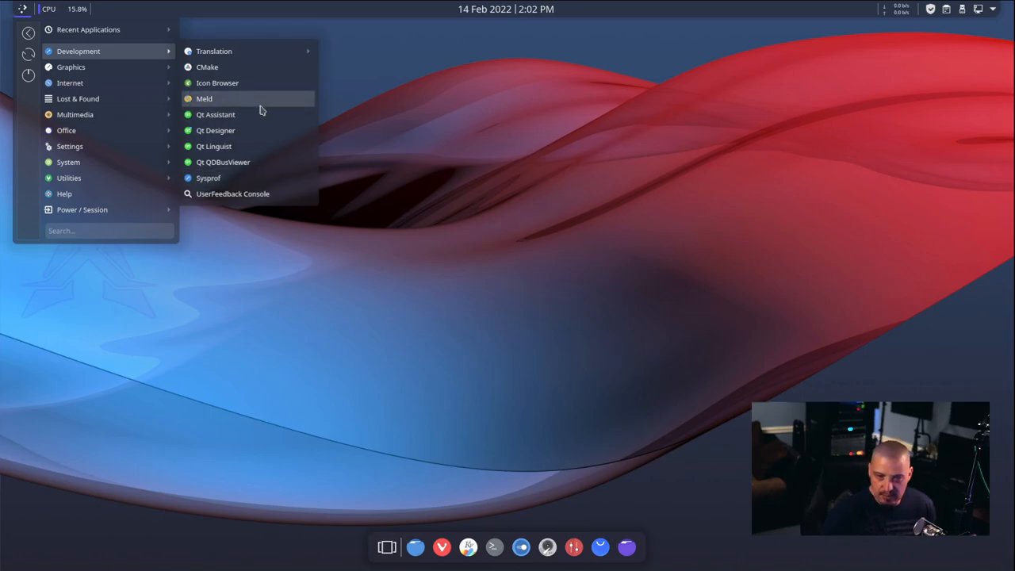
mouse_move(218, 83)
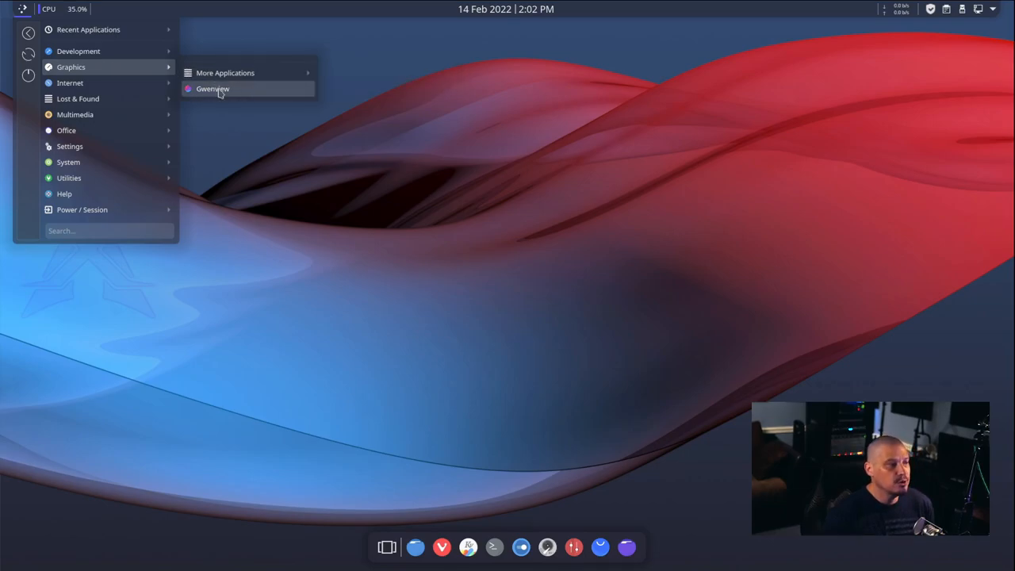
mouse_move(248, 88)
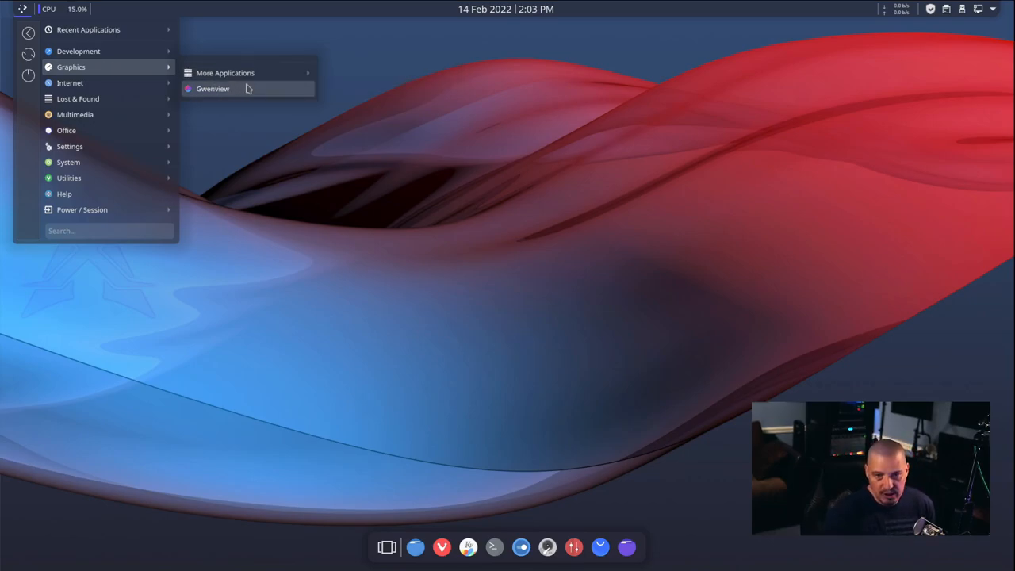
mouse_move(70, 82)
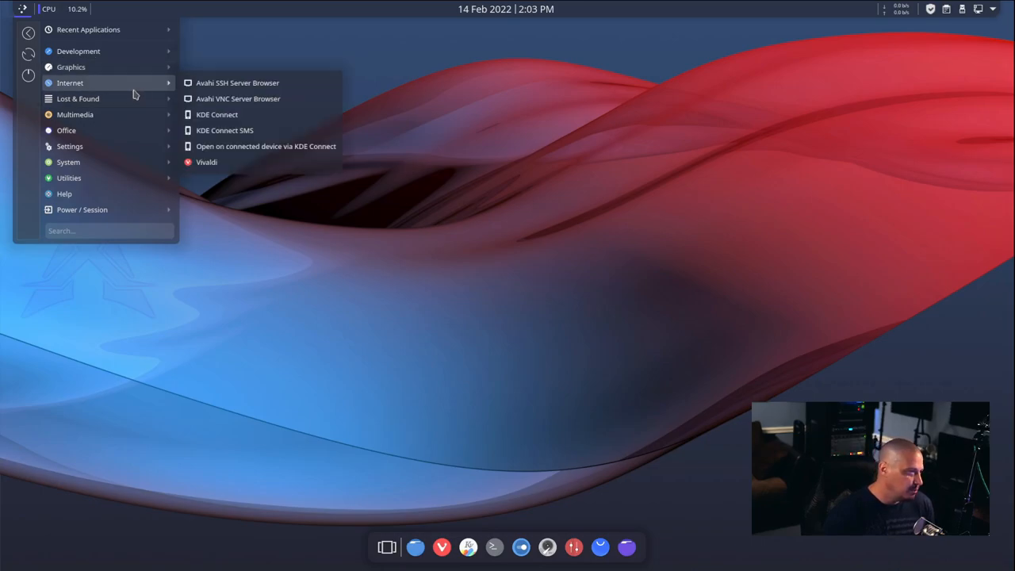
mouse_move(300, 116)
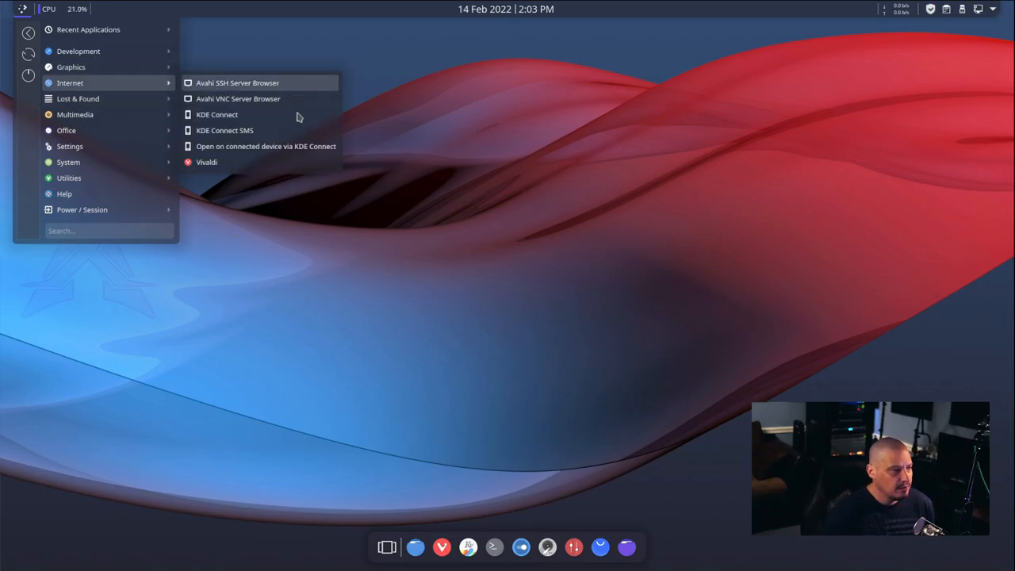
mouse_move(265, 130)
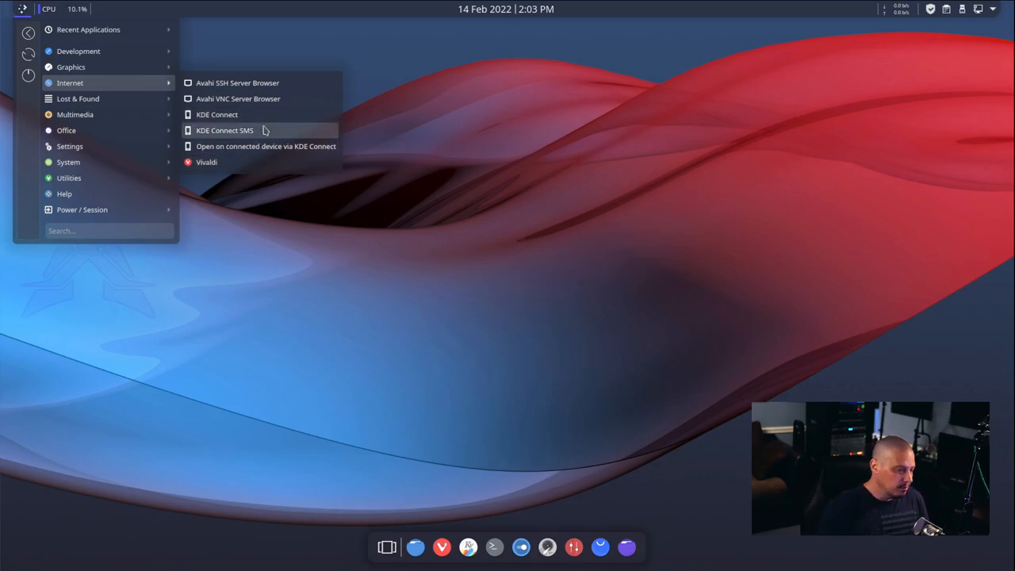
mouse_move(255, 145)
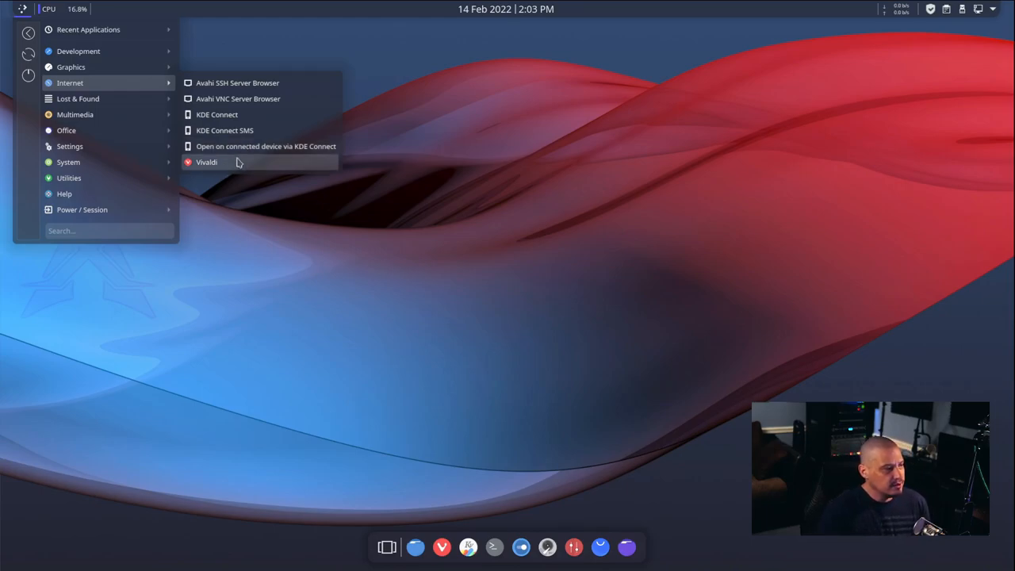
click(206, 162)
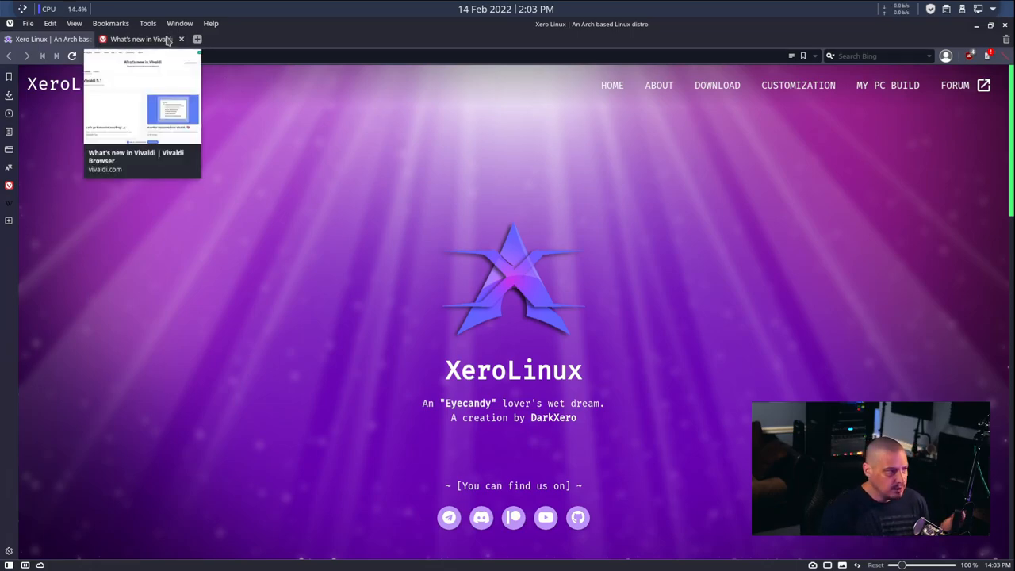
Step: View Vivaldi's 5.1 About page, close the What's new and XeroLinux tabs, and confirm exit
click(210, 22)
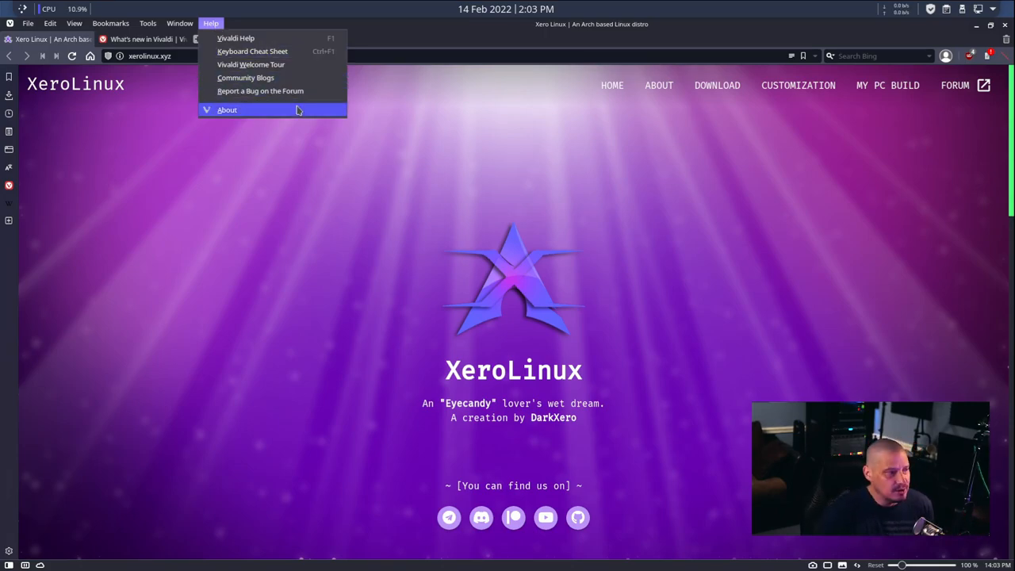
click(227, 109)
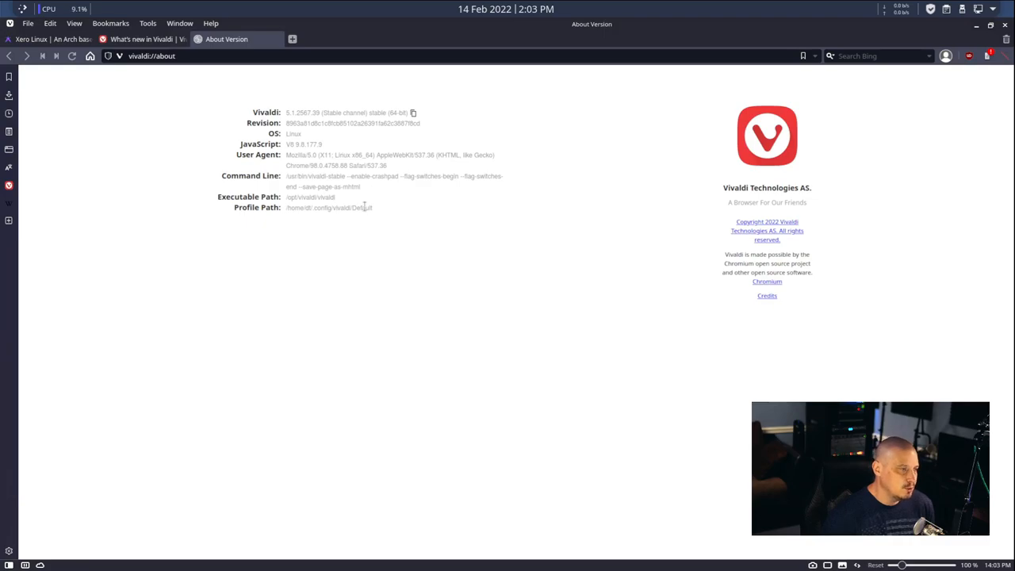
mouse_move(335, 152)
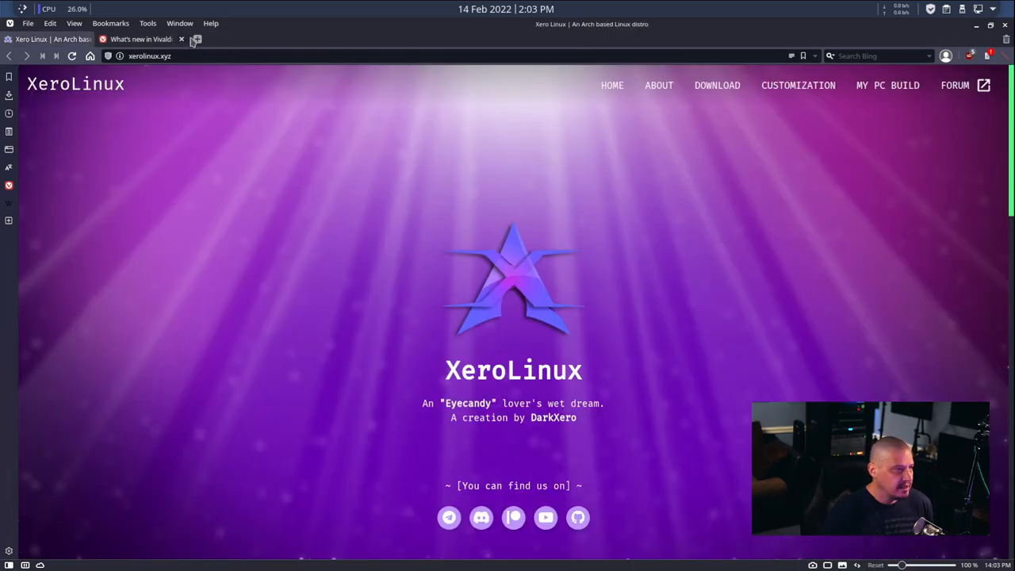
click(181, 39)
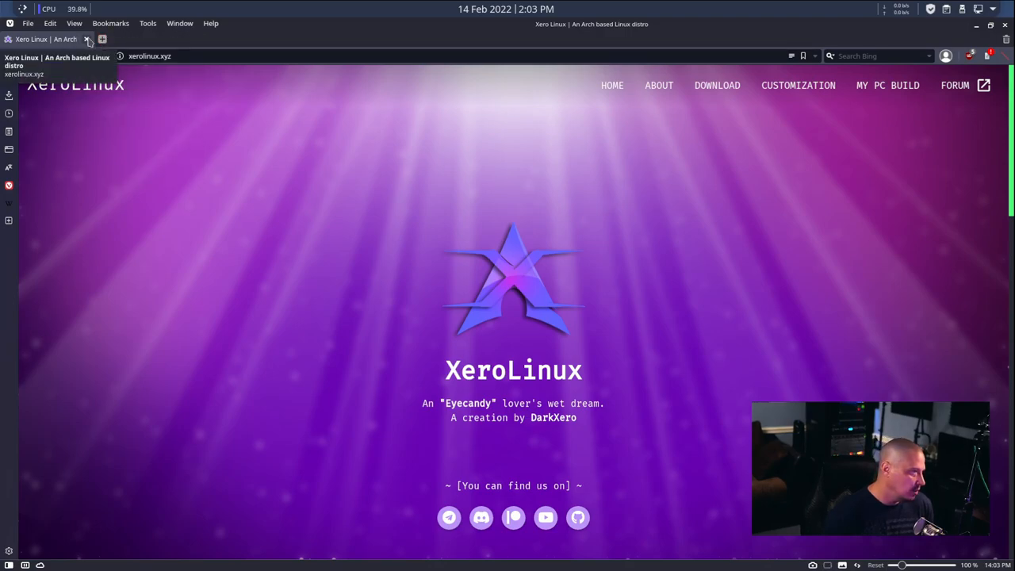
click(87, 39)
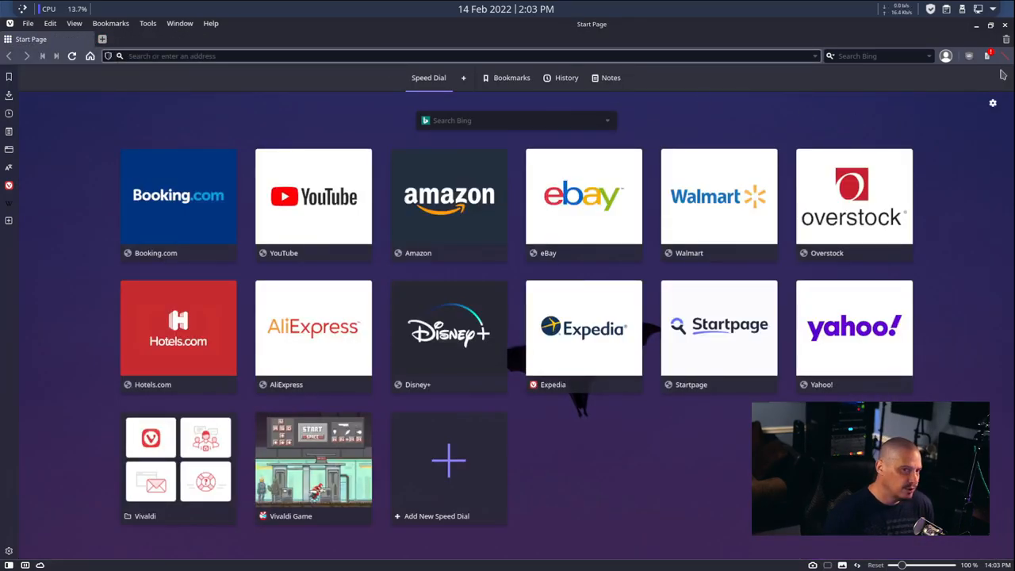
click(1005, 25)
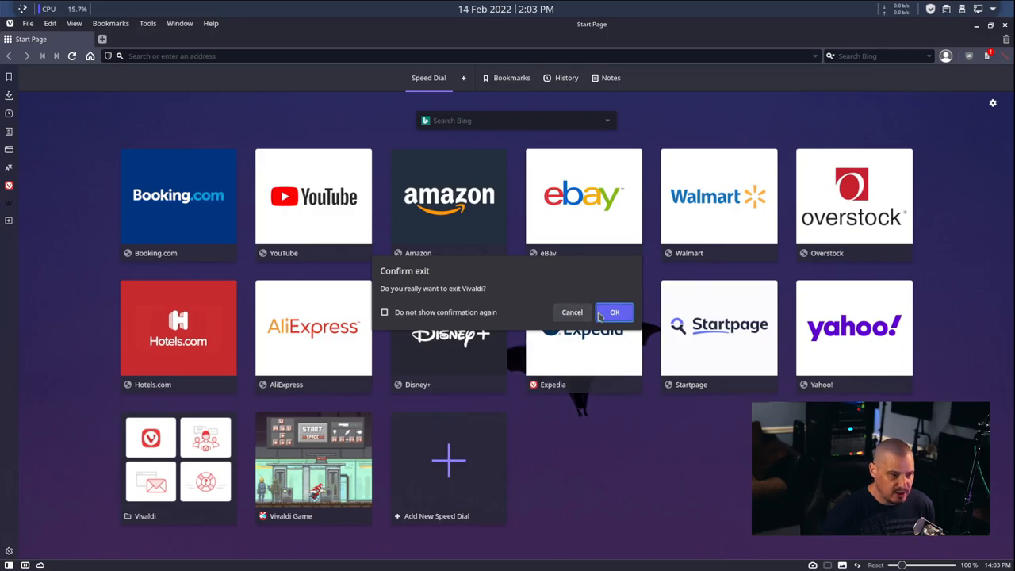
click(614, 312)
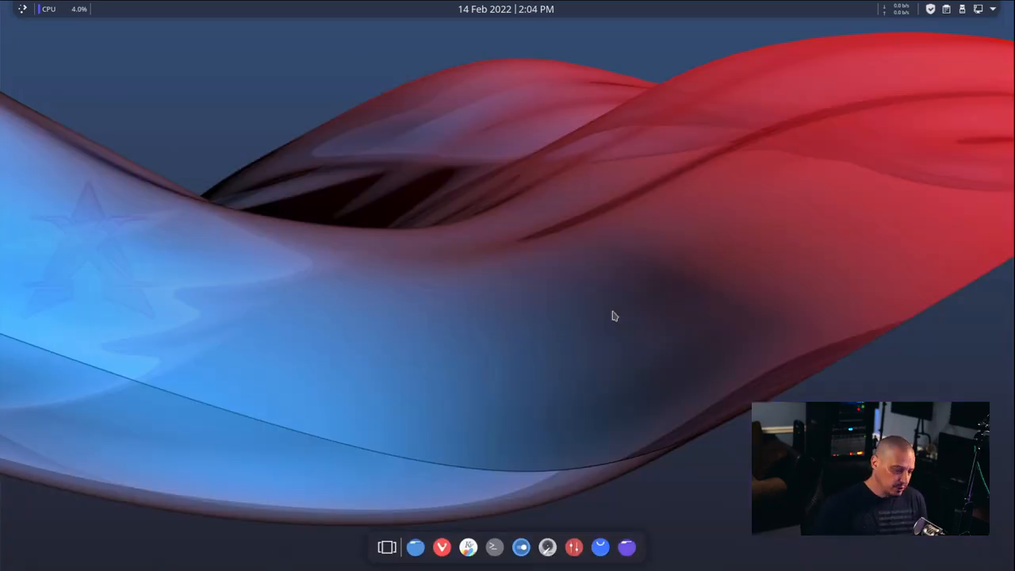
mouse_move(619, 364)
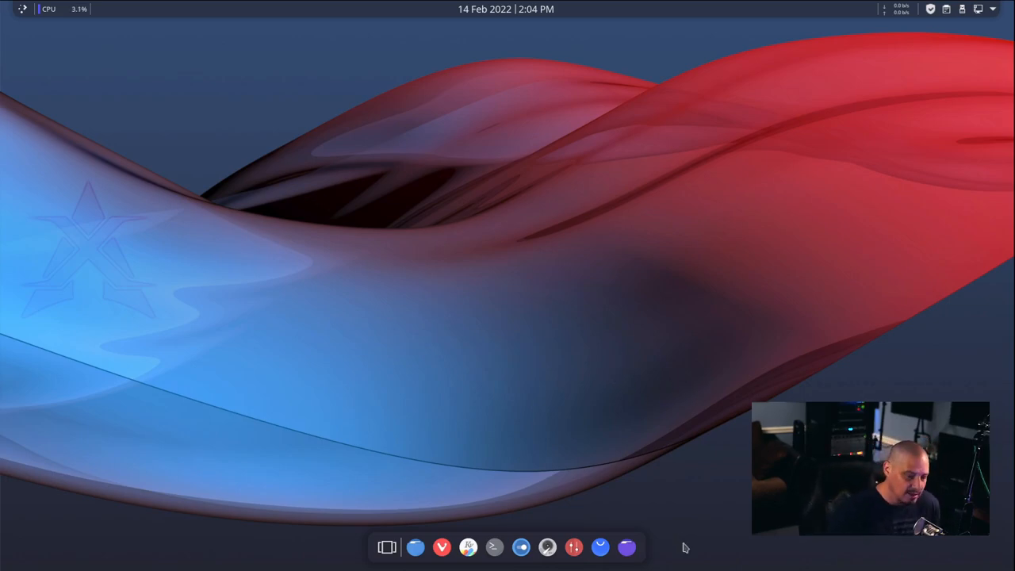
mouse_move(679, 484)
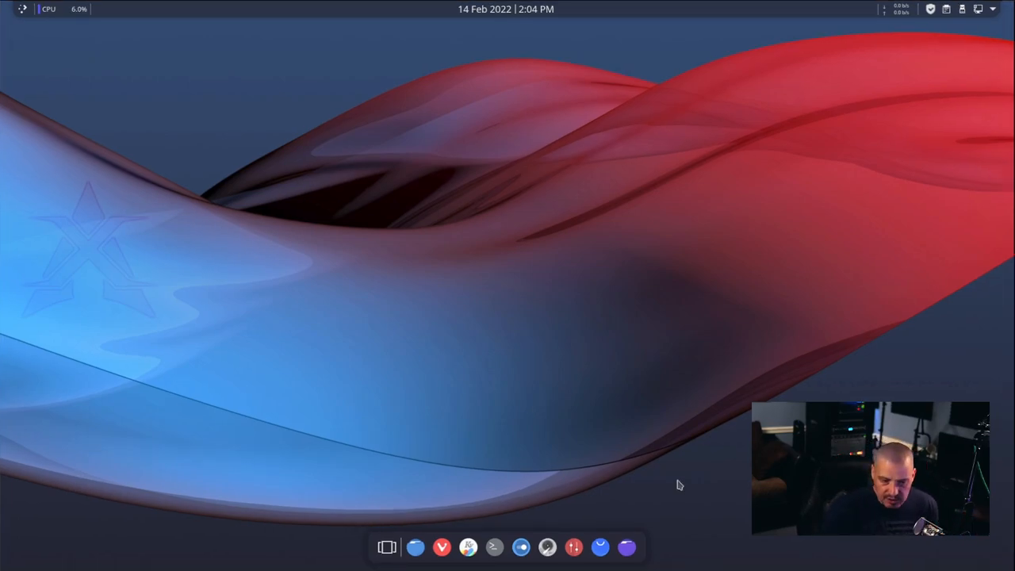
mouse_move(404, 532)
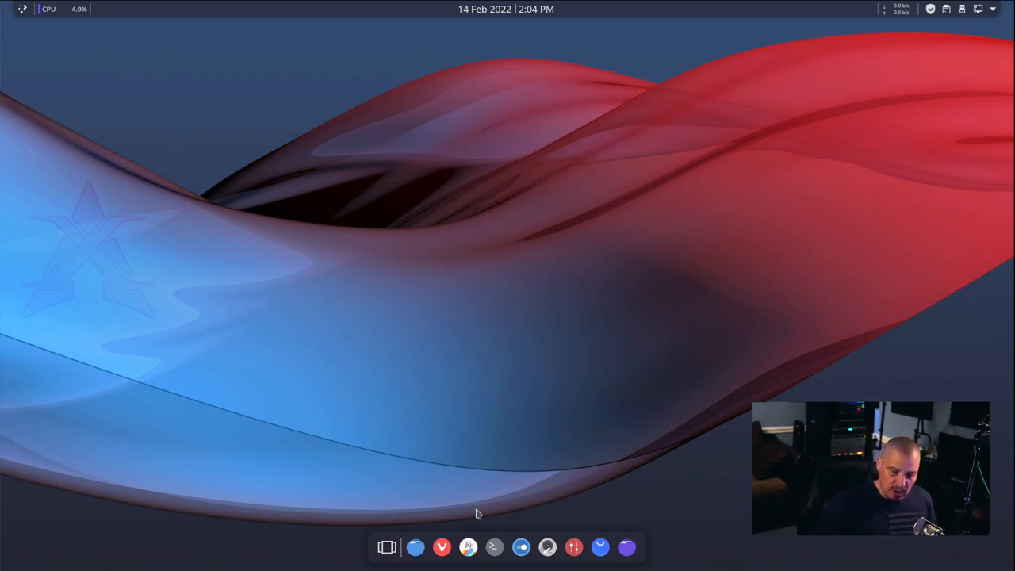
click(22, 9)
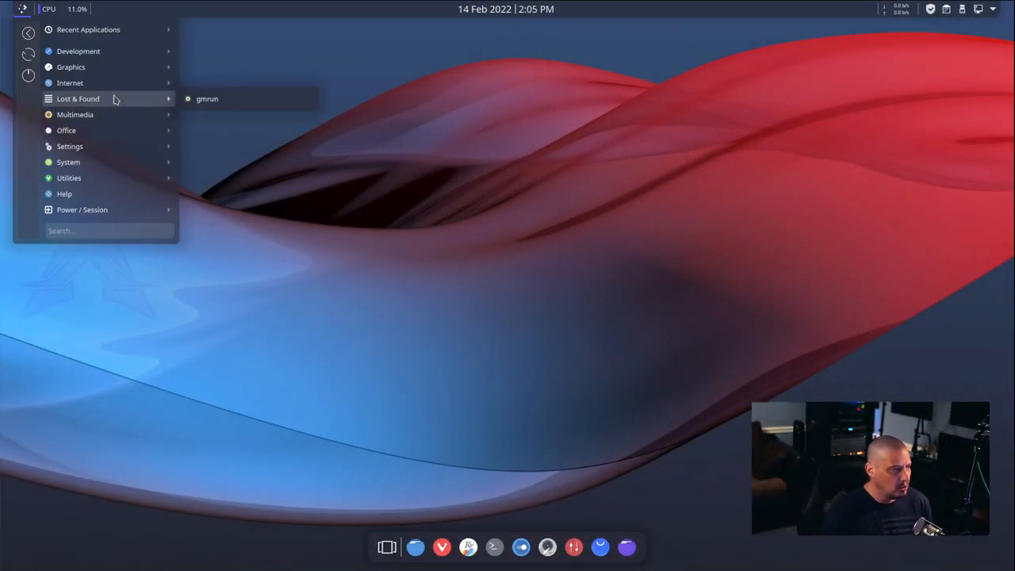
mouse_move(74, 114)
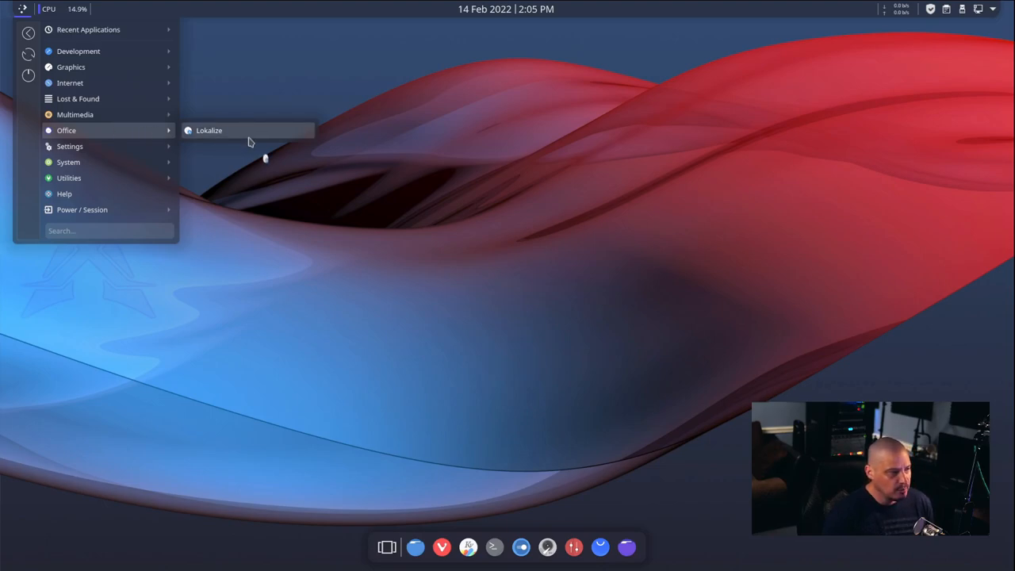
Step: Launch Lokalize from Office to see its Project Overview, then reopen the launcher
click(209, 130)
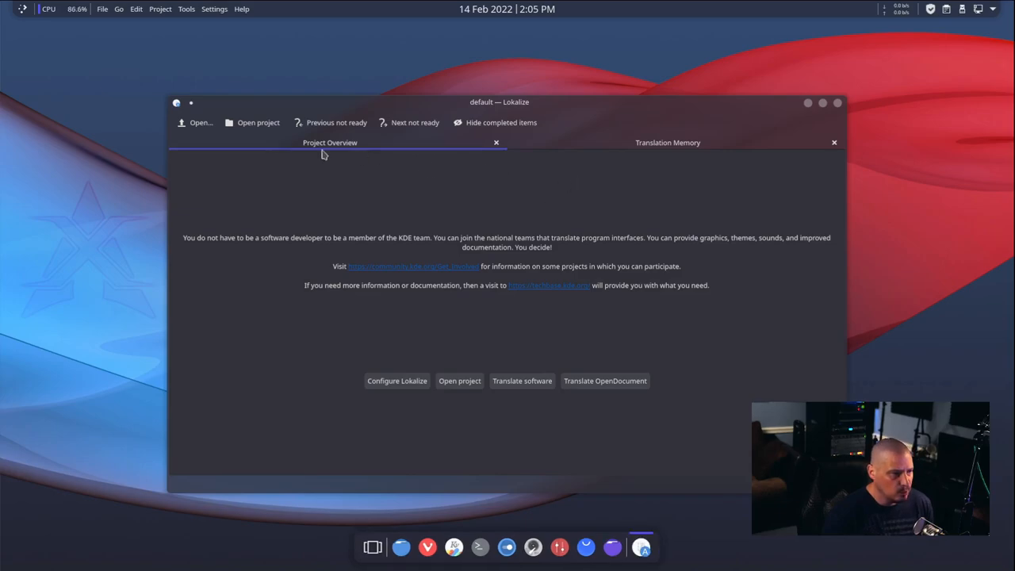
mouse_move(232, 246)
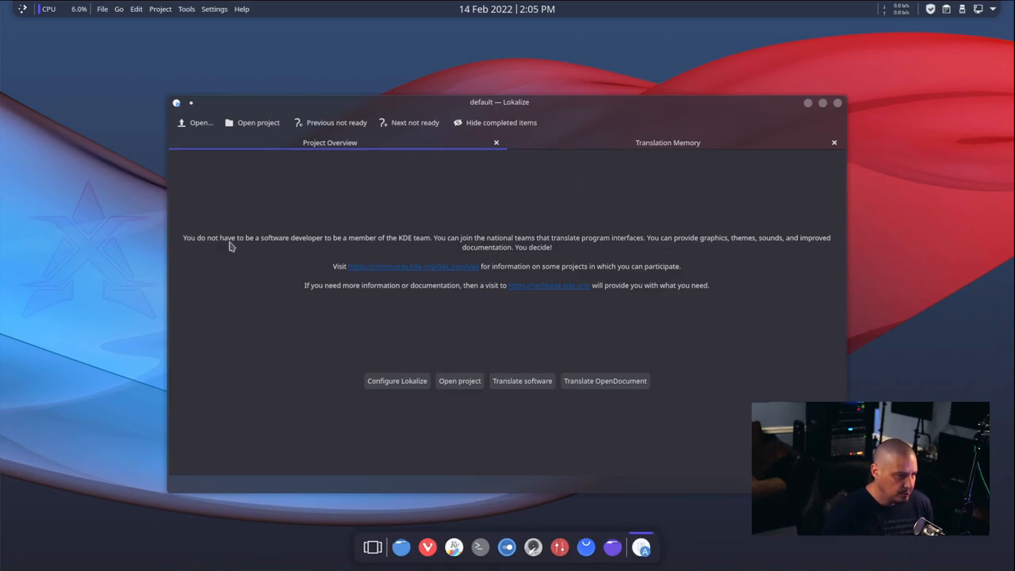
mouse_move(417, 242)
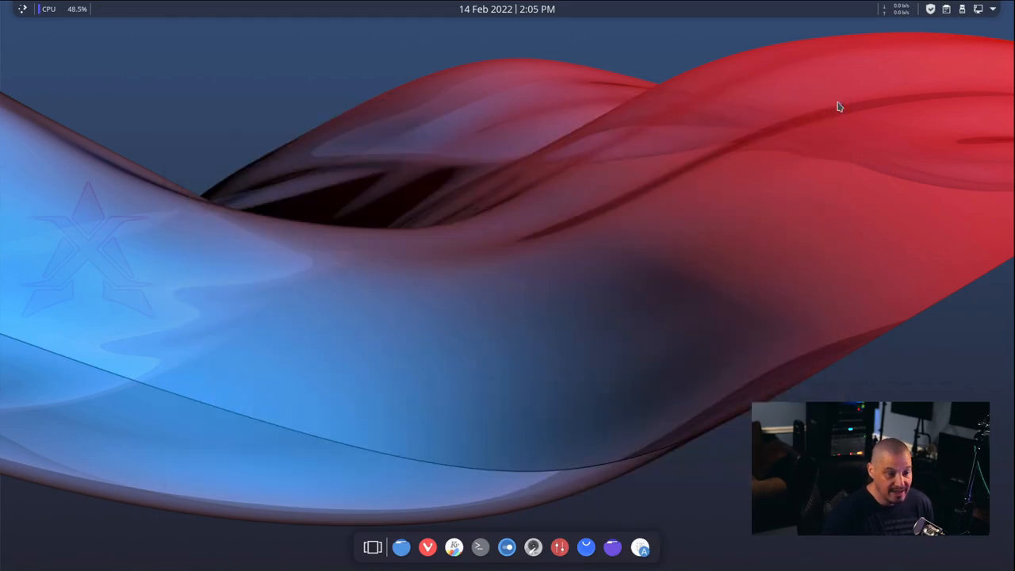
click(23, 9)
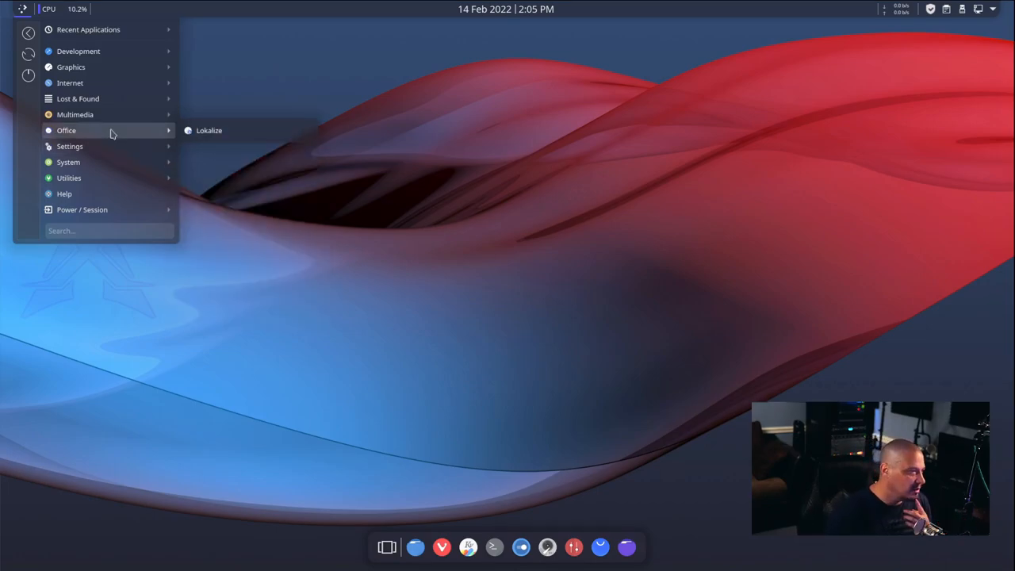
mouse_move(70, 146)
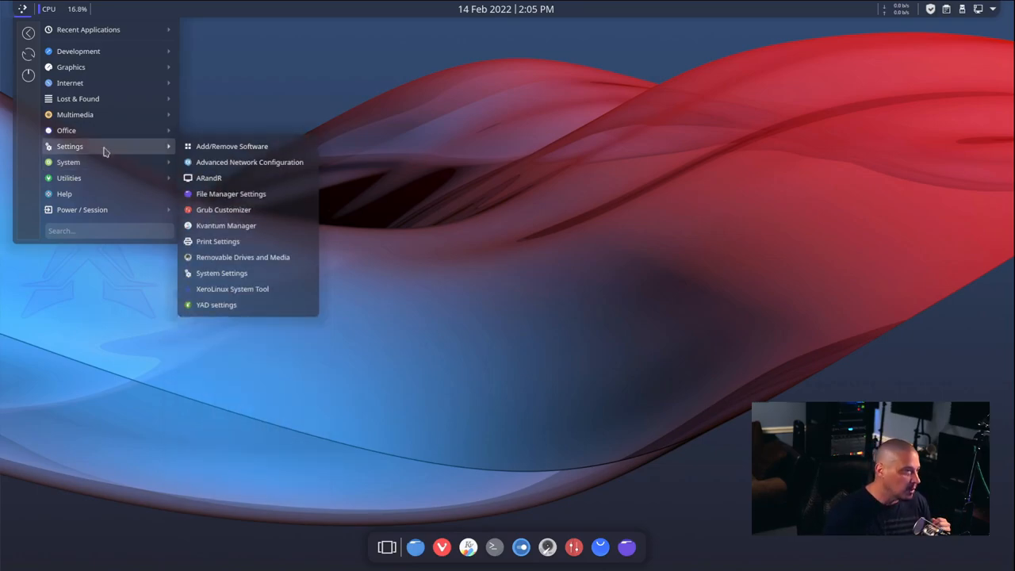
mouse_move(249, 162)
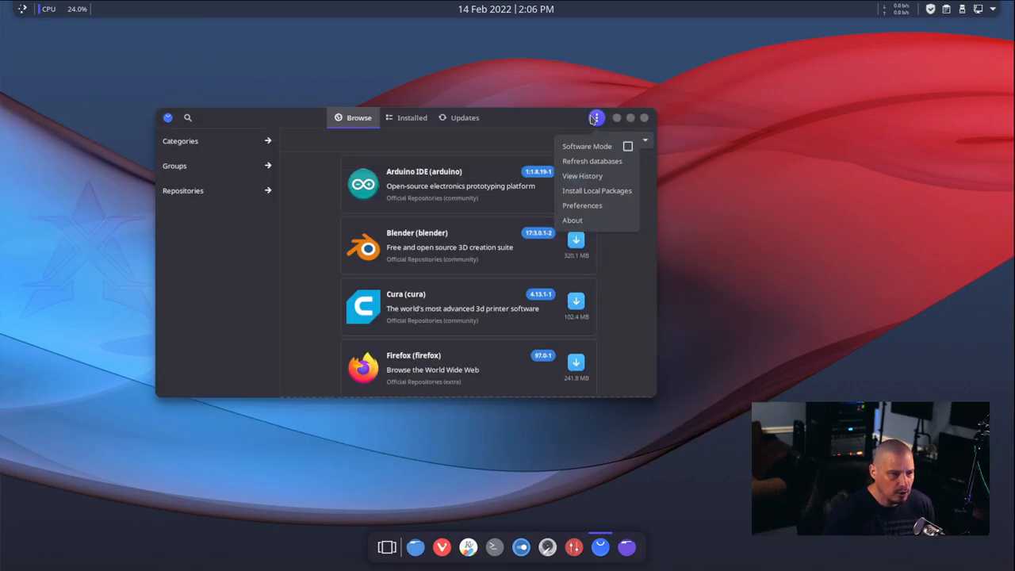
Step: Dismiss the About Pamac dialog for version 10.3.0-3
click(572, 219)
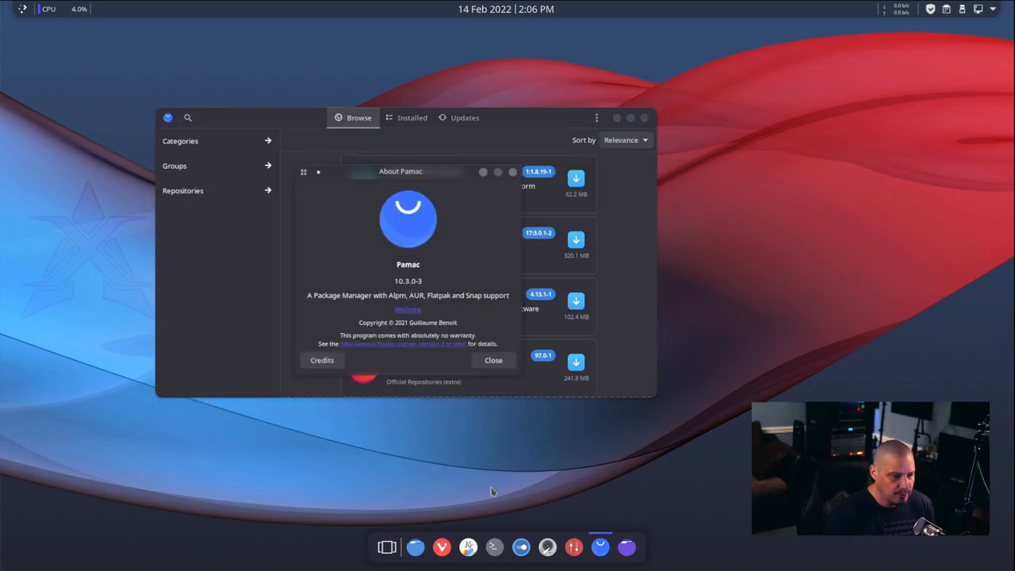
mouse_move(501, 252)
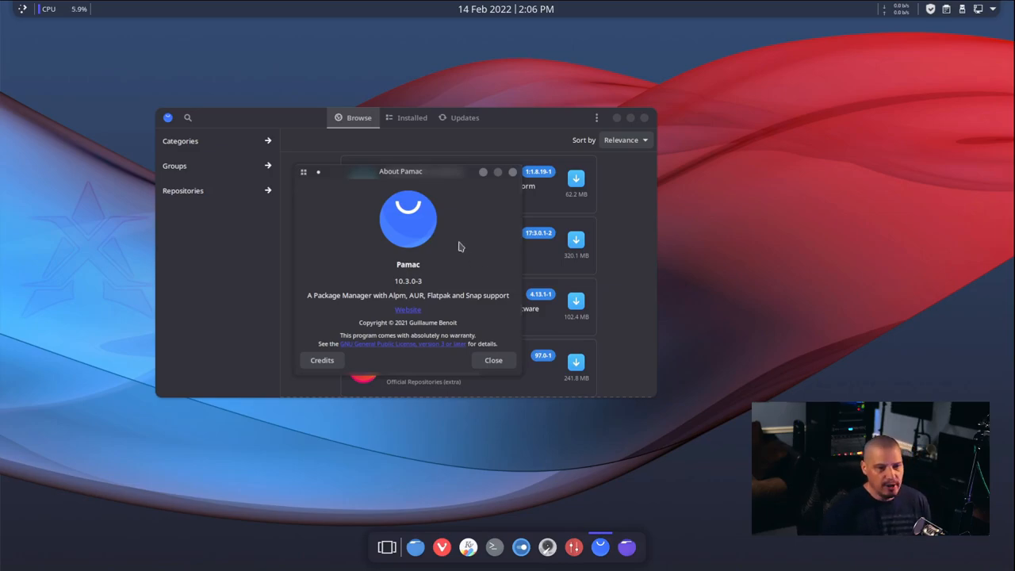
mouse_move(362, 324)
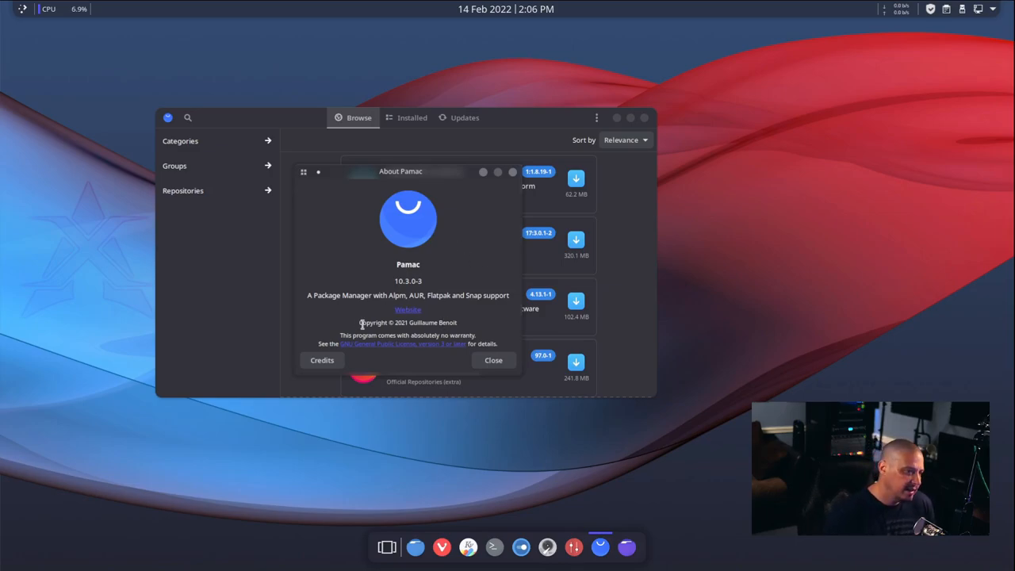
mouse_move(355, 358)
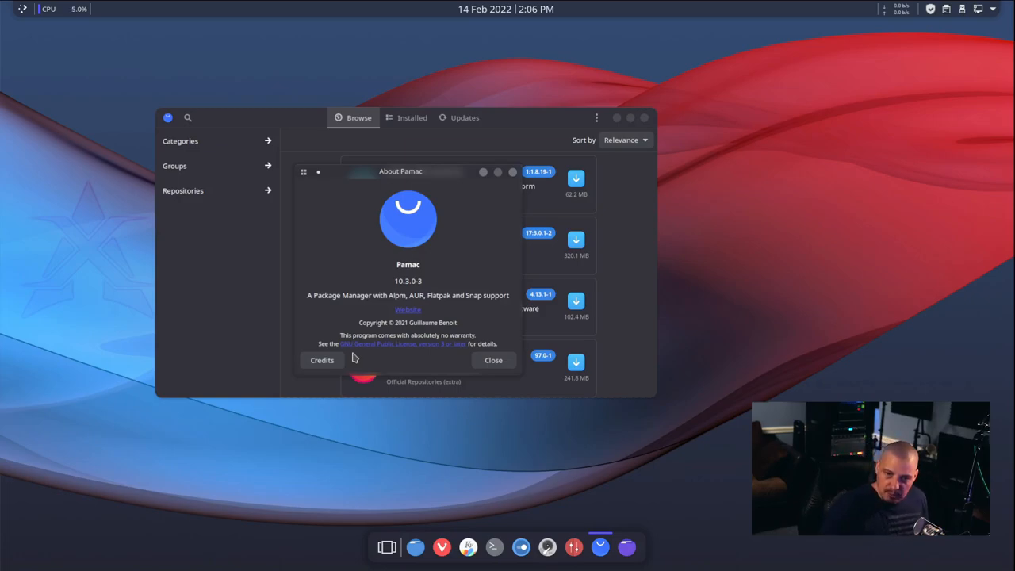
mouse_move(199, 421)
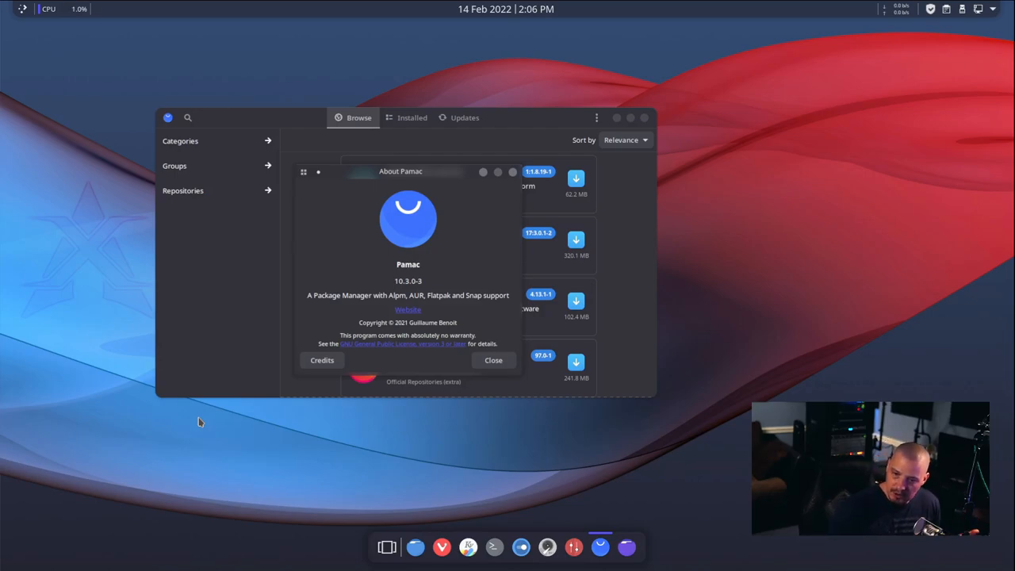
mouse_move(235, 396)
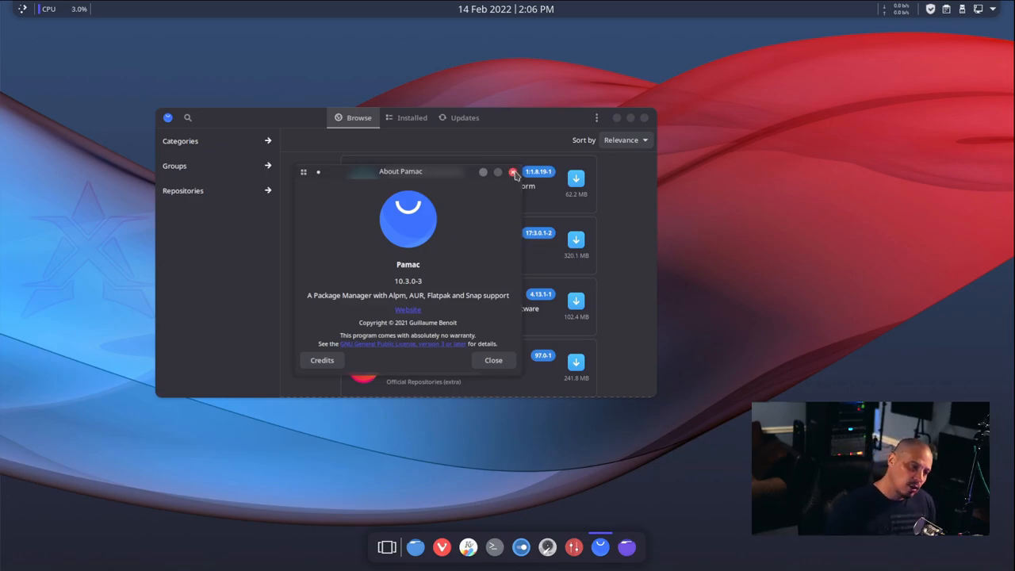
mouse_move(494, 315)
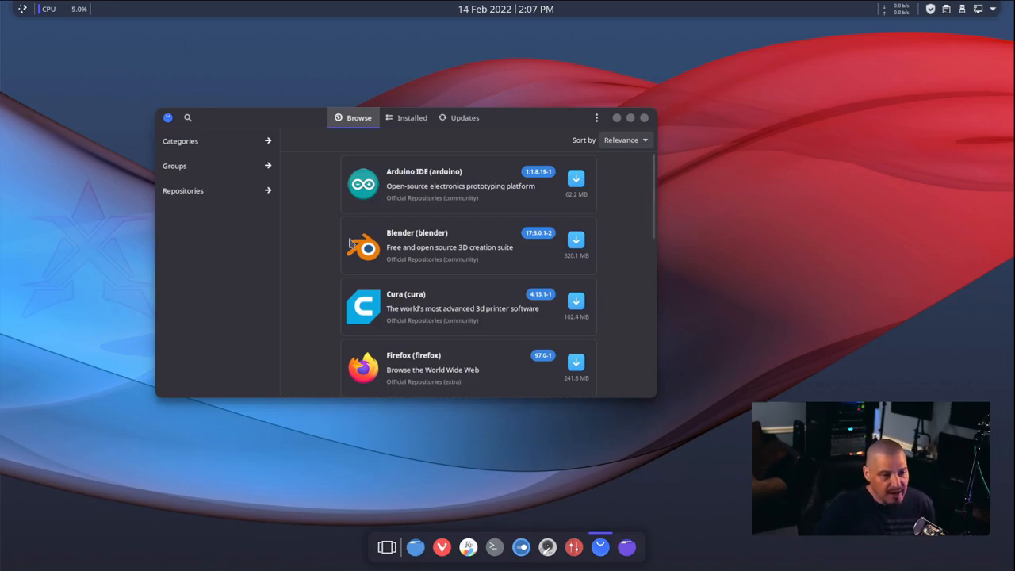
mouse_move(501, 428)
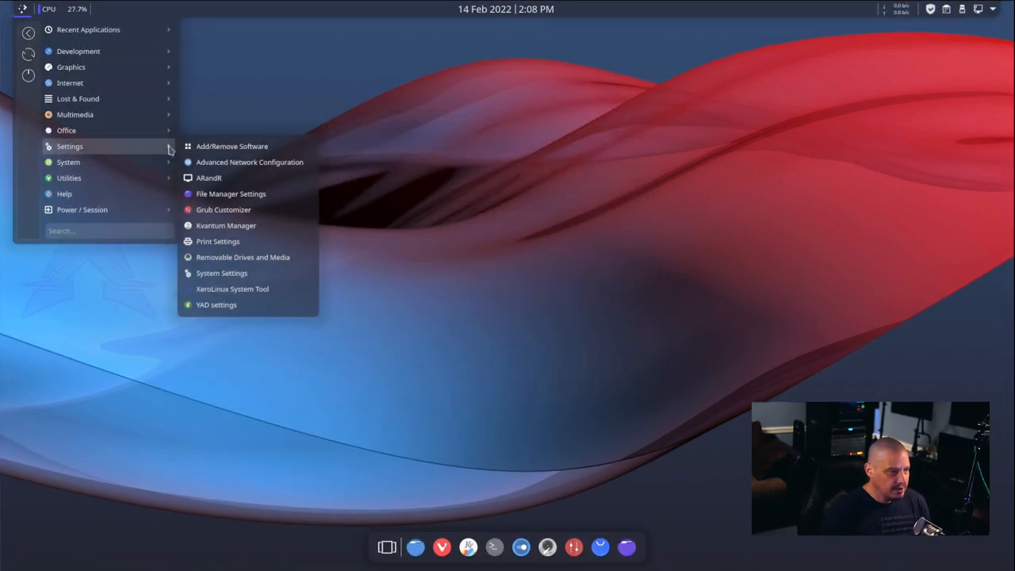
mouse_move(297, 181)
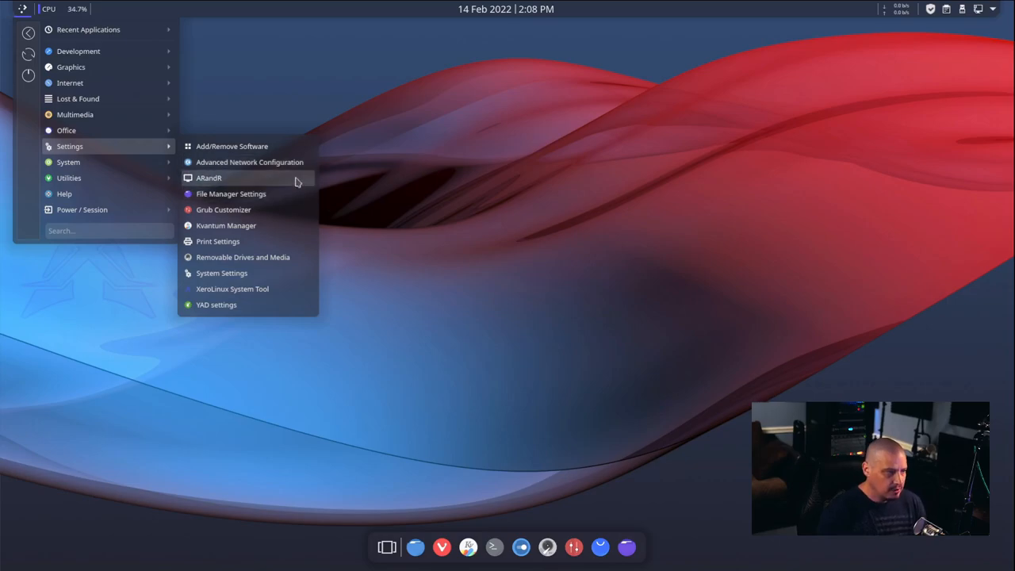
mouse_move(267, 166)
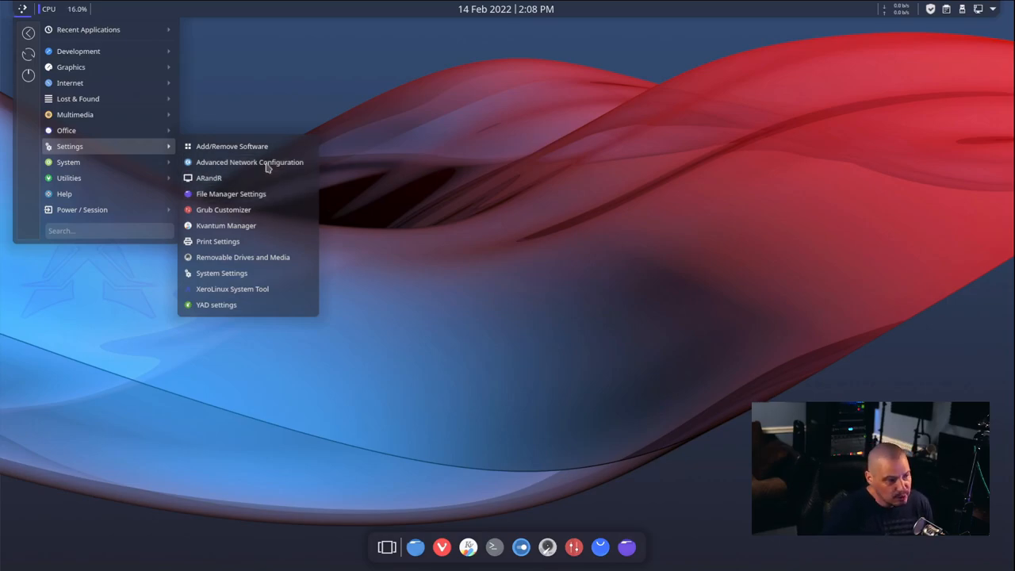
click(208, 177)
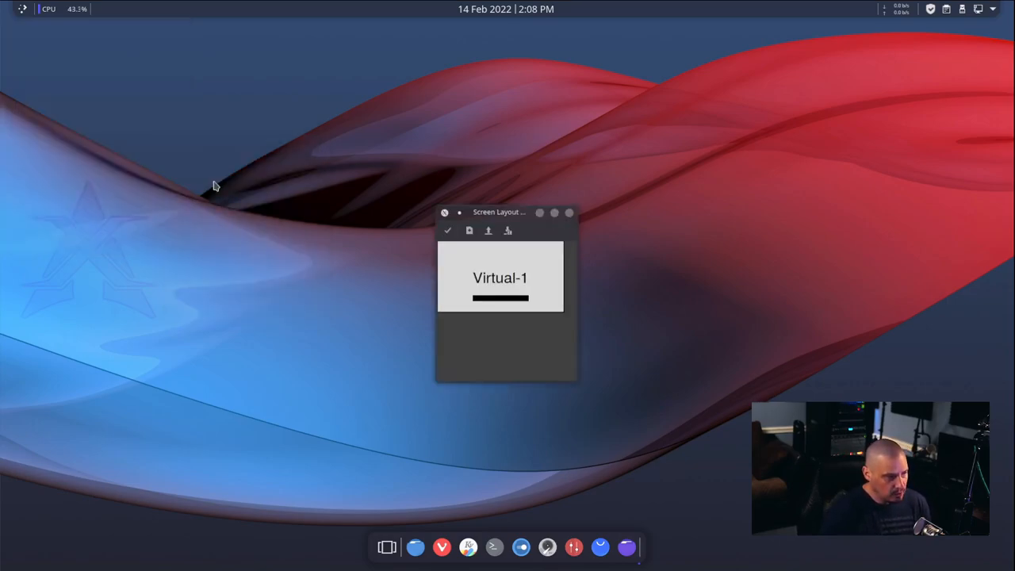
drag(500, 212, 430, 194)
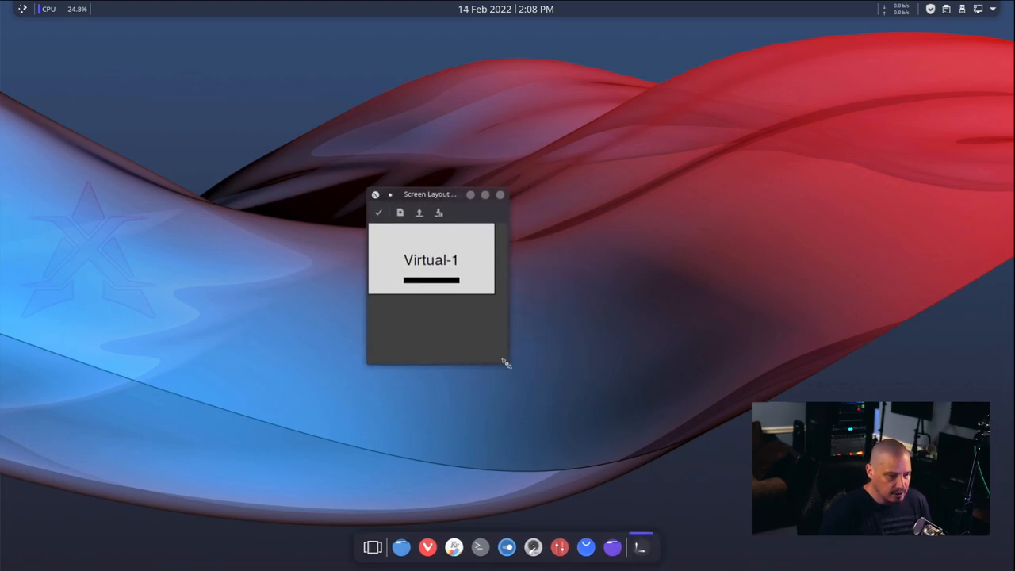
drag(506, 363, 671, 378)
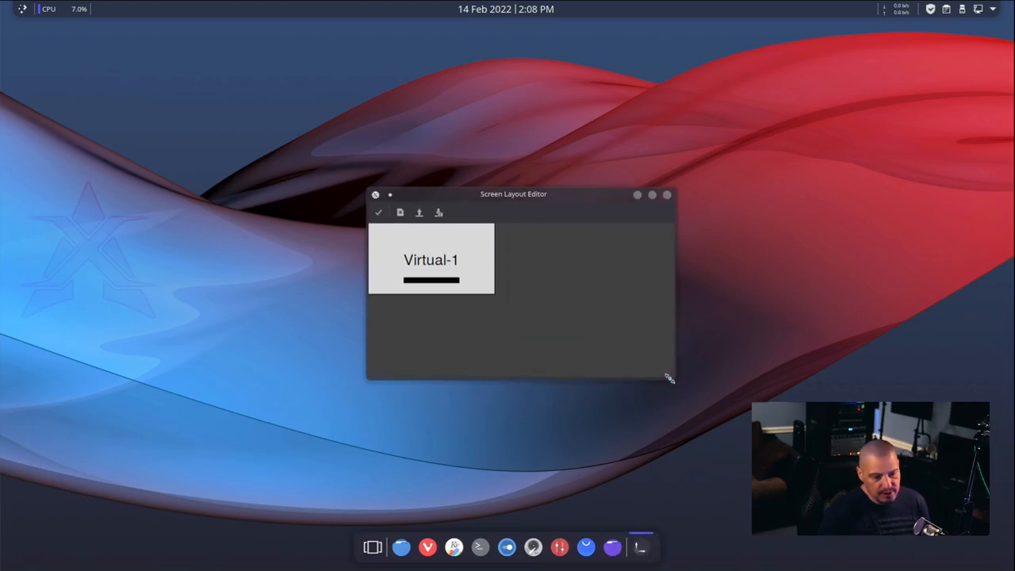
mouse_move(621, 341)
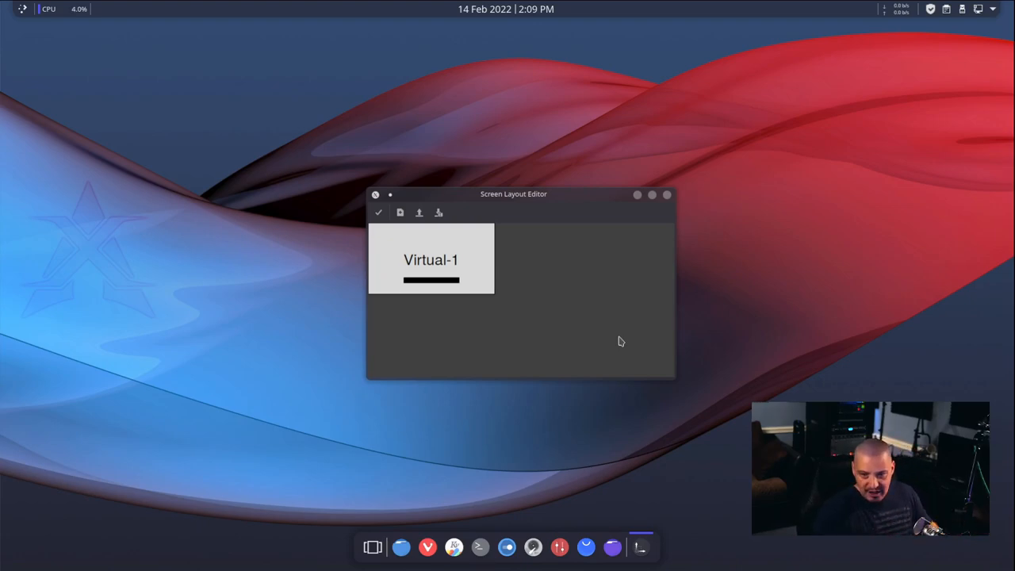
mouse_move(594, 317)
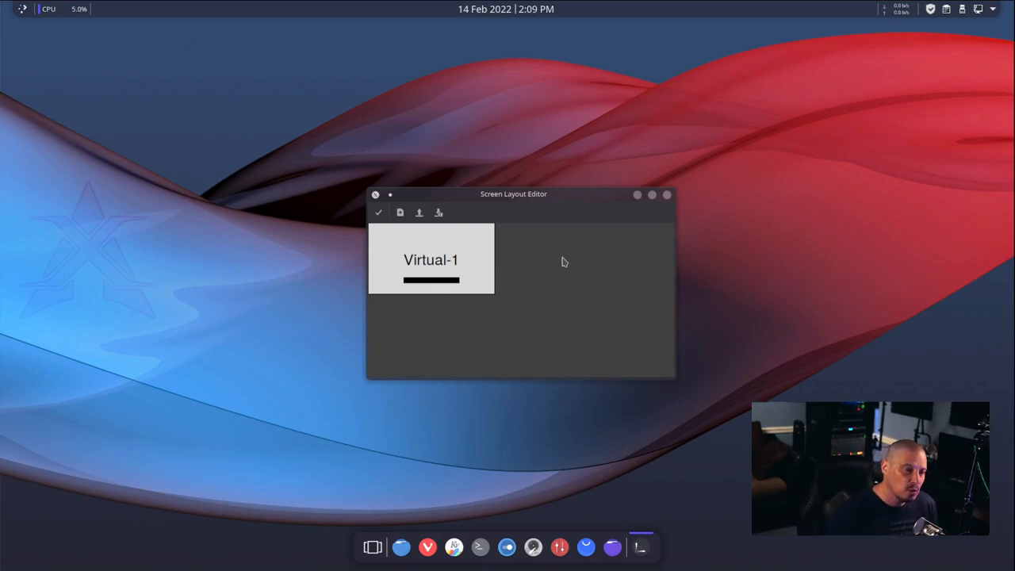
mouse_move(641, 260)
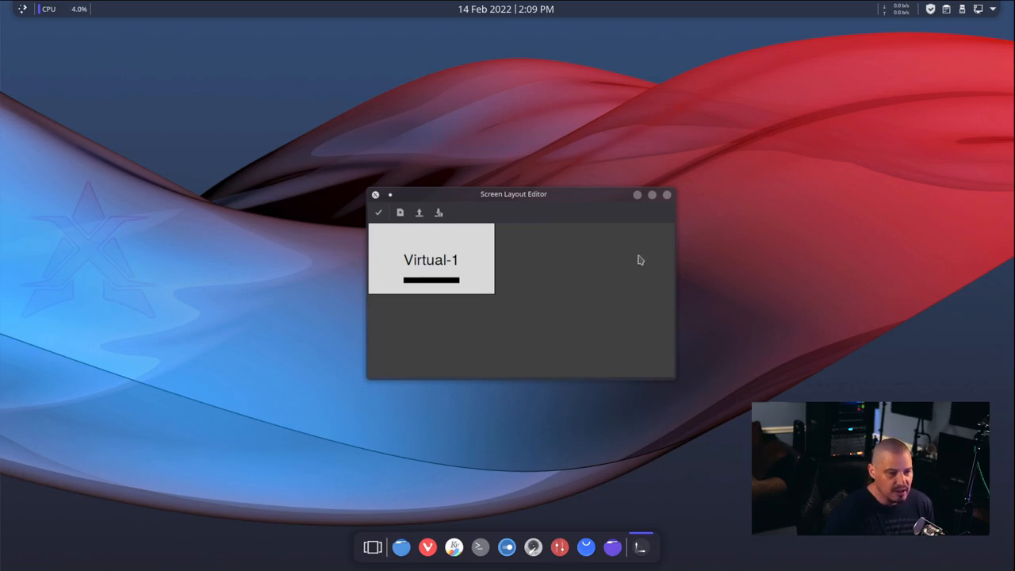
mouse_move(421, 257)
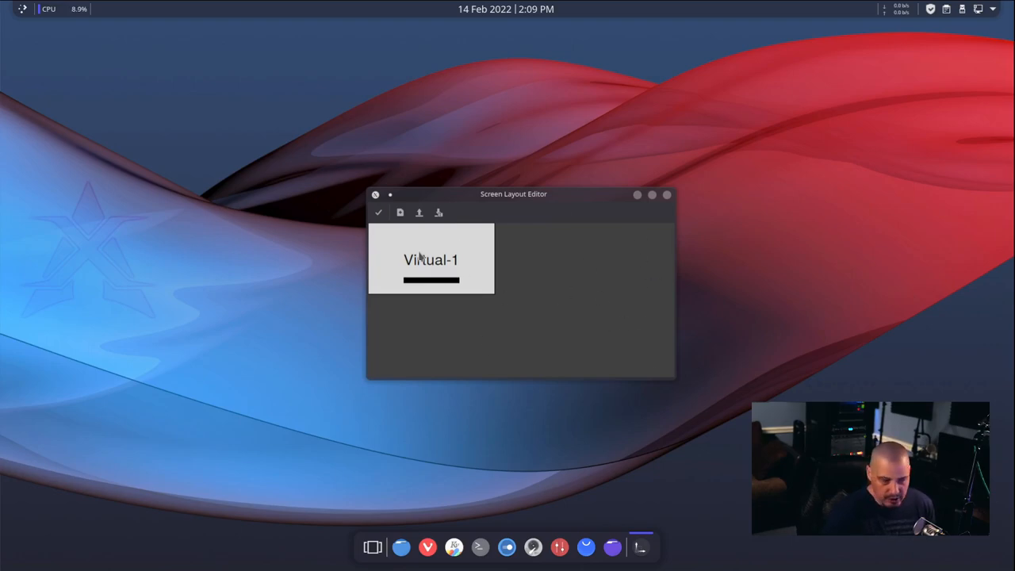
drag(431, 260, 611, 284)
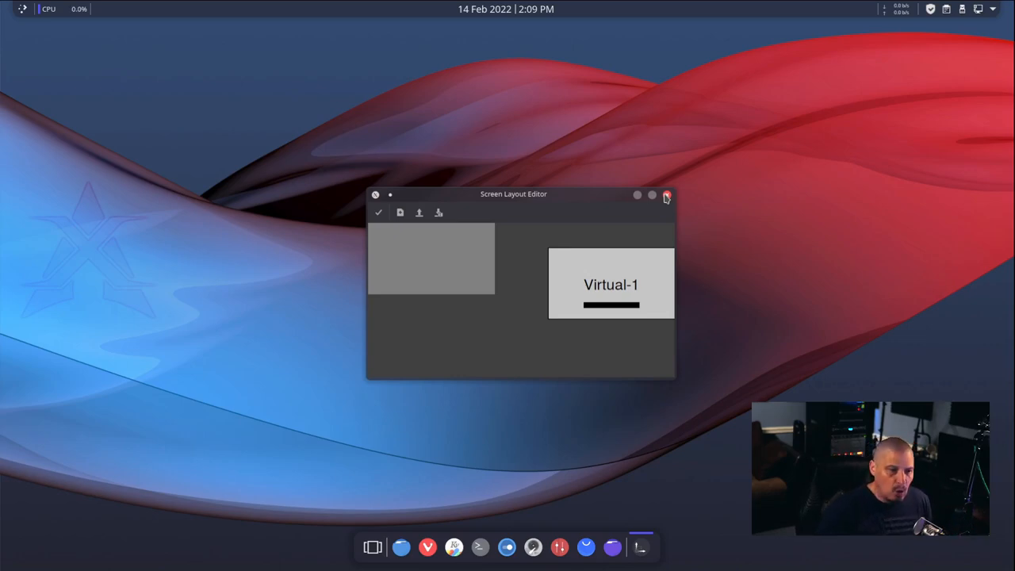
click(666, 195)
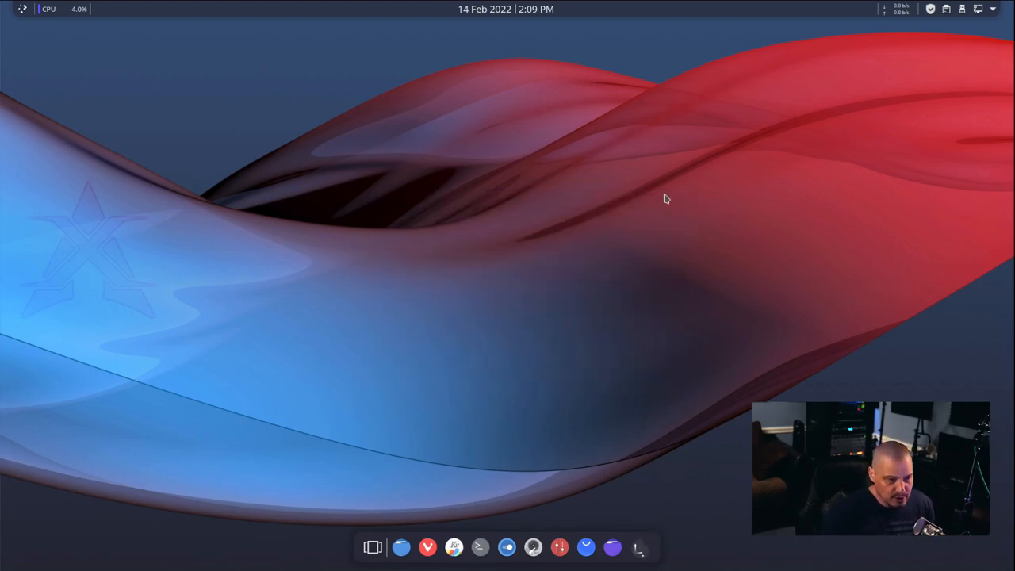
click(22, 9)
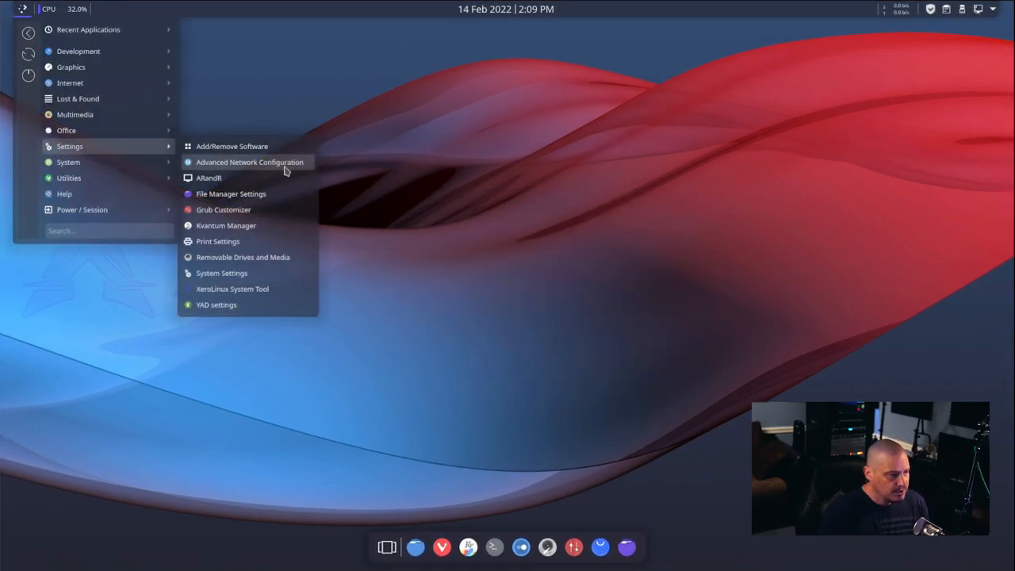
mouse_move(289, 219)
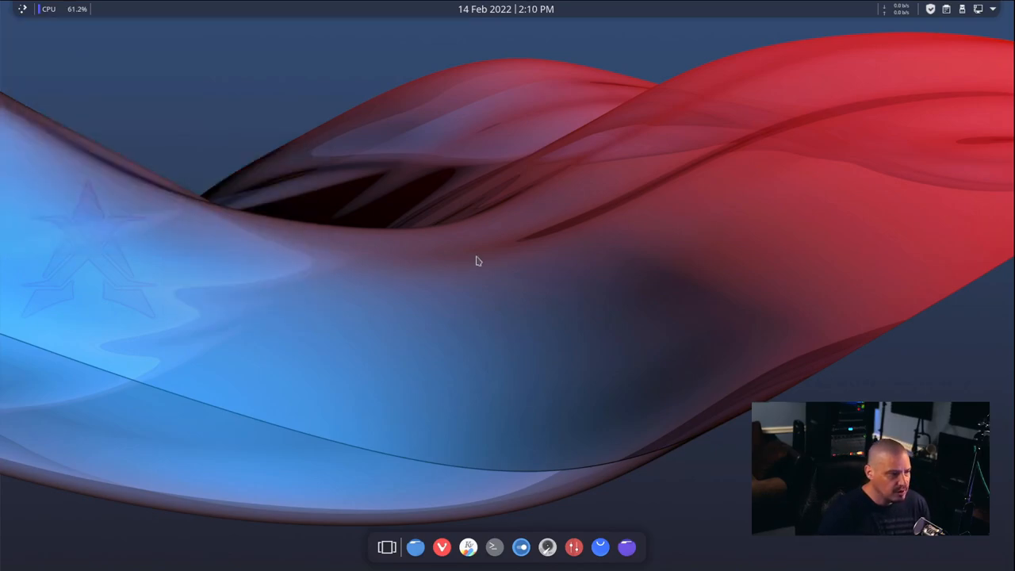
Step: Start Grub Customizer as root and preview the CyberRe theme's background.png in Appearance settings
text(••)
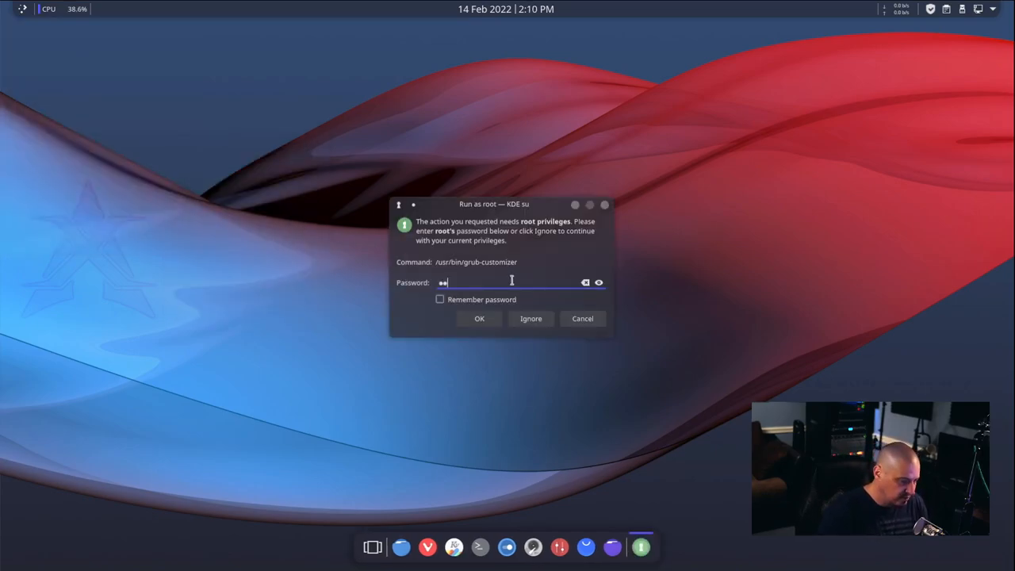
click(479, 318)
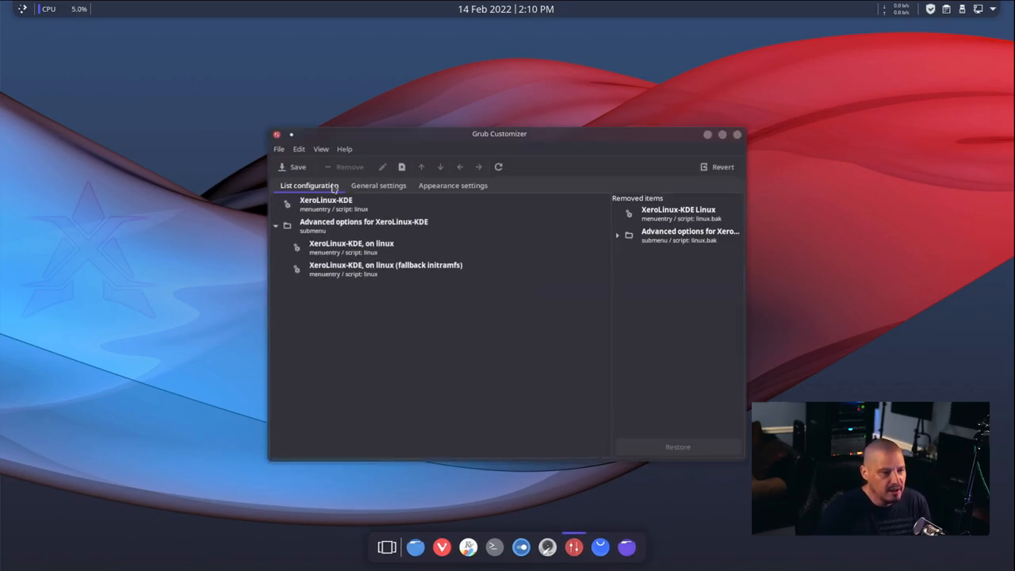
click(378, 185)
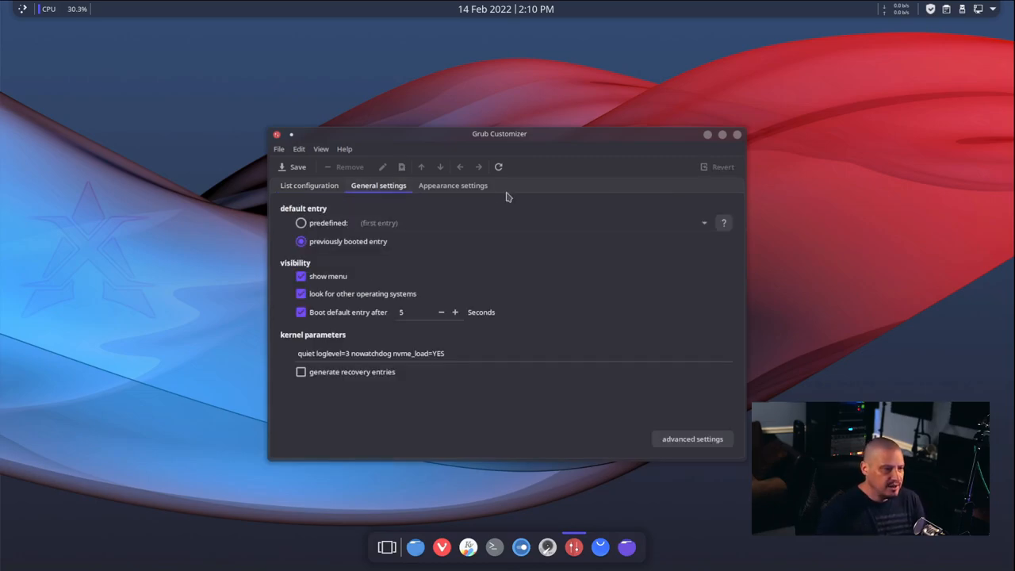
click(453, 185)
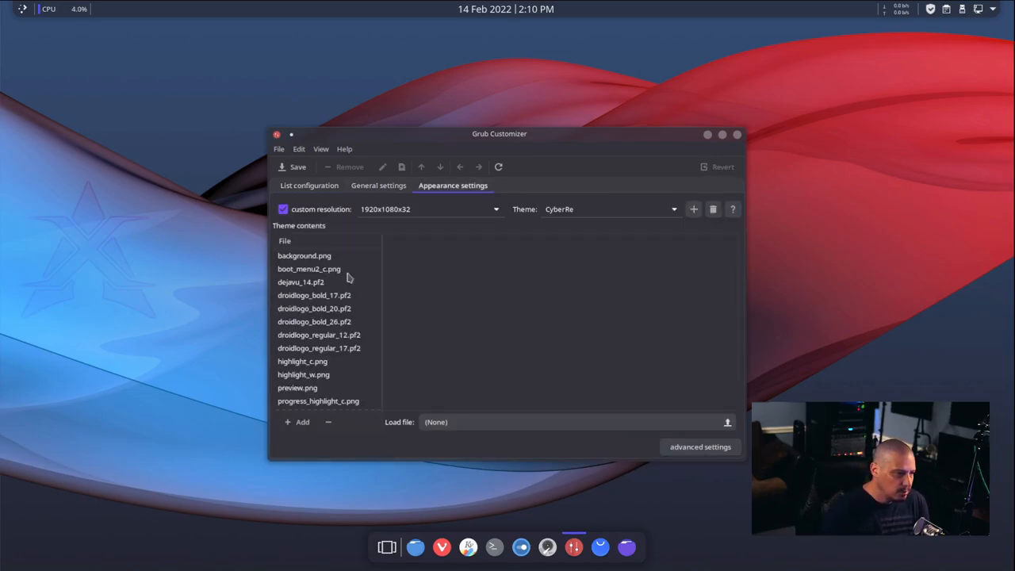
click(304, 255)
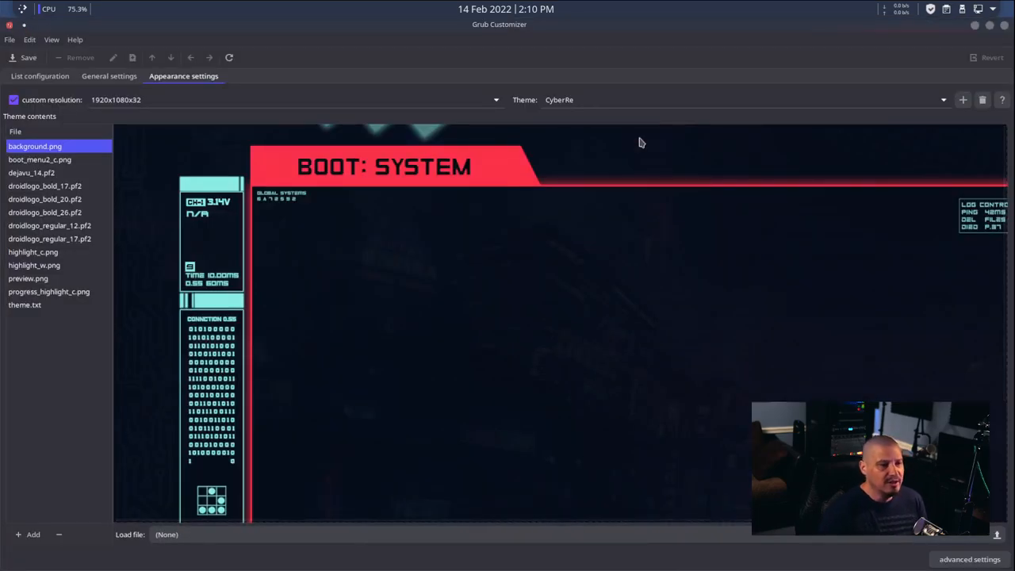
mouse_move(275, 182)
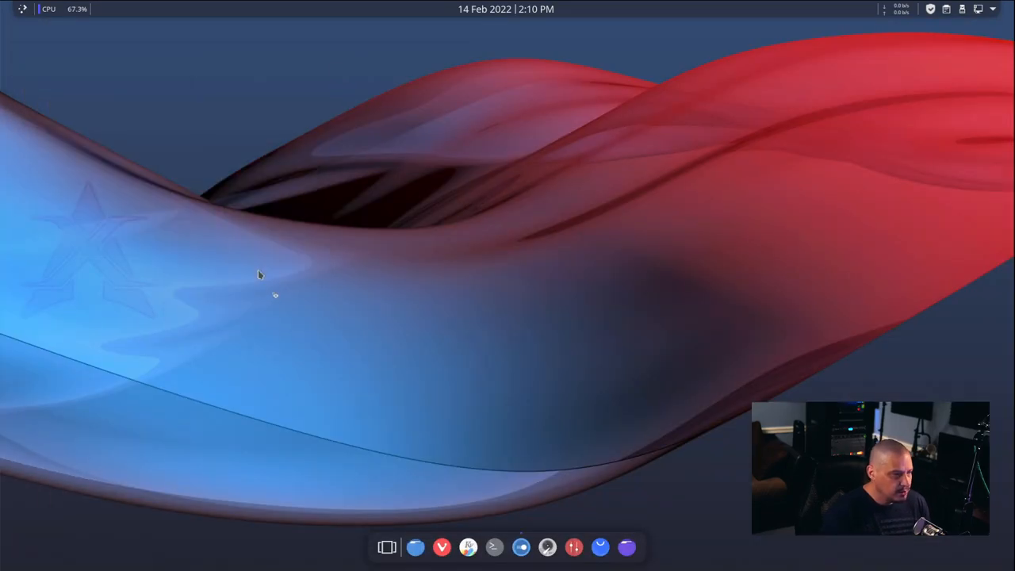
Step: Open System Settings' Global Theme page with Breeze and Layan, then reopen the app menu
click(547, 548)
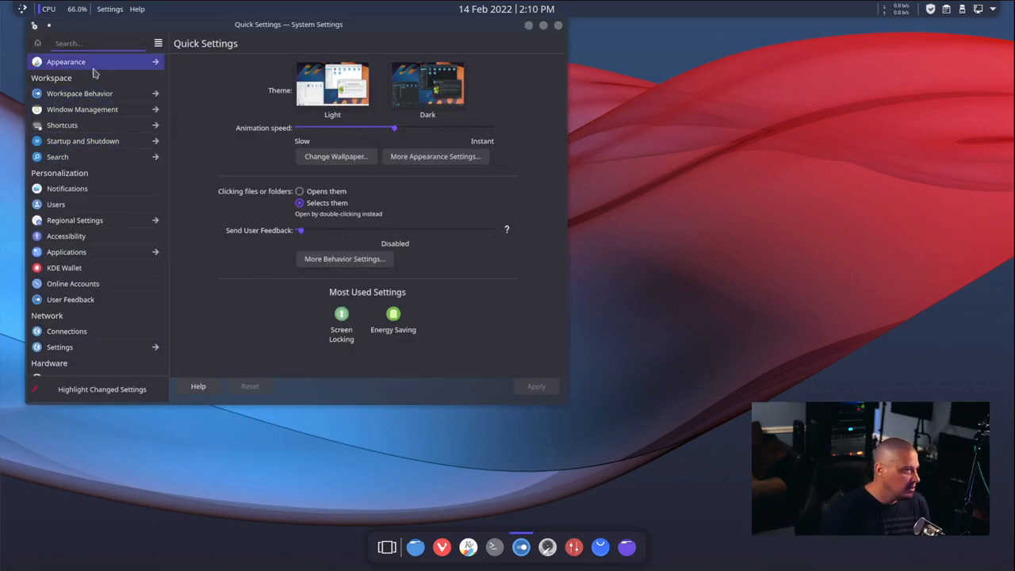
click(65, 61)
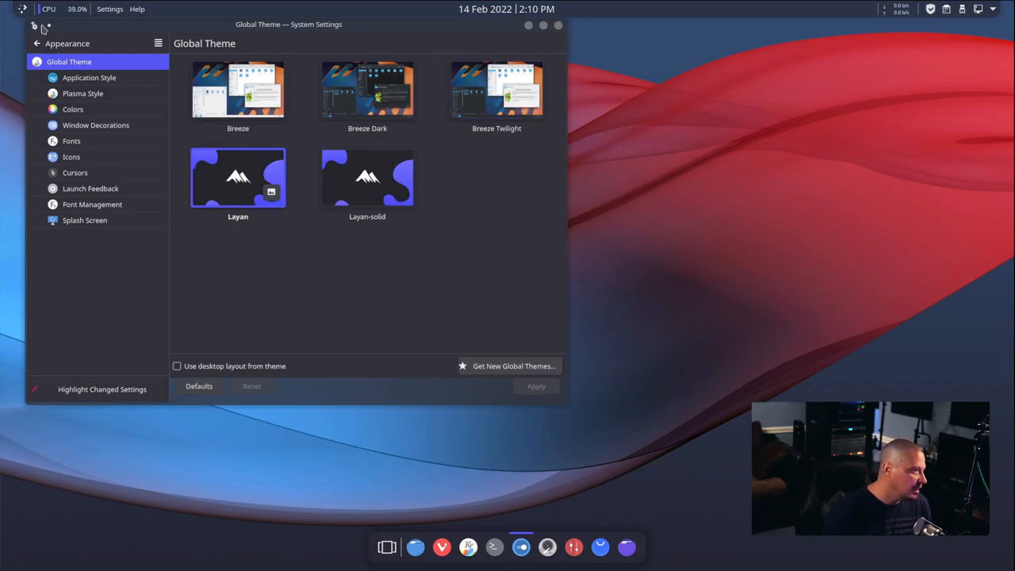
click(22, 9)
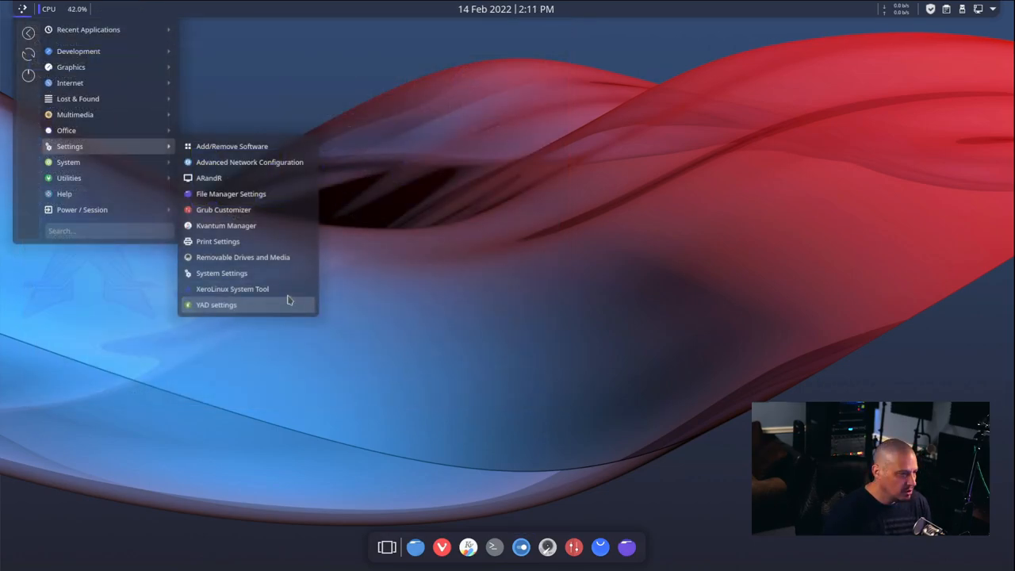
Step: Launch and close the XeroLinux Configuration Tool, then reopen the menu on System
click(231, 289)
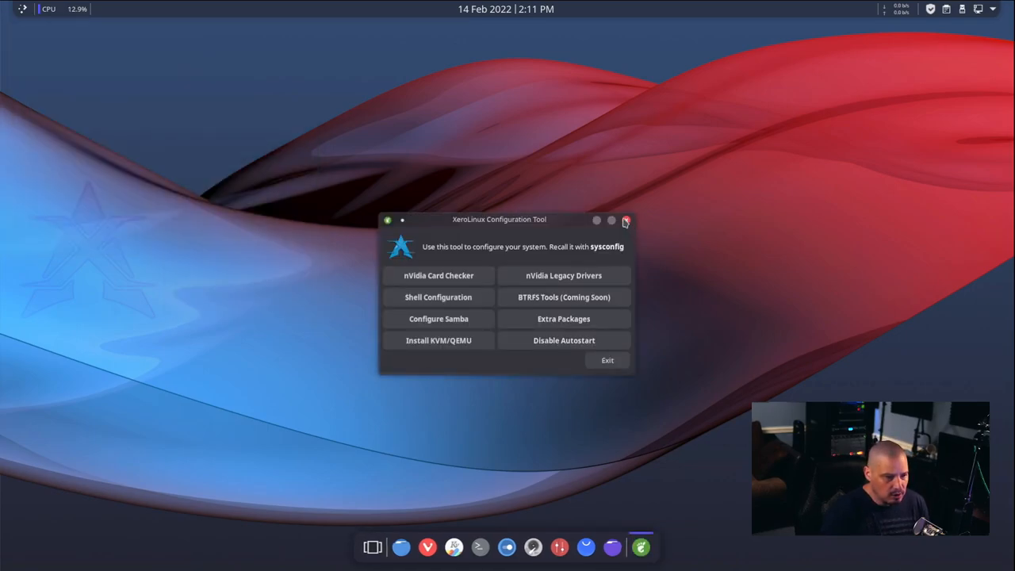
click(23, 8)
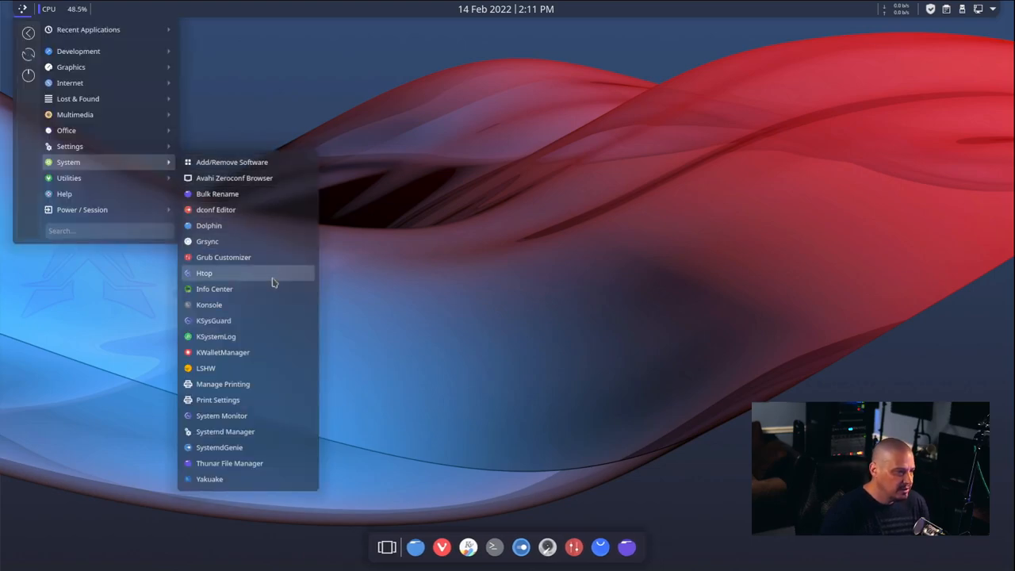
mouse_move(291, 399)
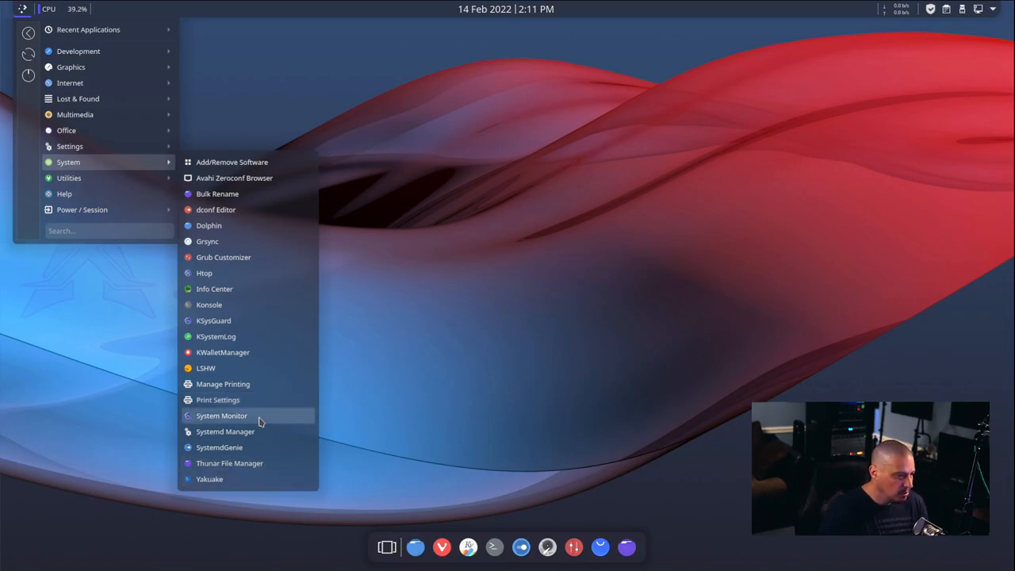
click(221, 416)
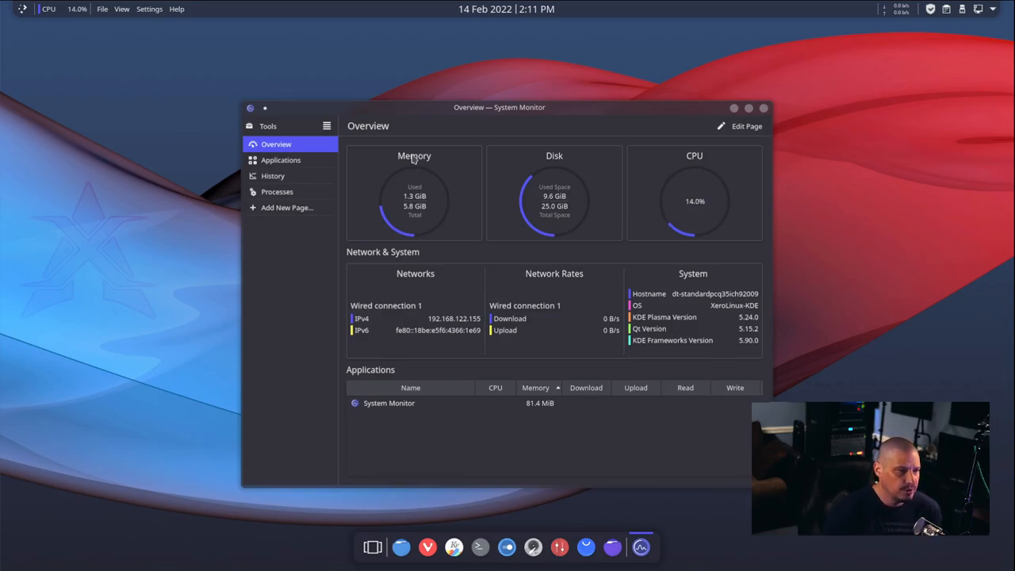
mouse_move(449, 238)
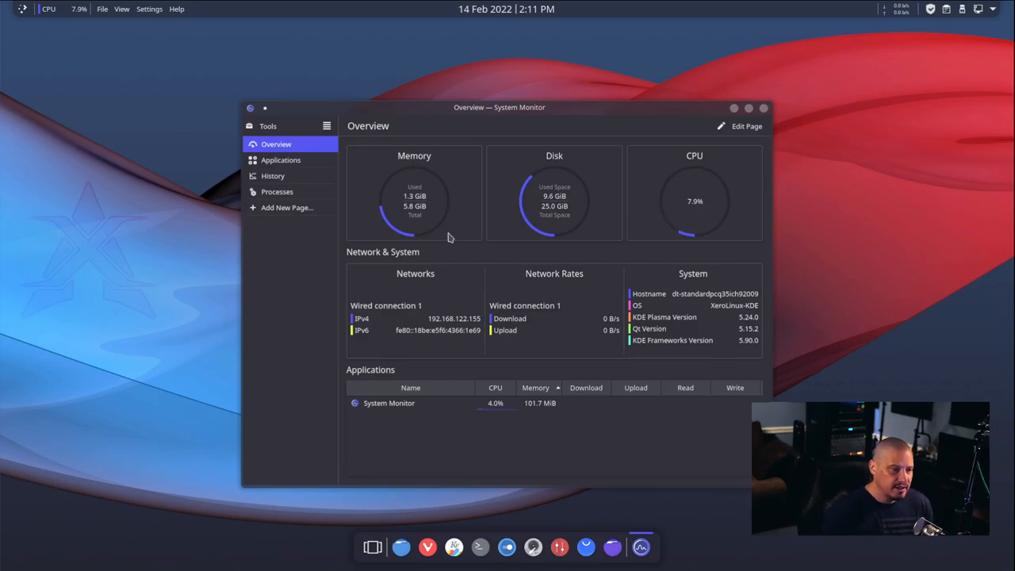
mouse_move(597, 265)
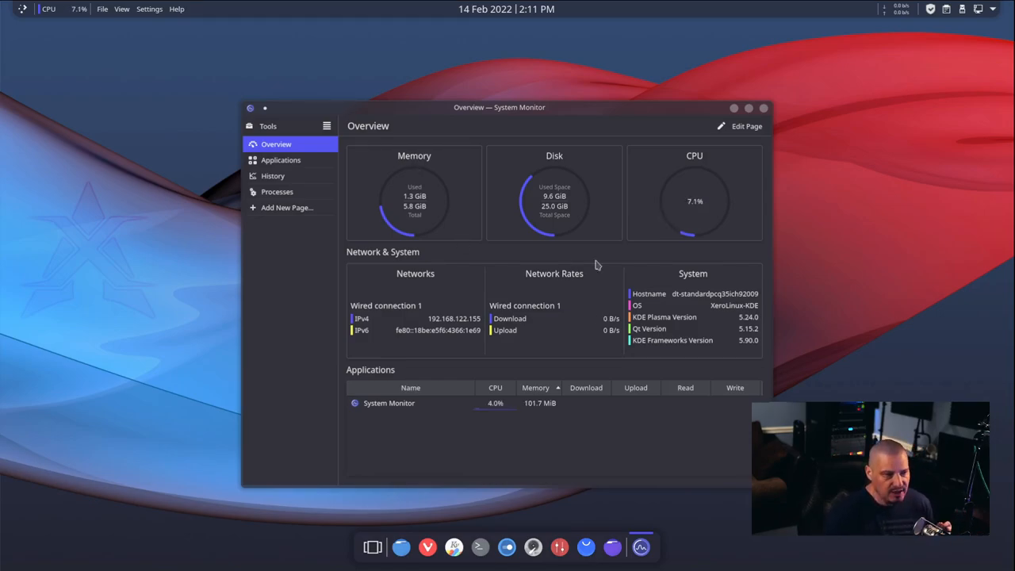
mouse_move(583, 230)
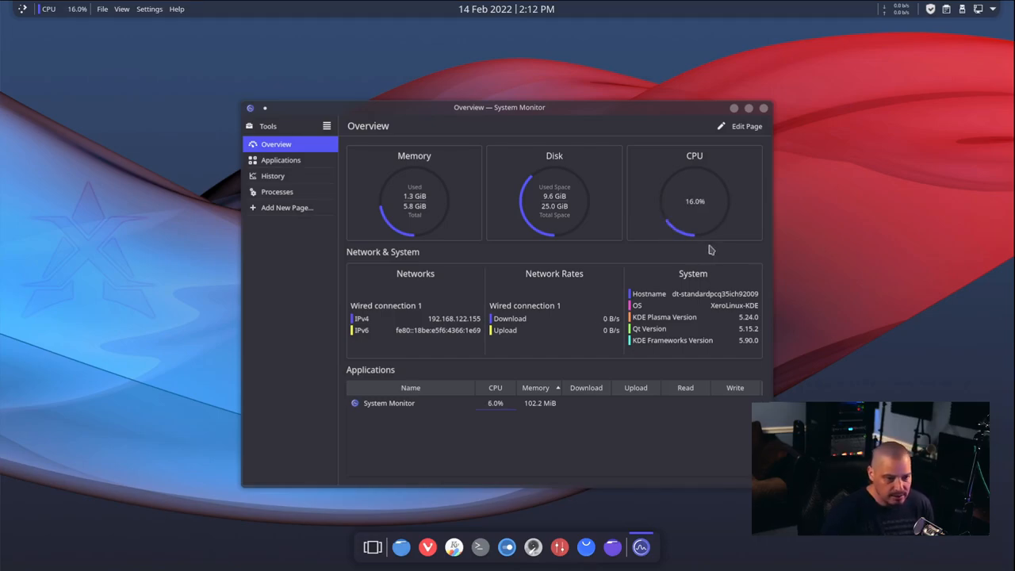
mouse_move(753, 179)
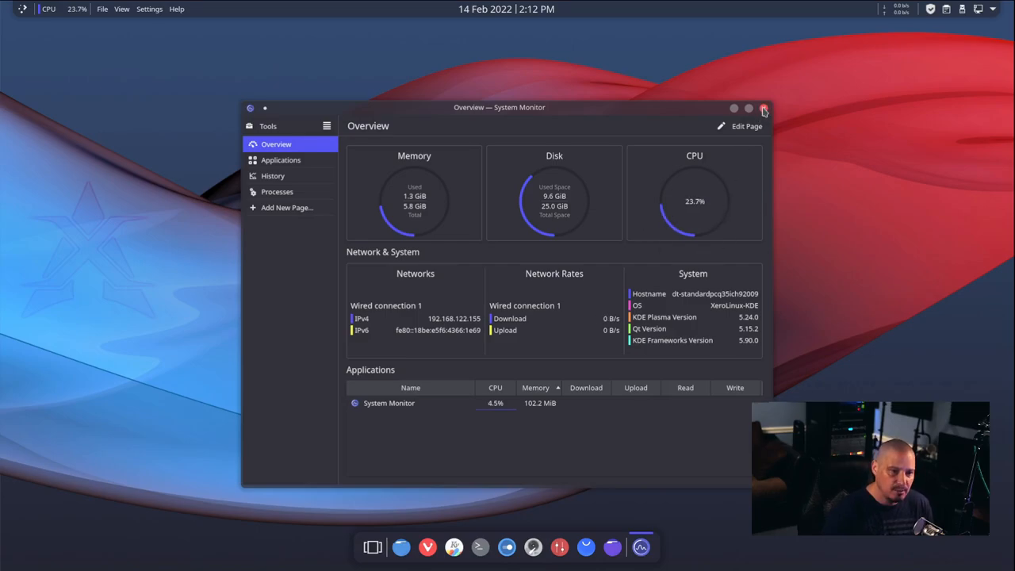
click(764, 108)
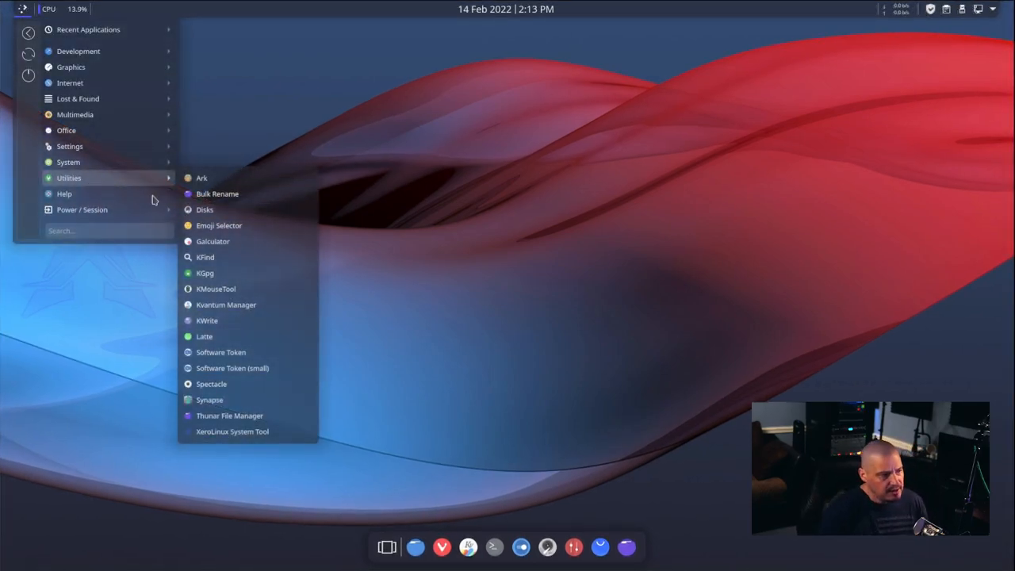
mouse_move(258, 185)
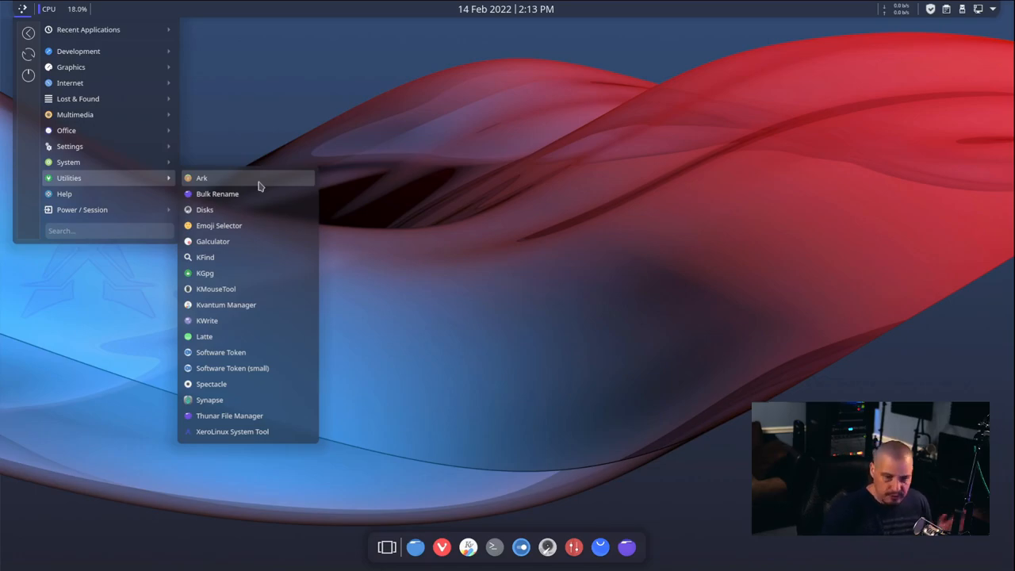
mouse_move(296, 229)
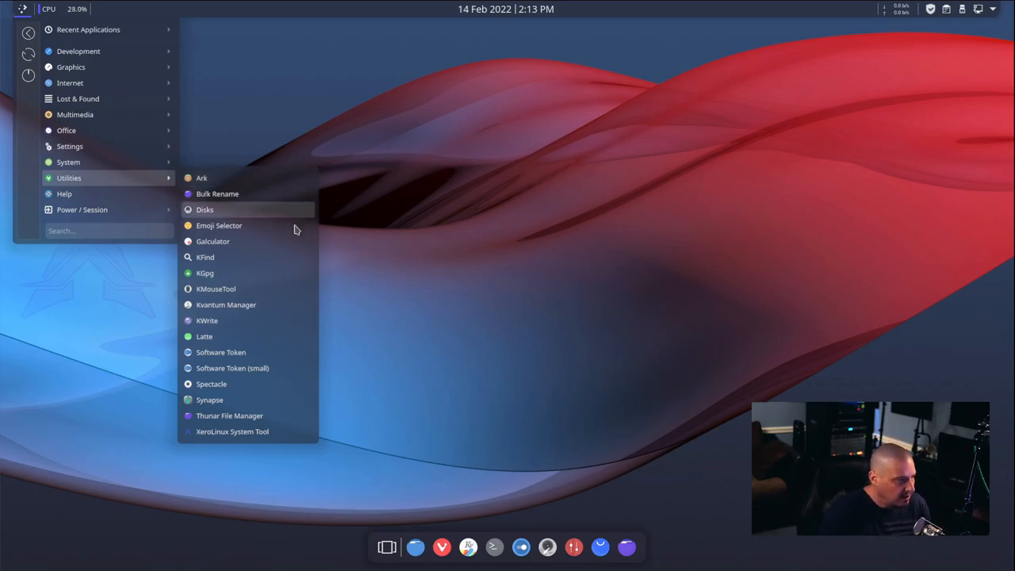
mouse_move(292, 231)
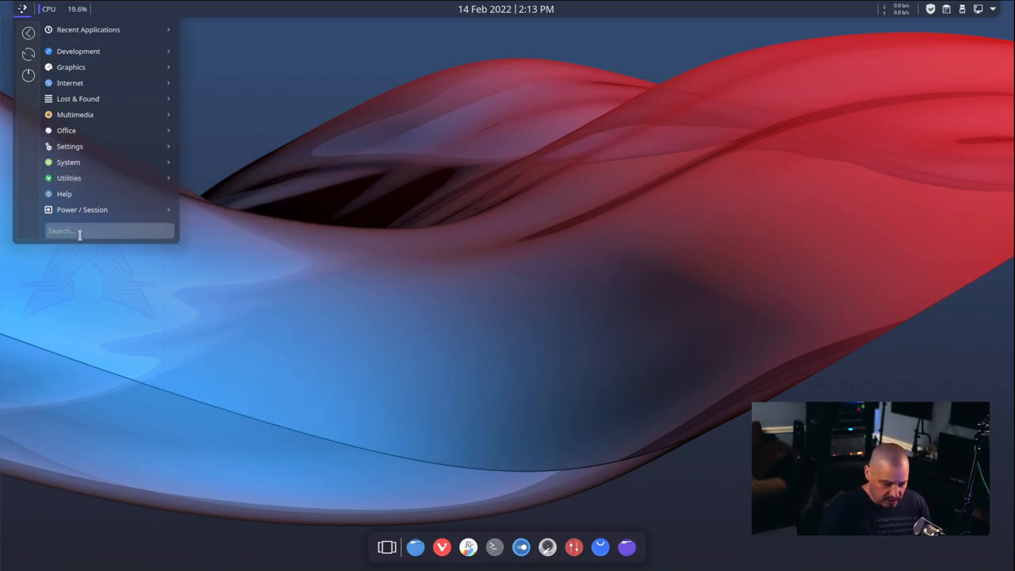
text(kalc)
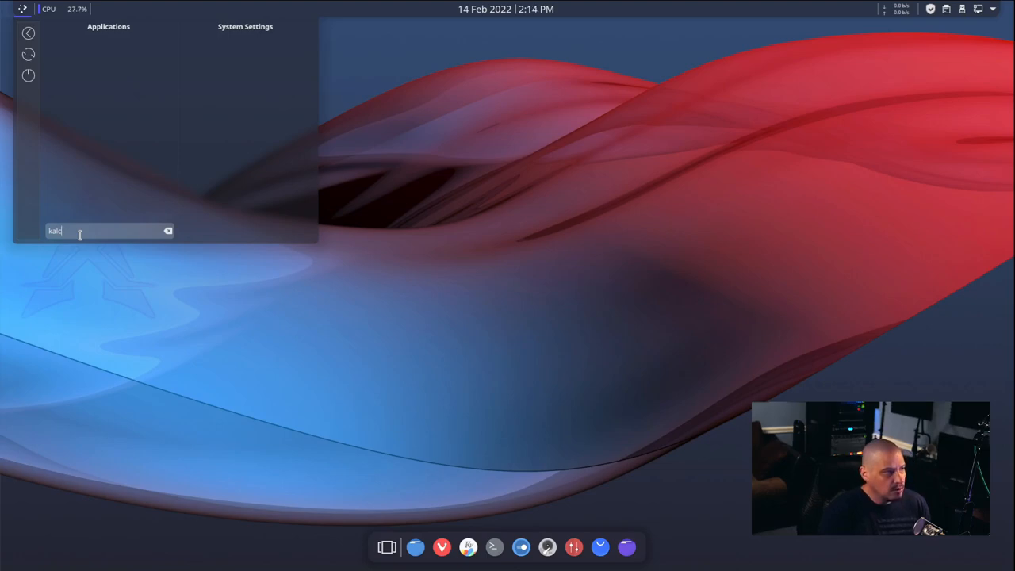
click(168, 231)
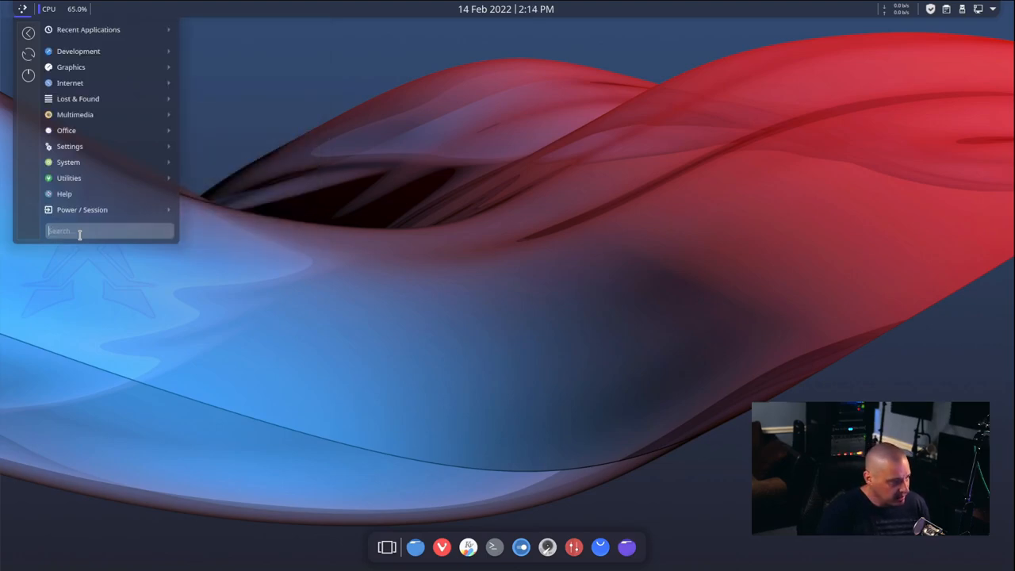
text(galc)
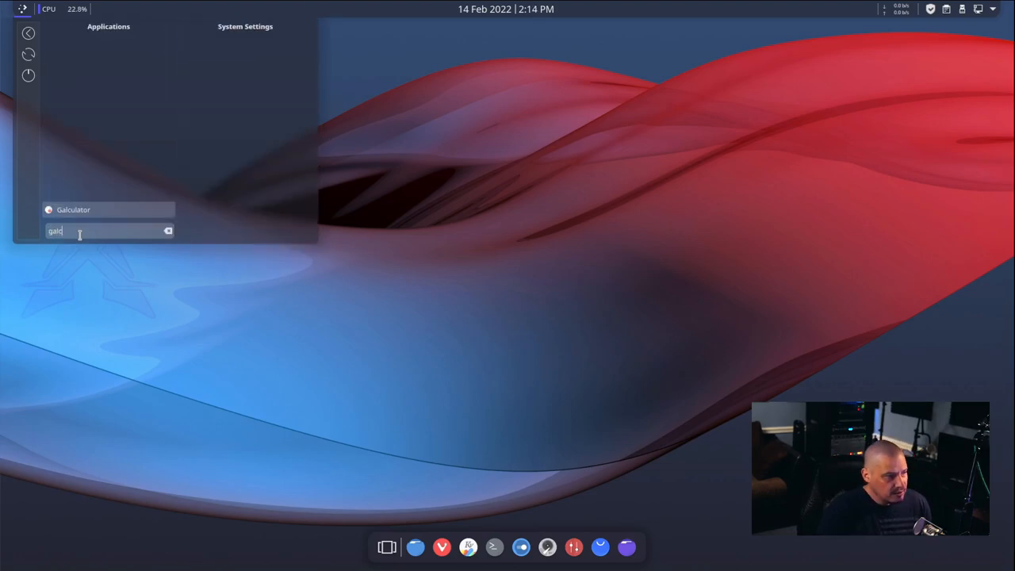
click(73, 210)
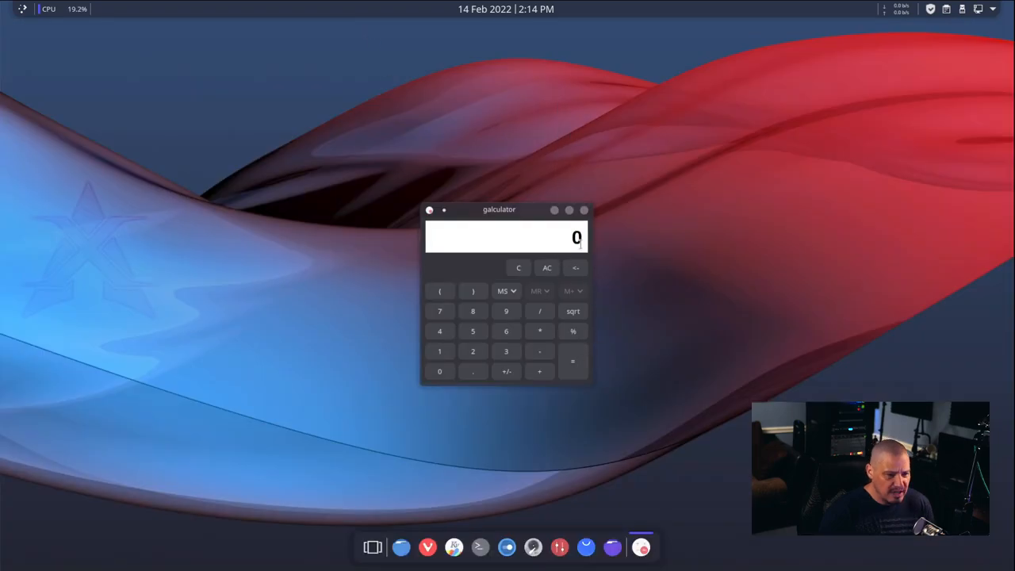
click(585, 211)
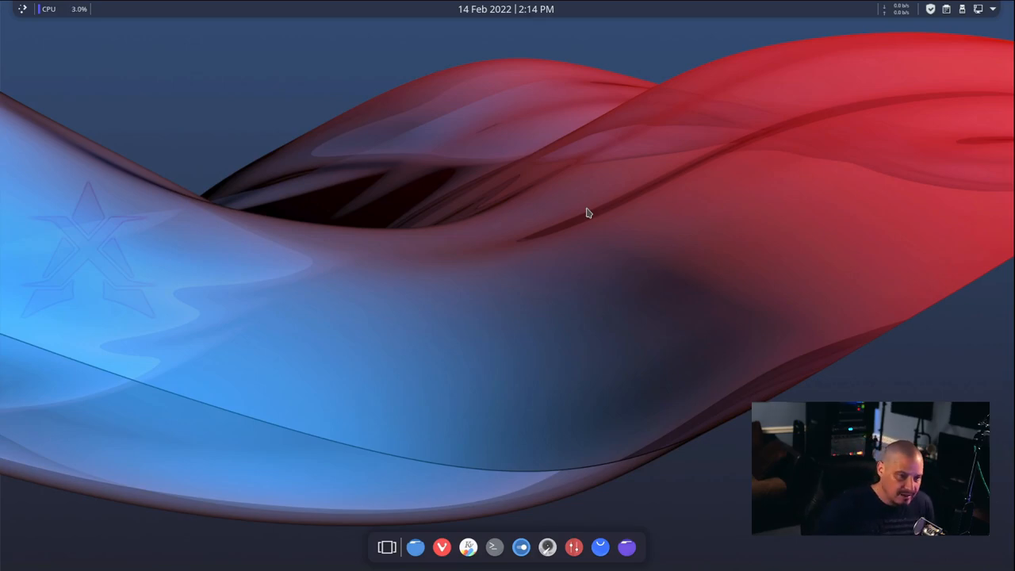
click(23, 9)
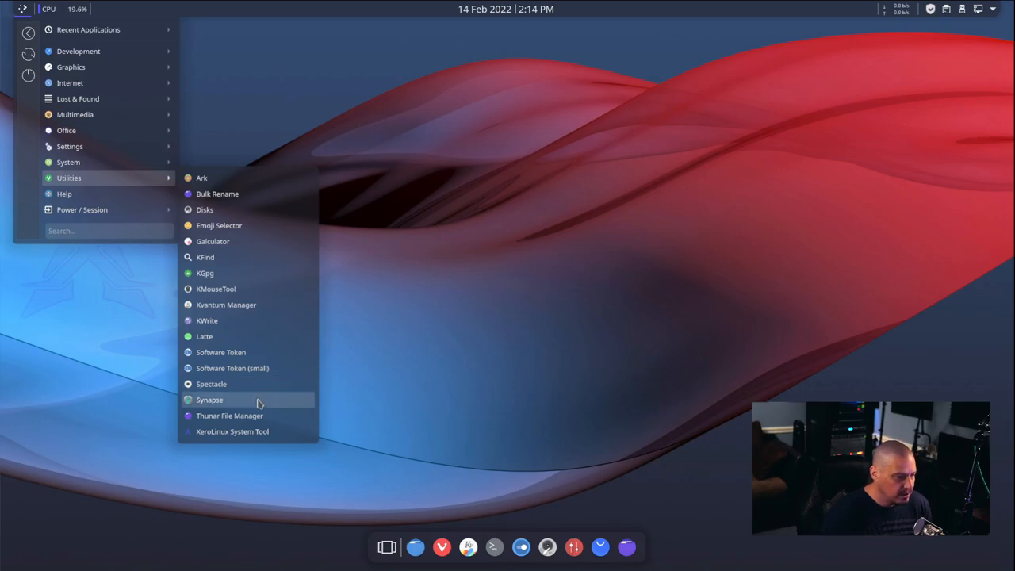
click(210, 400)
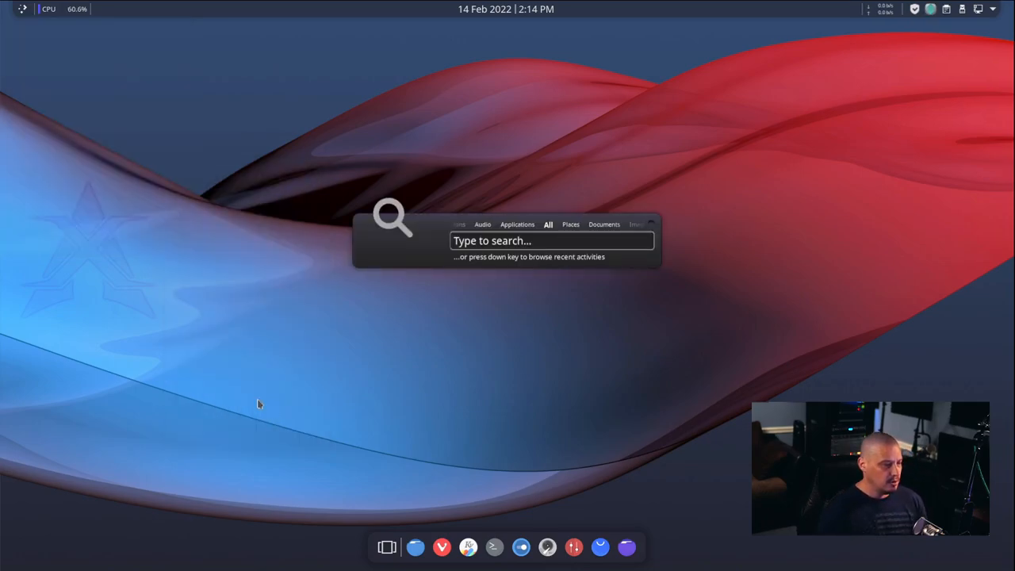
mouse_move(464, 283)
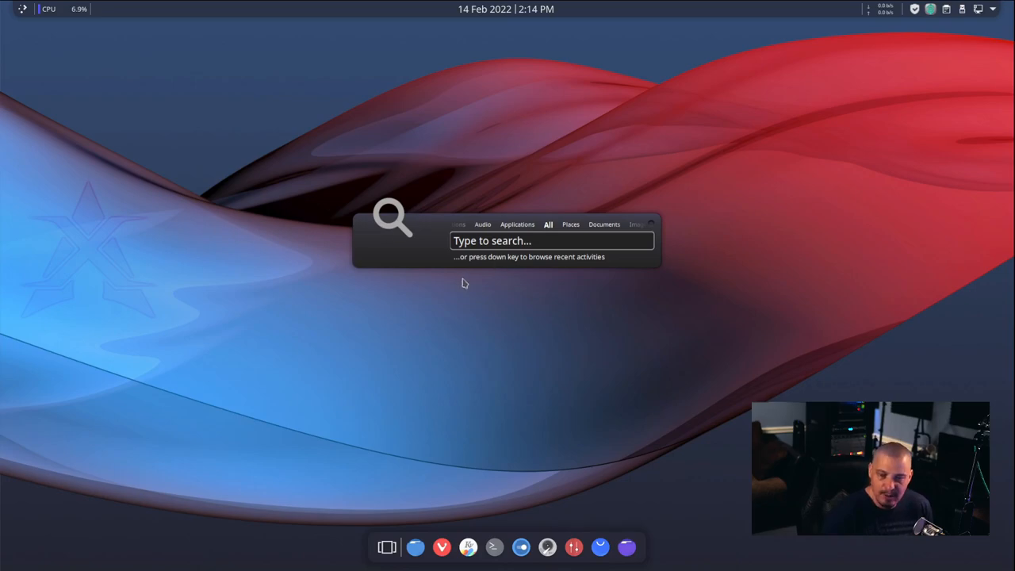
mouse_move(479, 271)
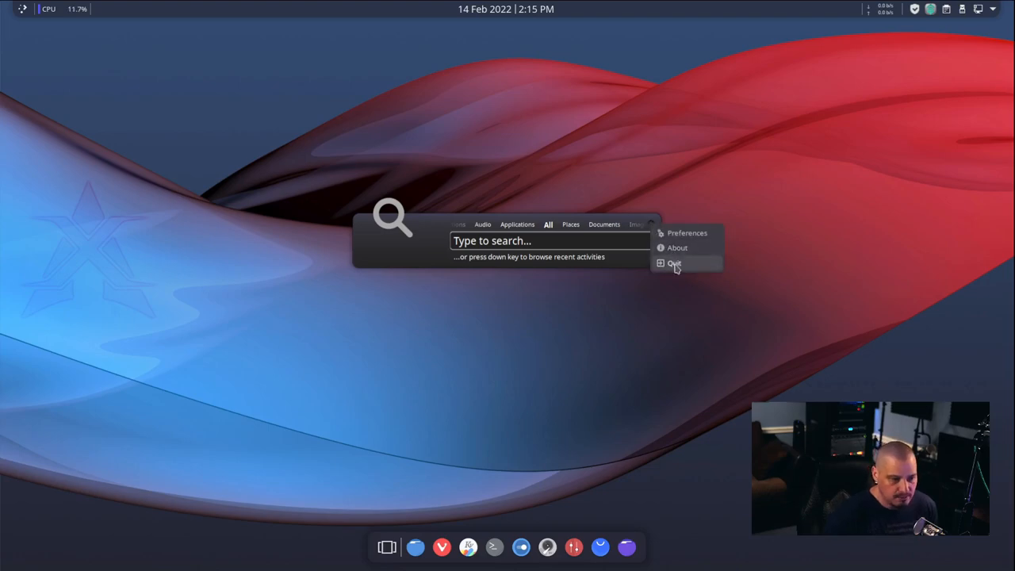
click(674, 263)
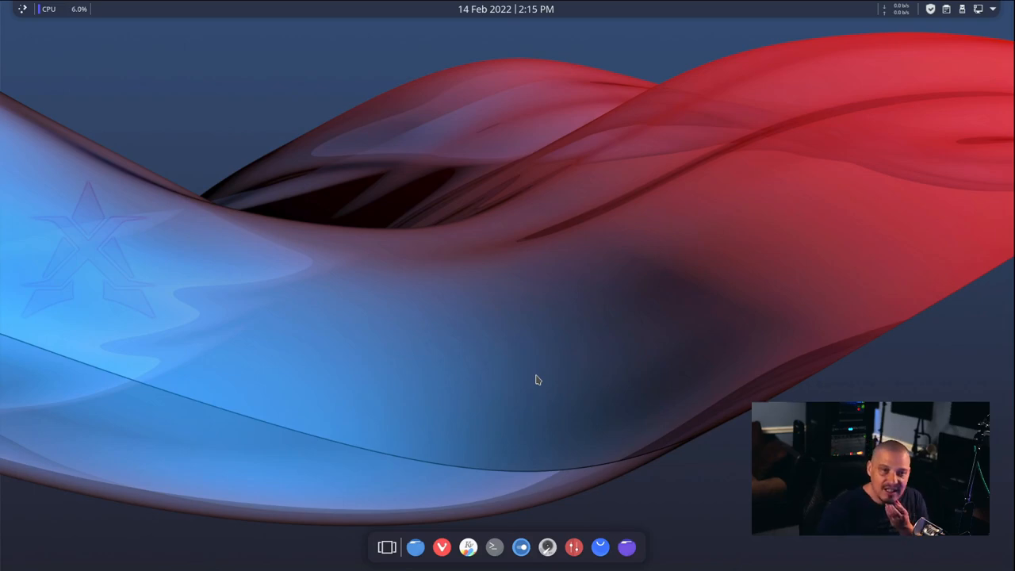
mouse_move(463, 358)
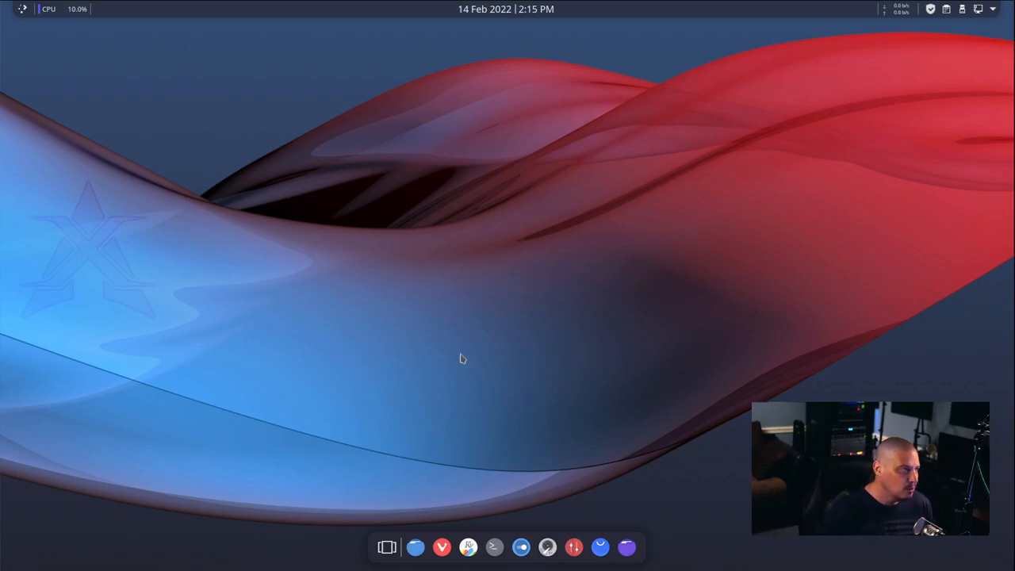
mouse_move(462, 141)
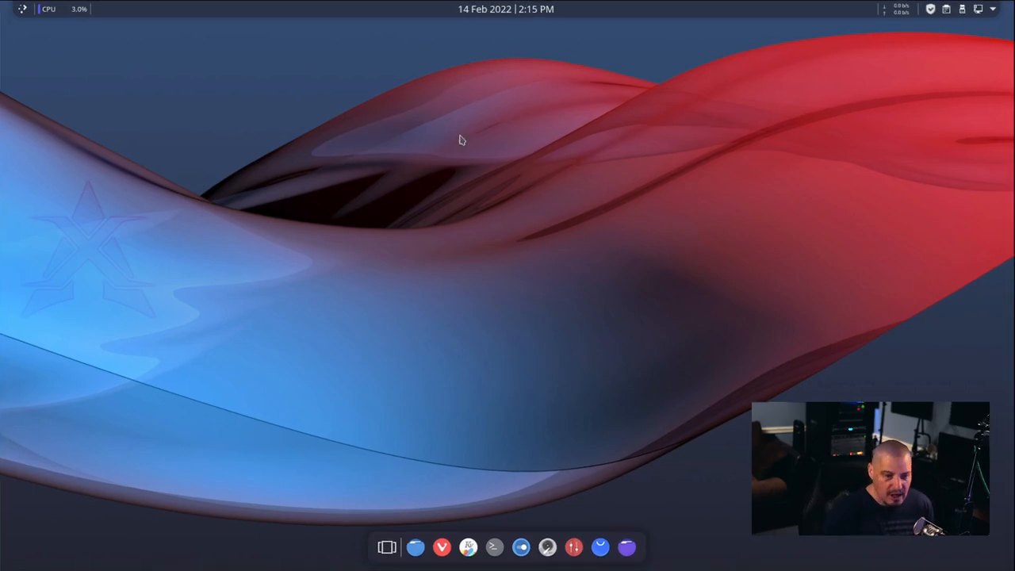
mouse_move(333, 163)
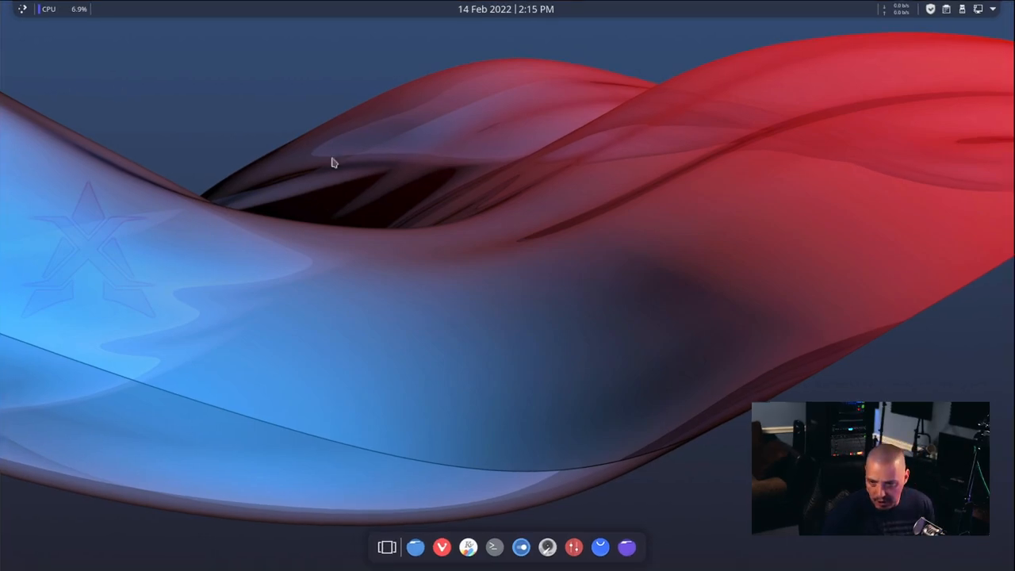
click(23, 9)
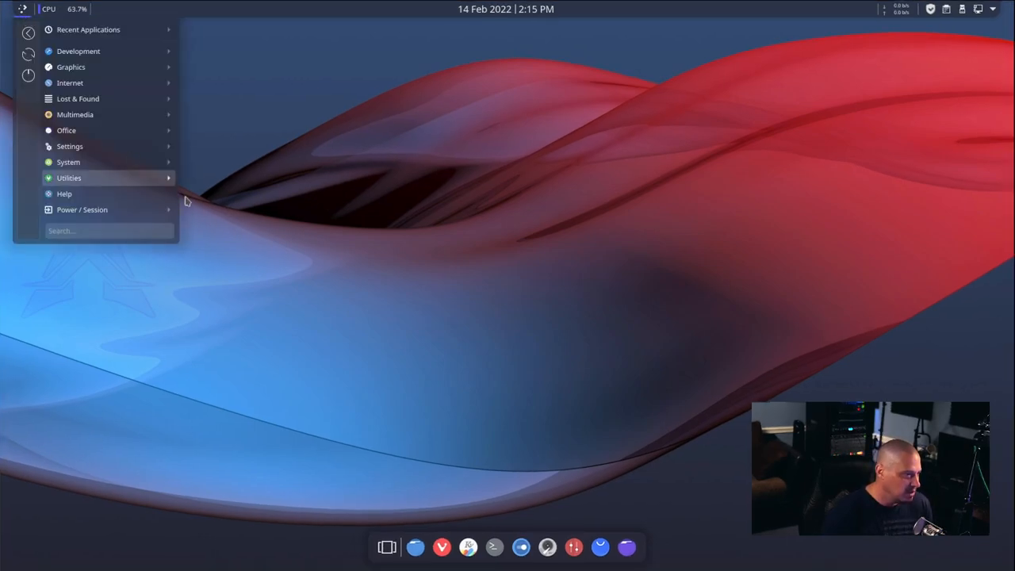
text(krunner)
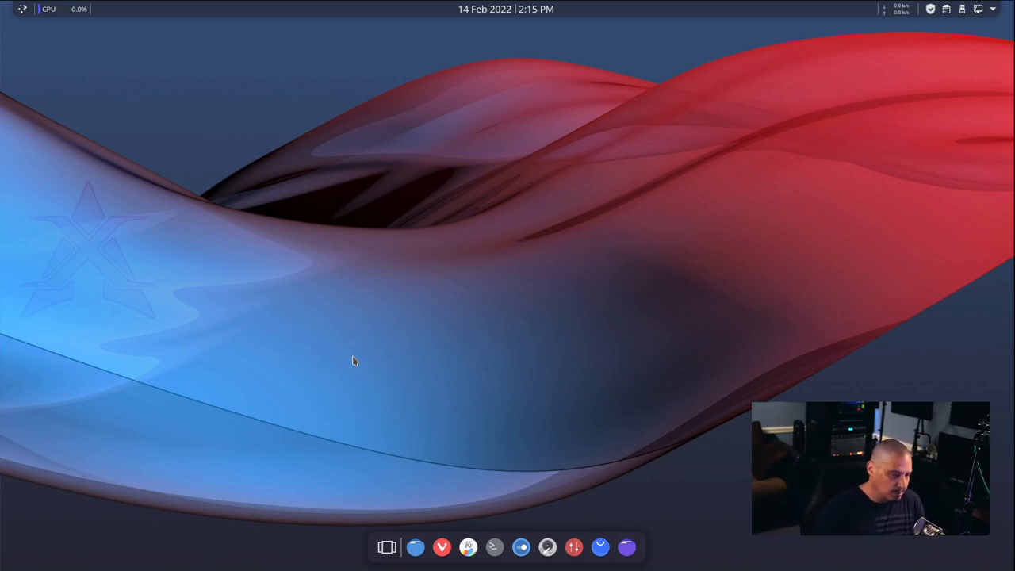
Step: Open the desktop's wallpaper settings and try the Honeywave wallpaper
right_click(353, 361)
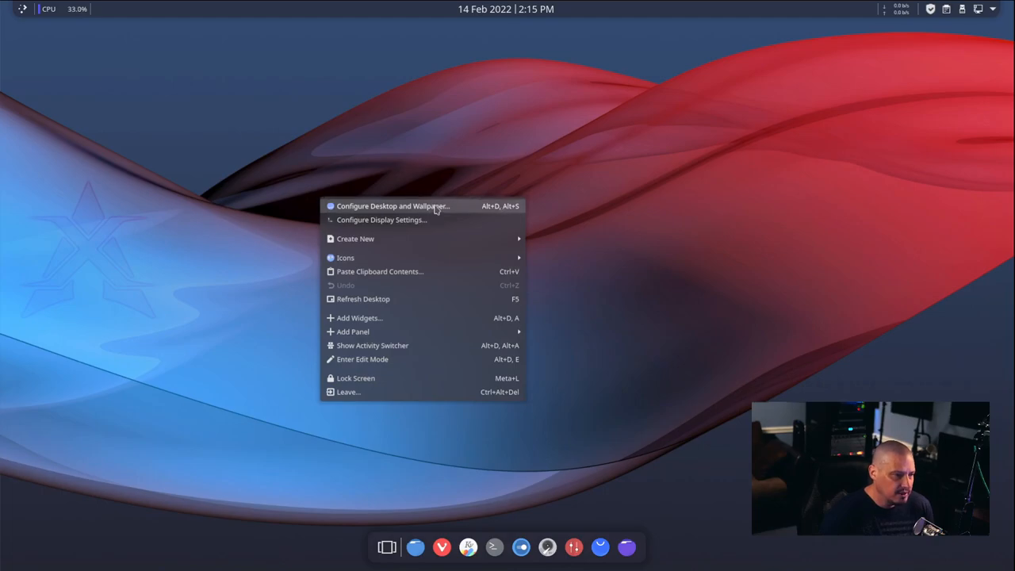
click(479, 210)
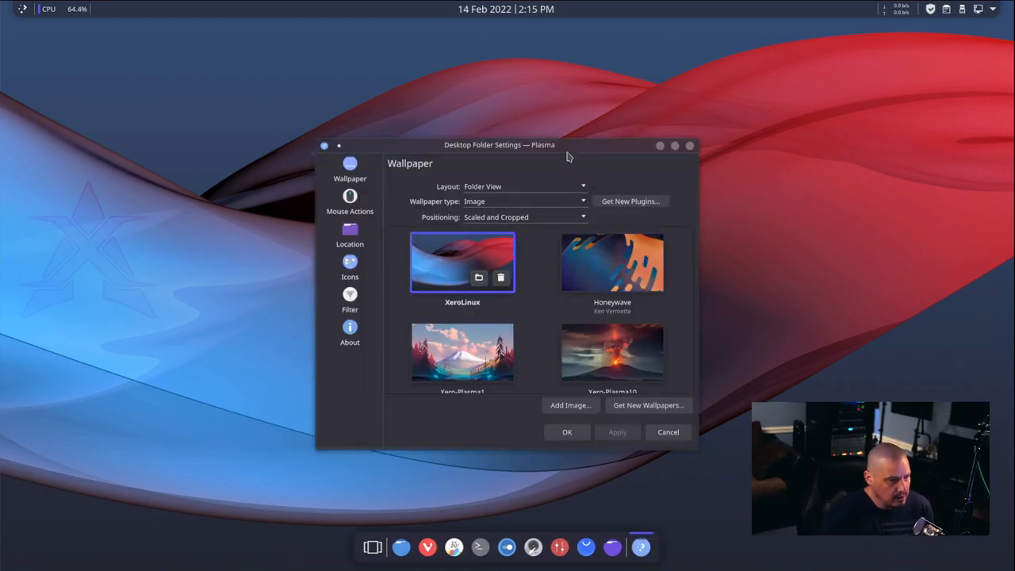
drag(500, 145, 264, 77)
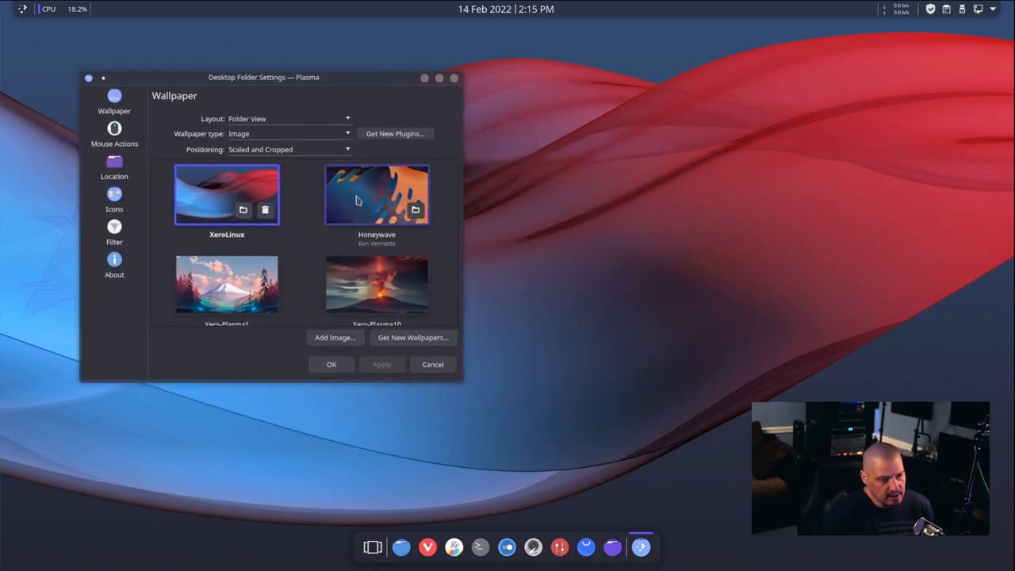
click(377, 194)
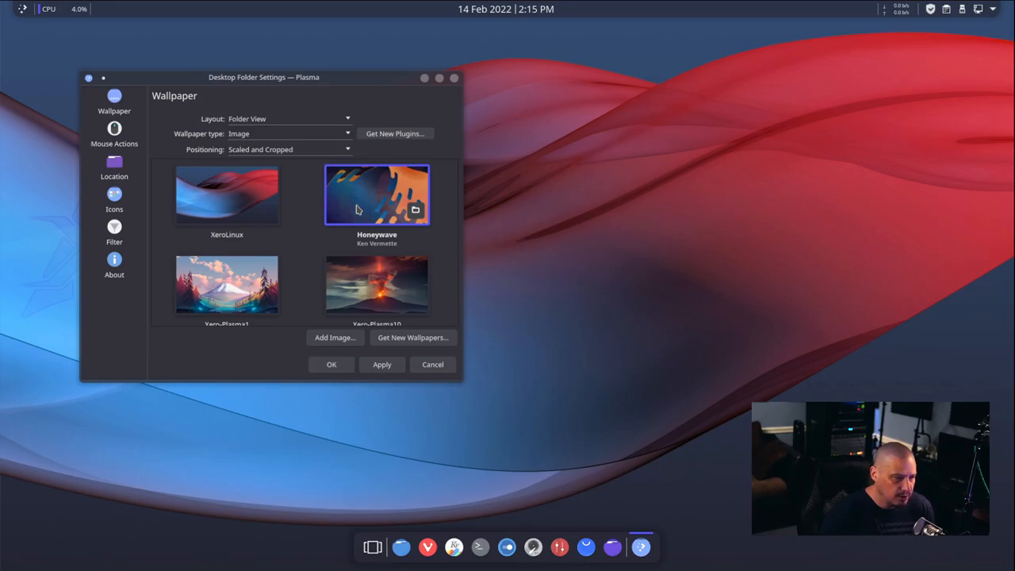
click(381, 364)
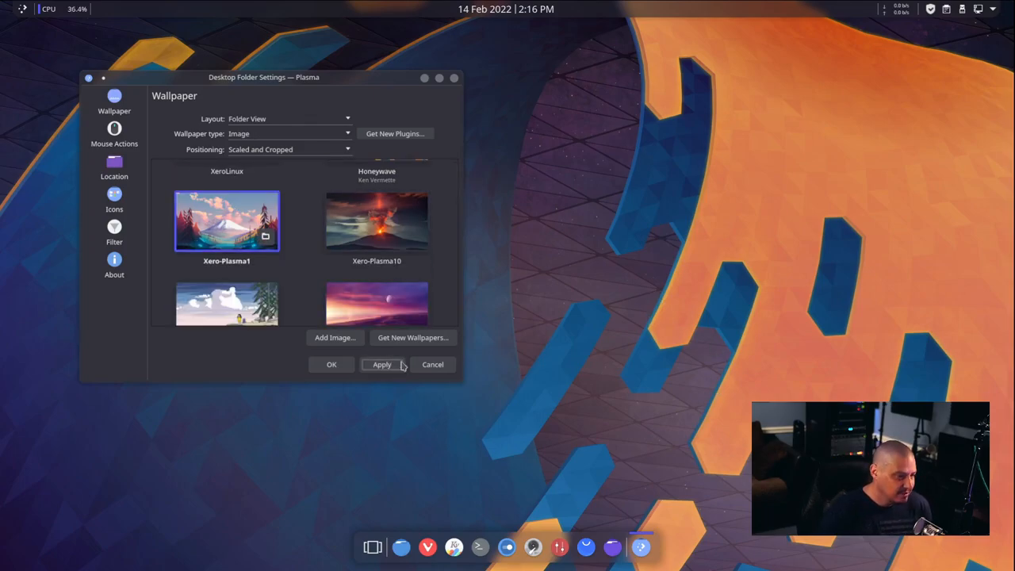
Step: Preview Xero-Plasma1 and the Xero-Plasma10 volcano, then choose Xero-Plasma21 city skyline
click(382, 364)
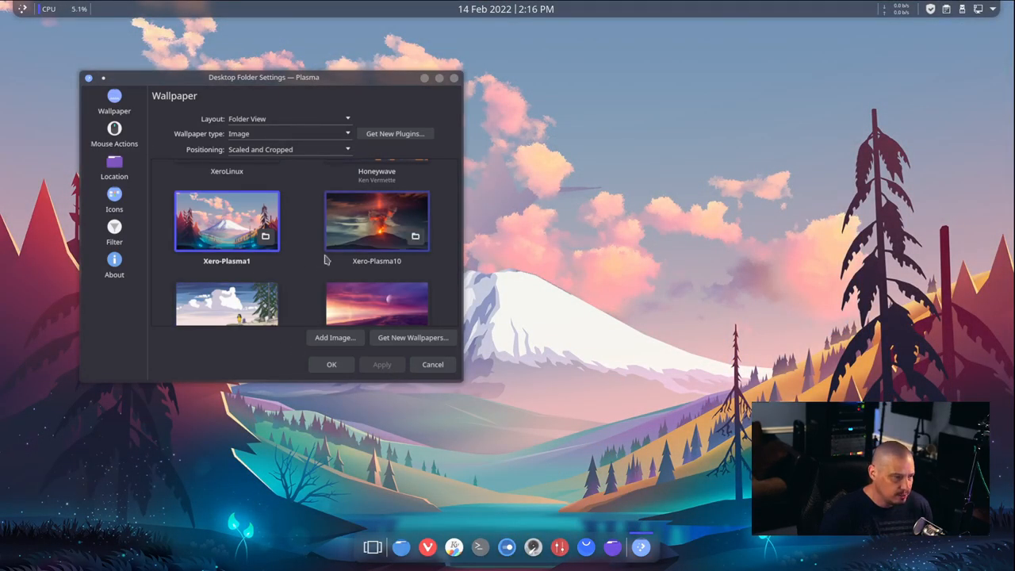
click(377, 221)
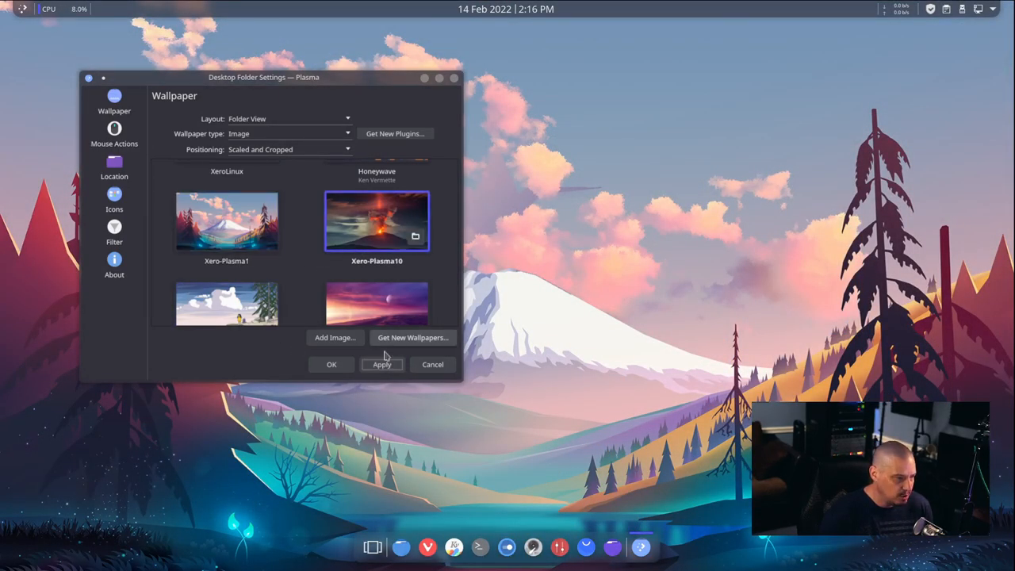
click(382, 364)
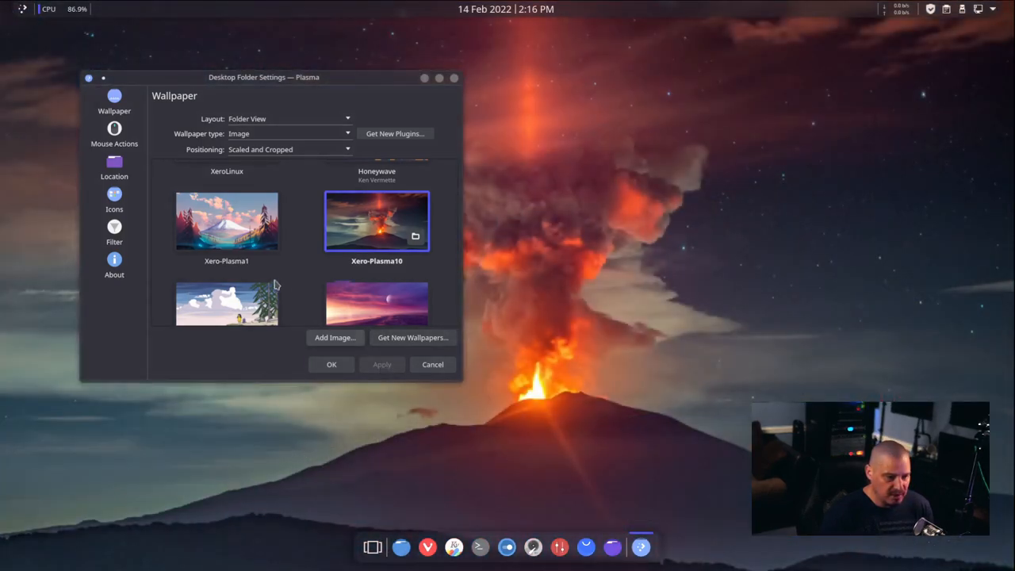
scroll(down, 3)
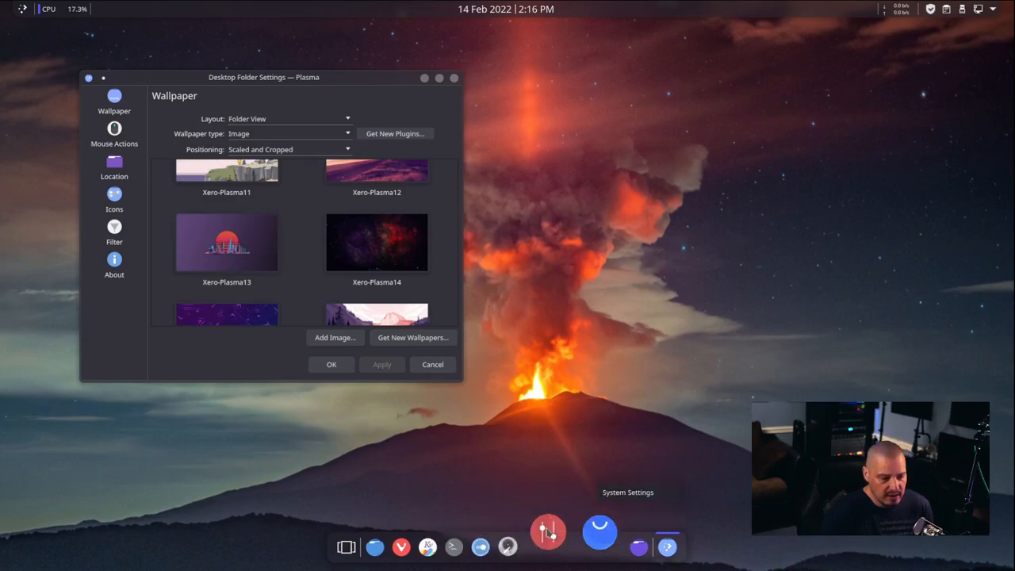
scroll(down, 3)
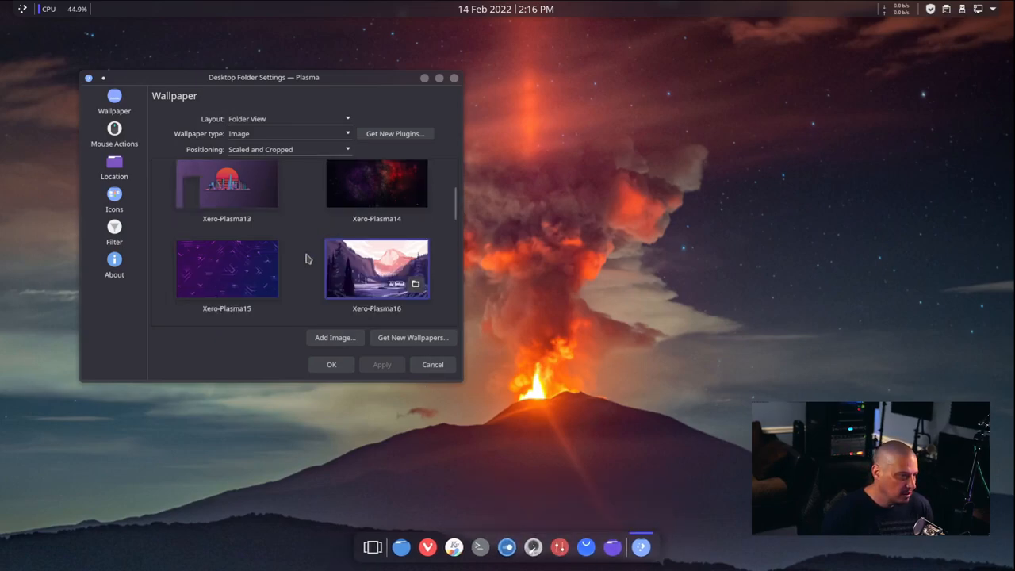
scroll(down, 3)
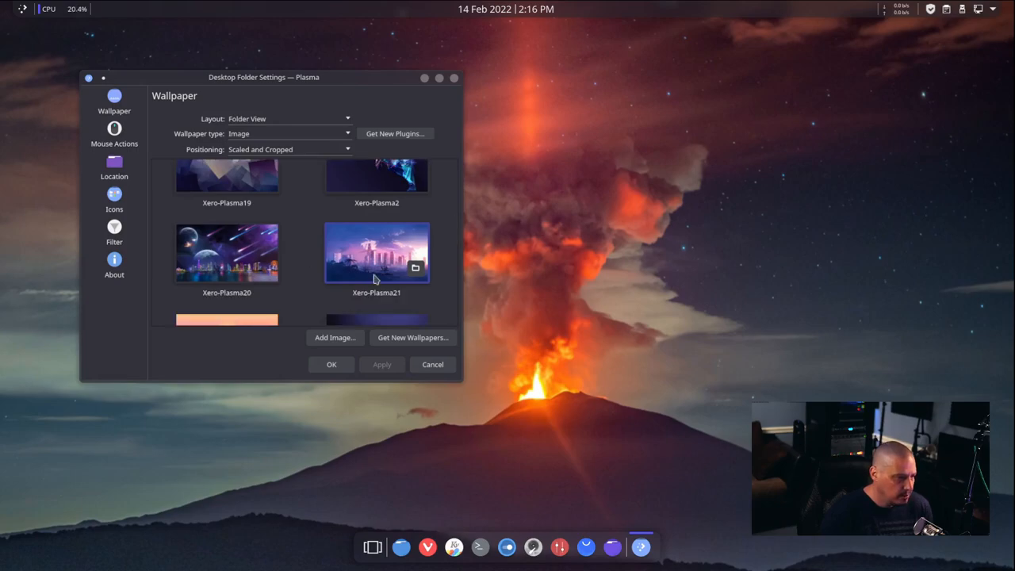
click(381, 364)
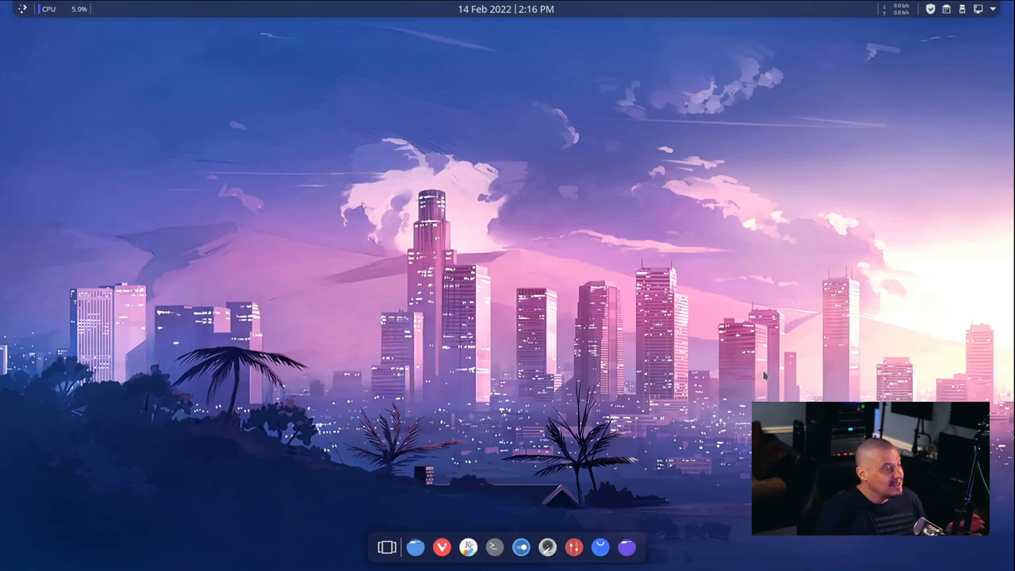
mouse_move(773, 372)
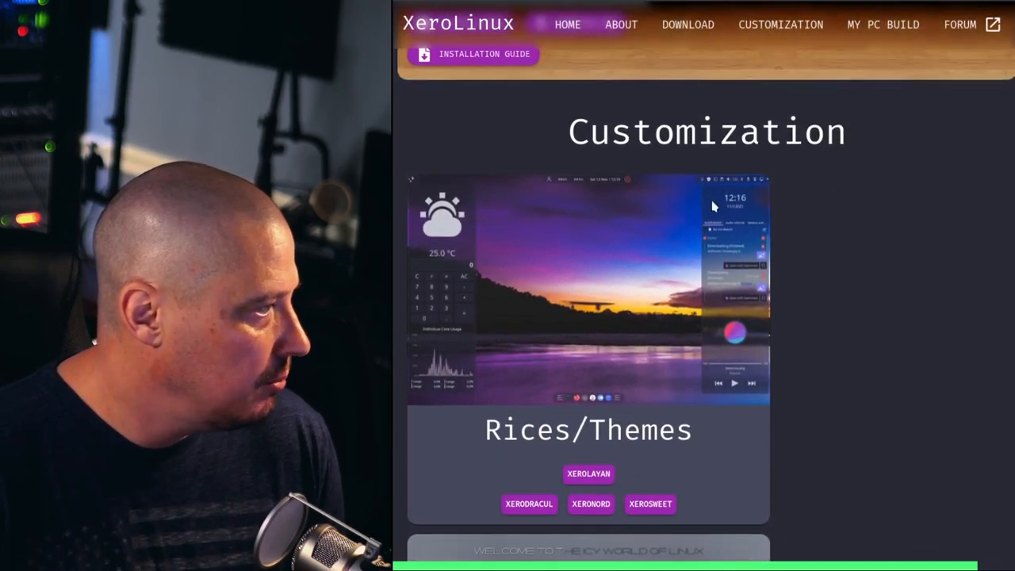
Step: Scroll to Rices/Themes, view and close XEROLAYAN, then open XERODRACUL's installation guide
scroll(down, 3)
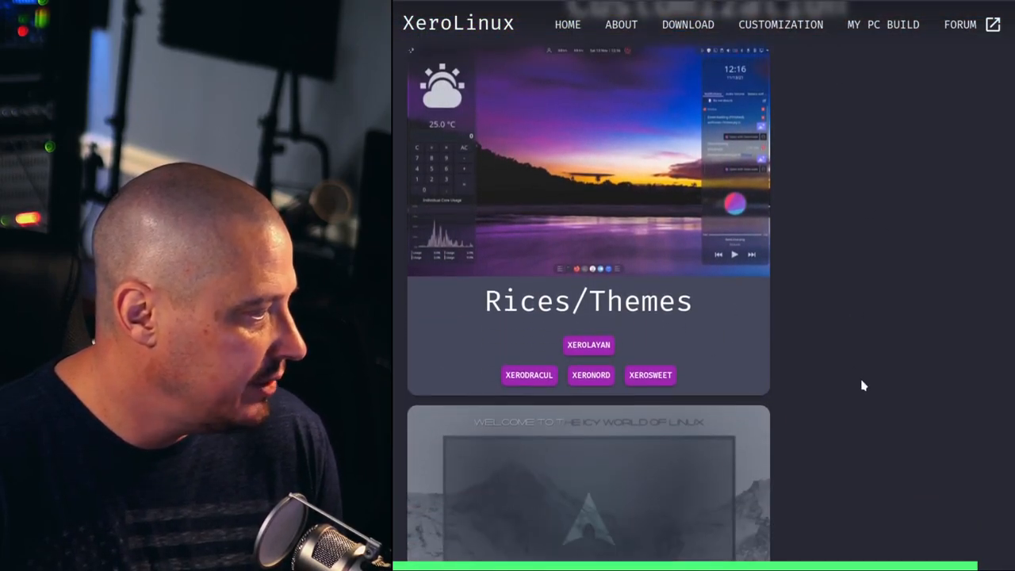
scroll(down, 3)
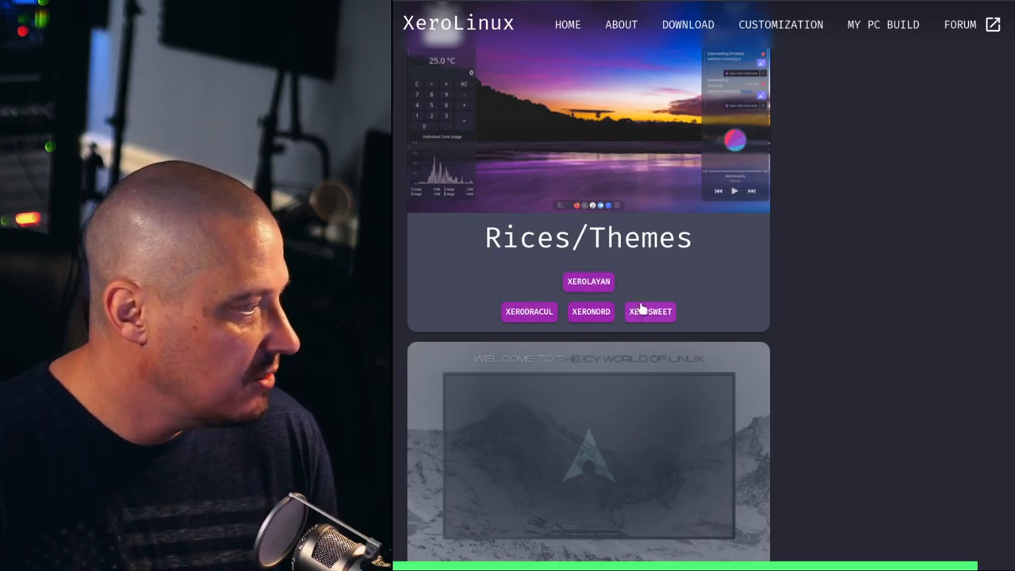
click(588, 282)
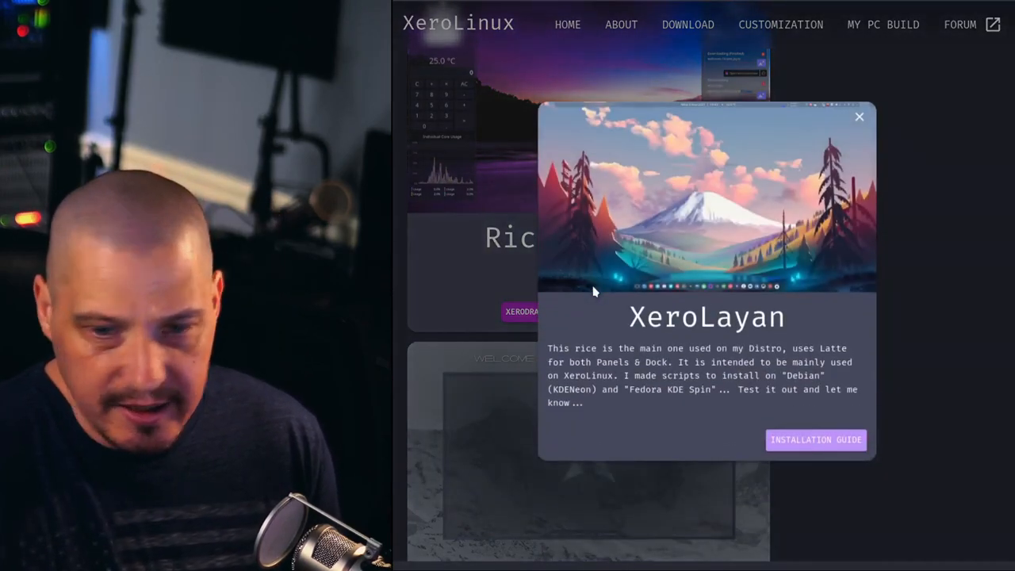
mouse_move(774, 239)
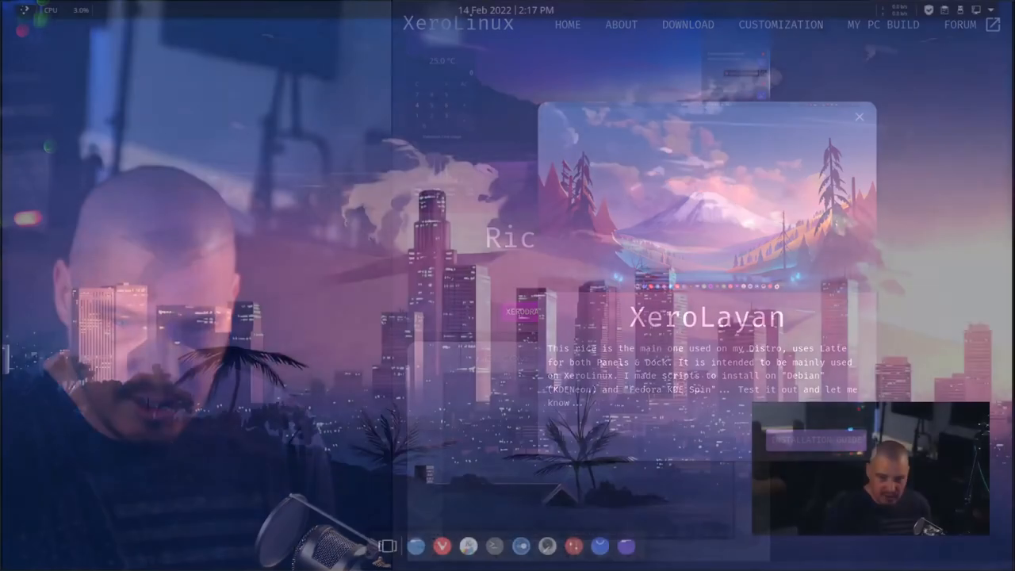
click(858, 117)
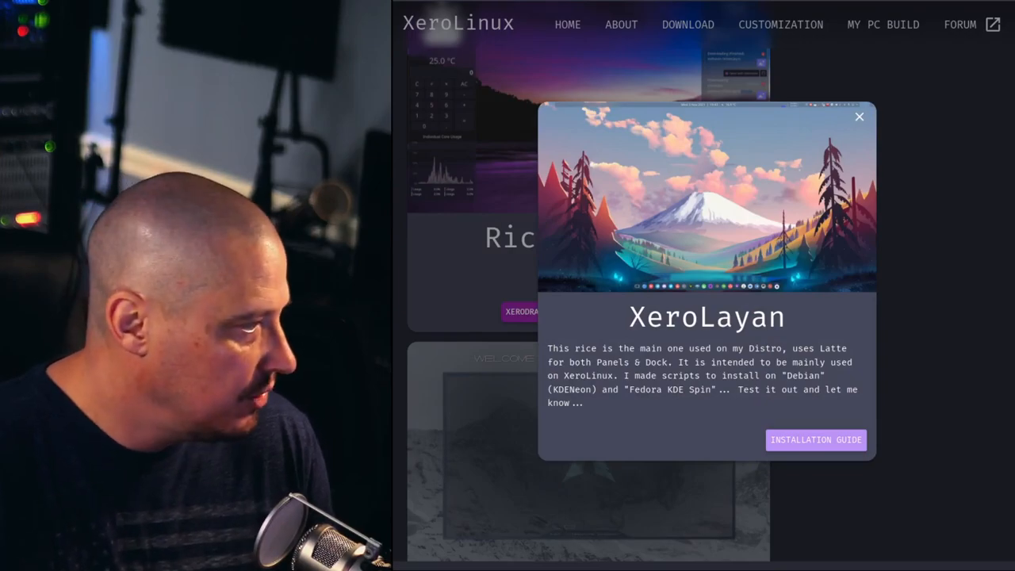
click(859, 117)
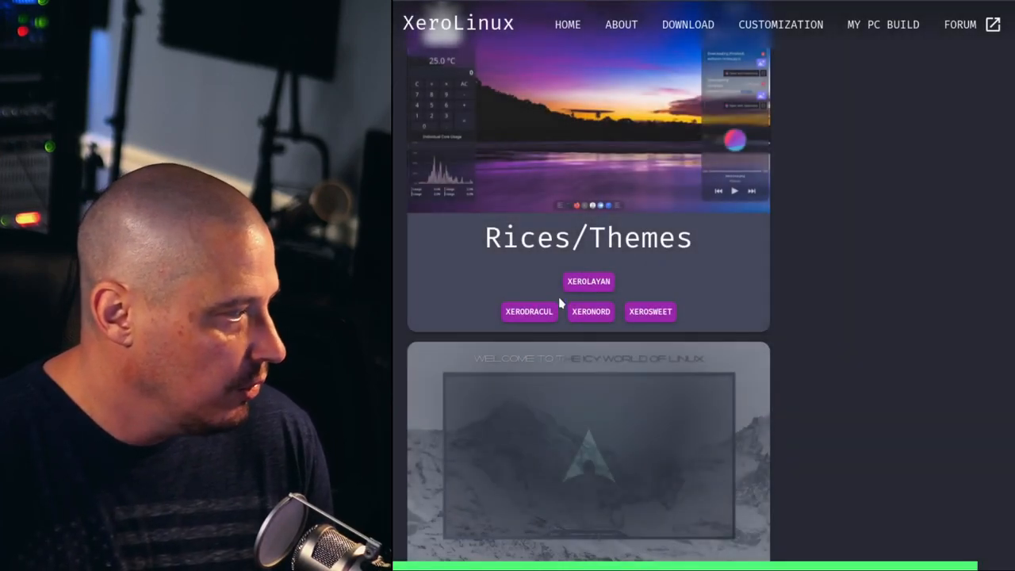
click(529, 311)
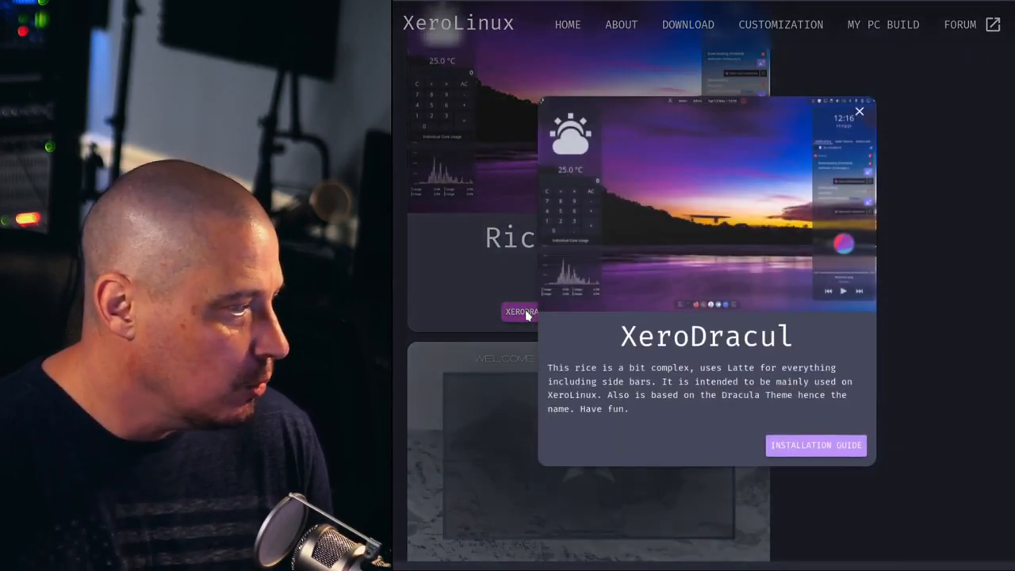
mouse_move(651, 167)
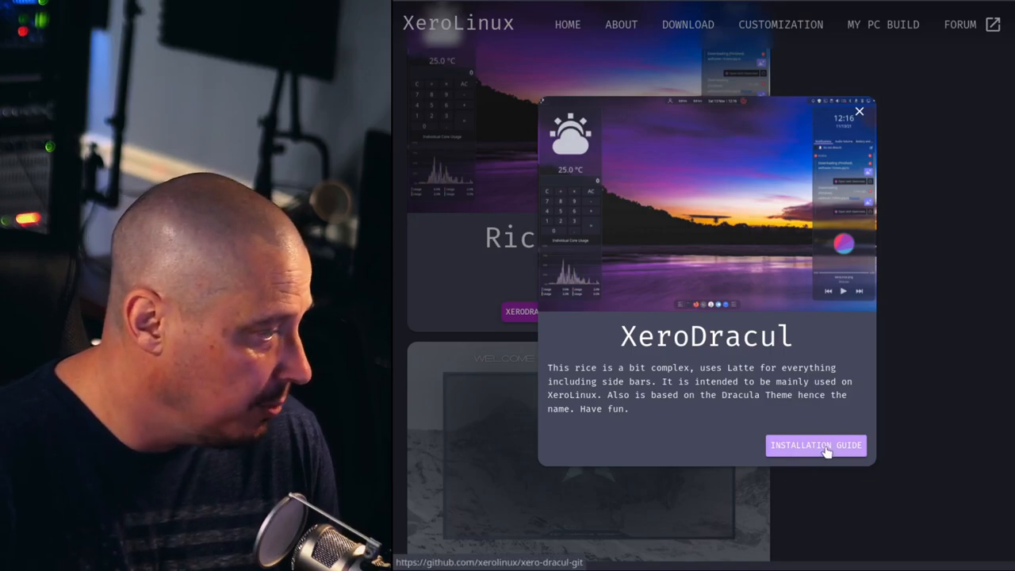
click(815, 445)
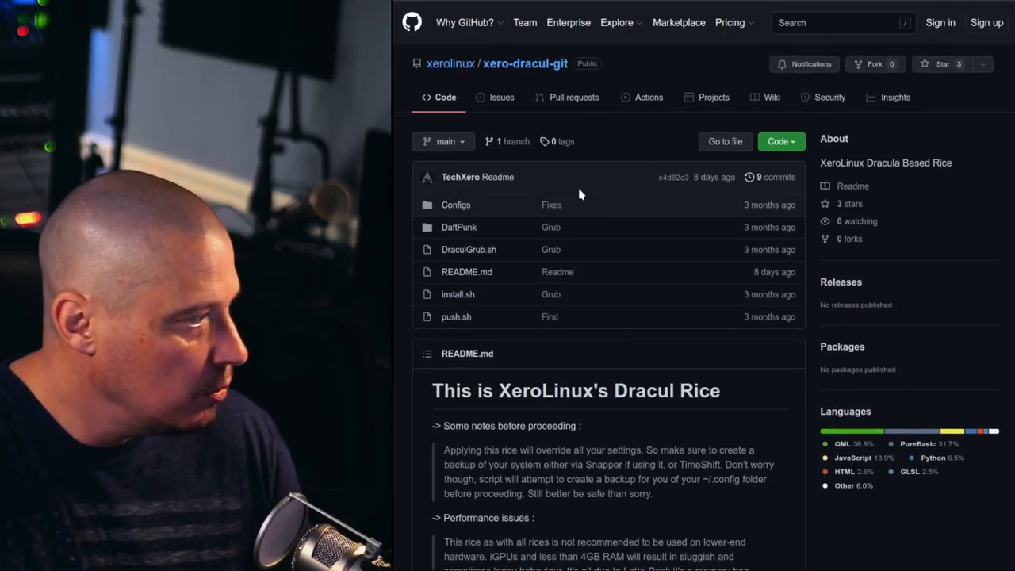
Step: Scroll down the xero-dracul-git README to its Installation section
scroll(down, 3)
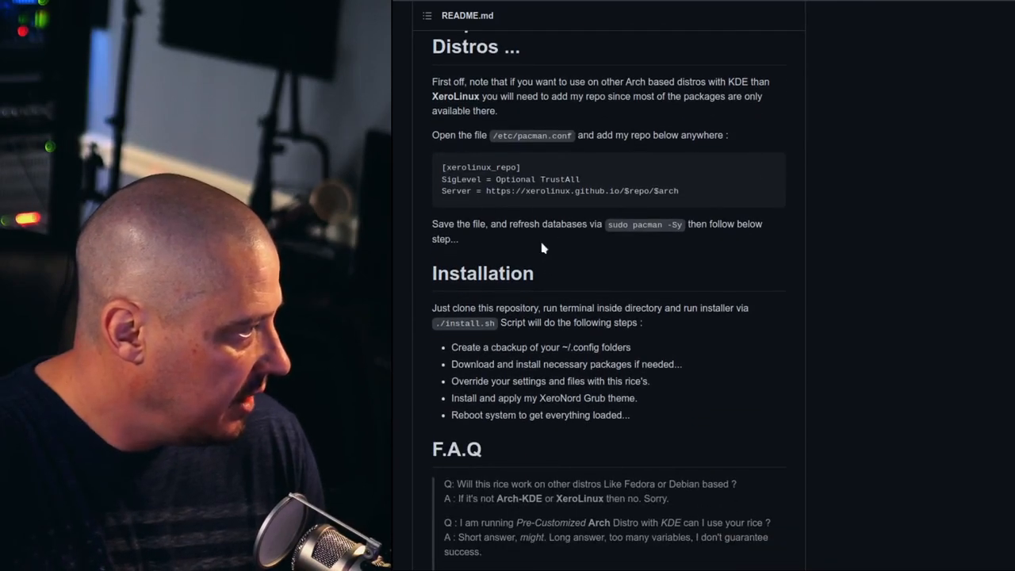
mouse_move(698, 212)
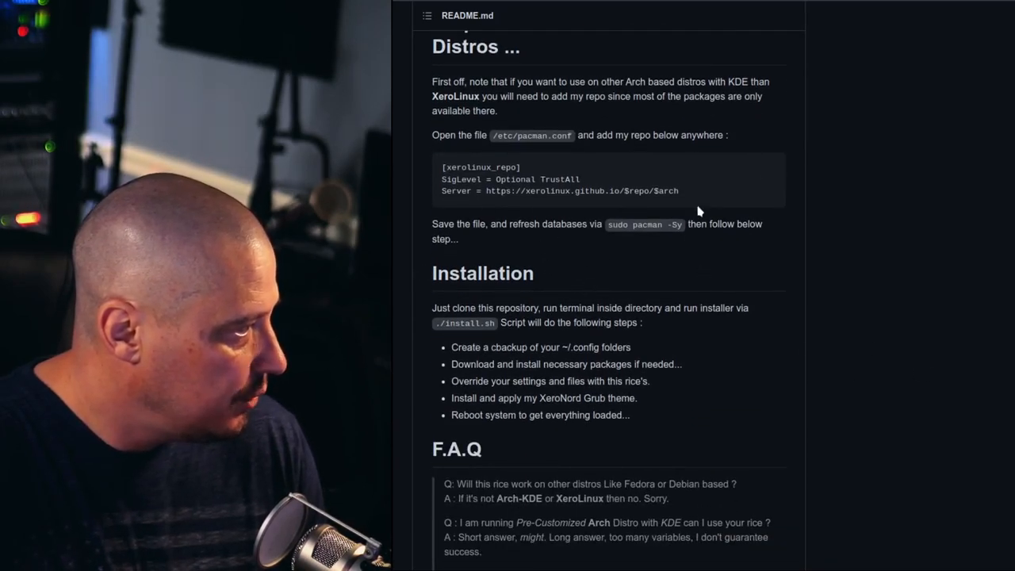
drag(443, 179, 678, 190)
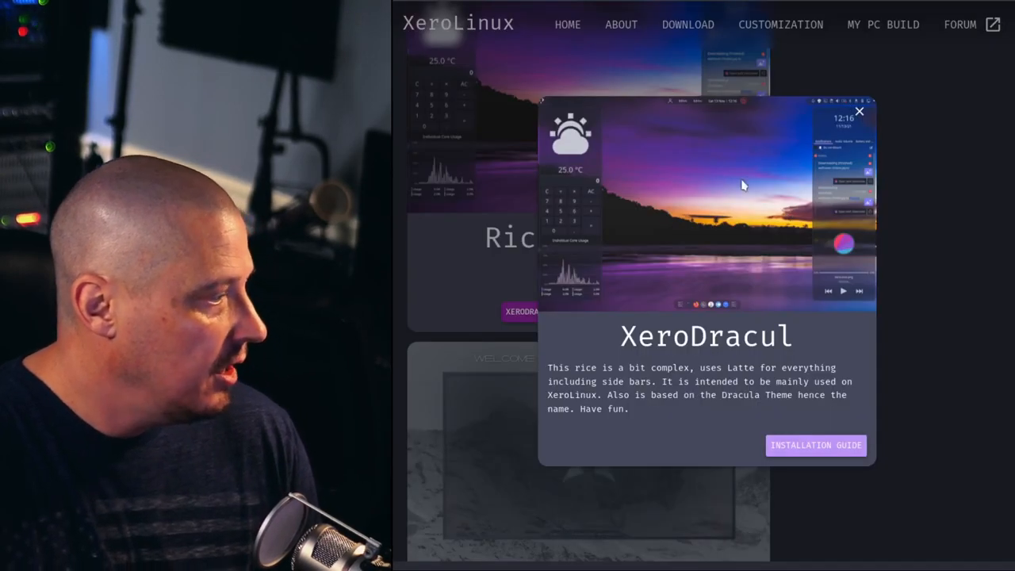
Step: Swap the XeroDracul rice details for the XeroSweet description, then close it
click(859, 111)
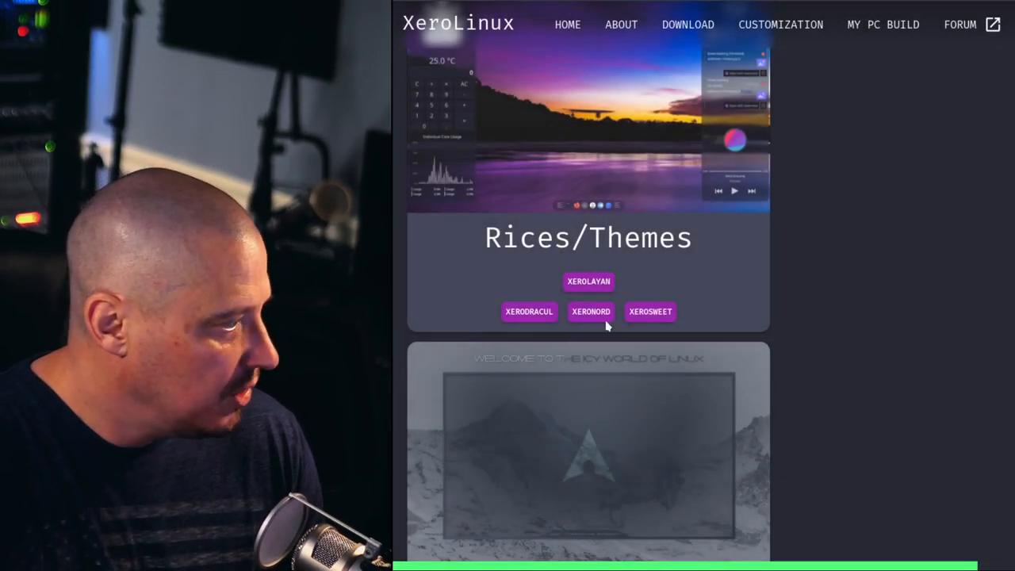
click(591, 311)
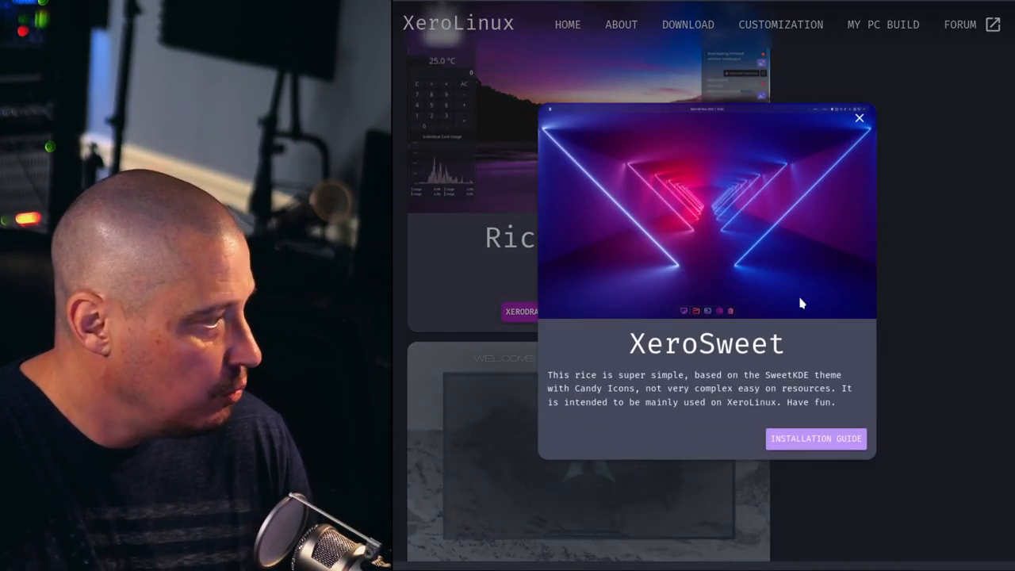
mouse_move(746, 321)
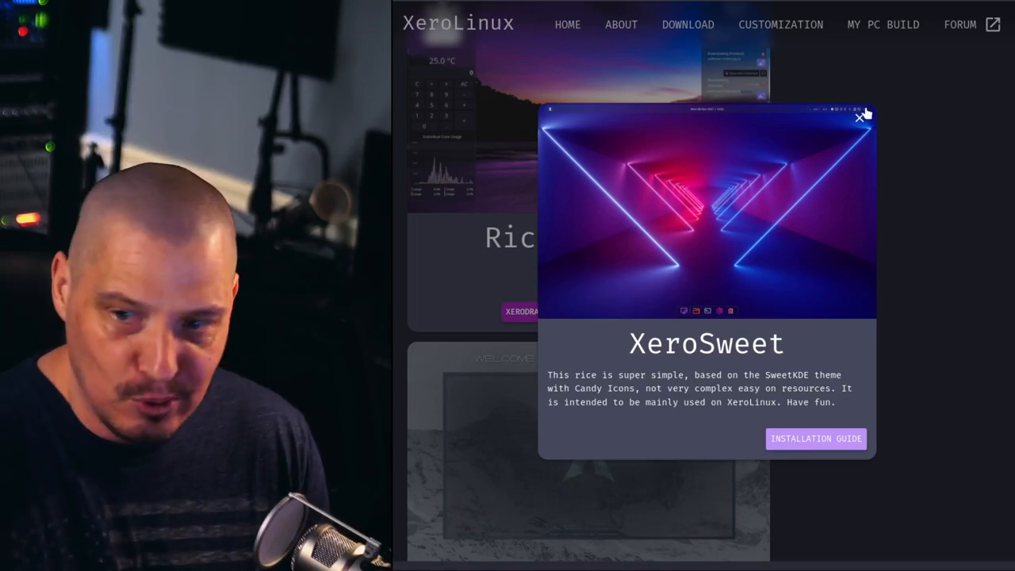
click(862, 116)
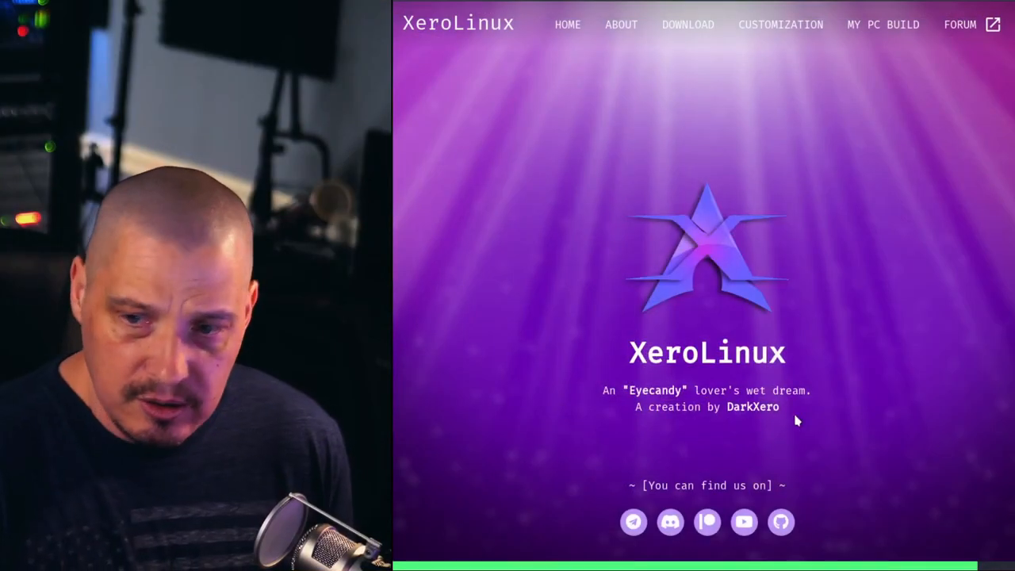
mouse_move(844, 450)
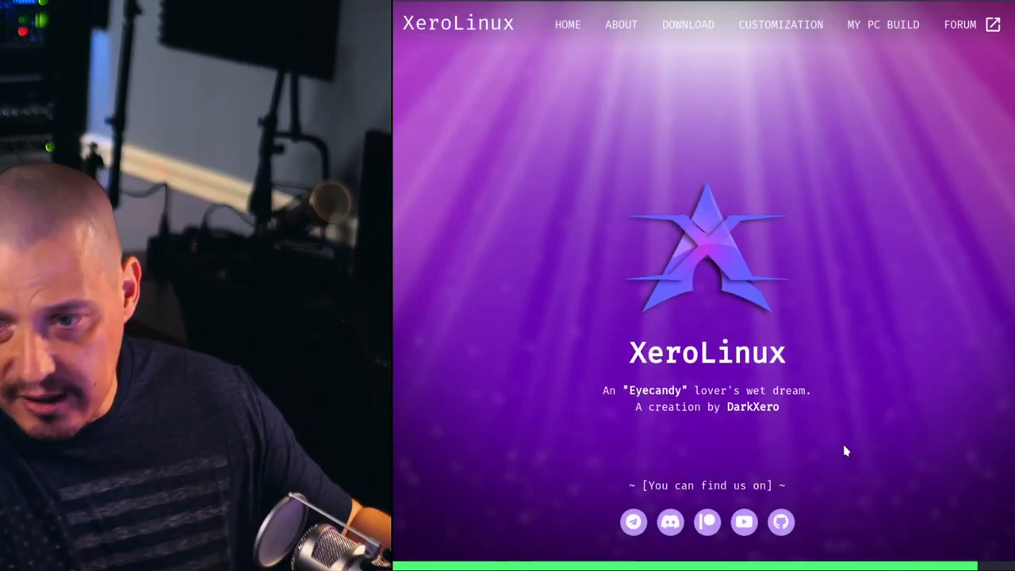